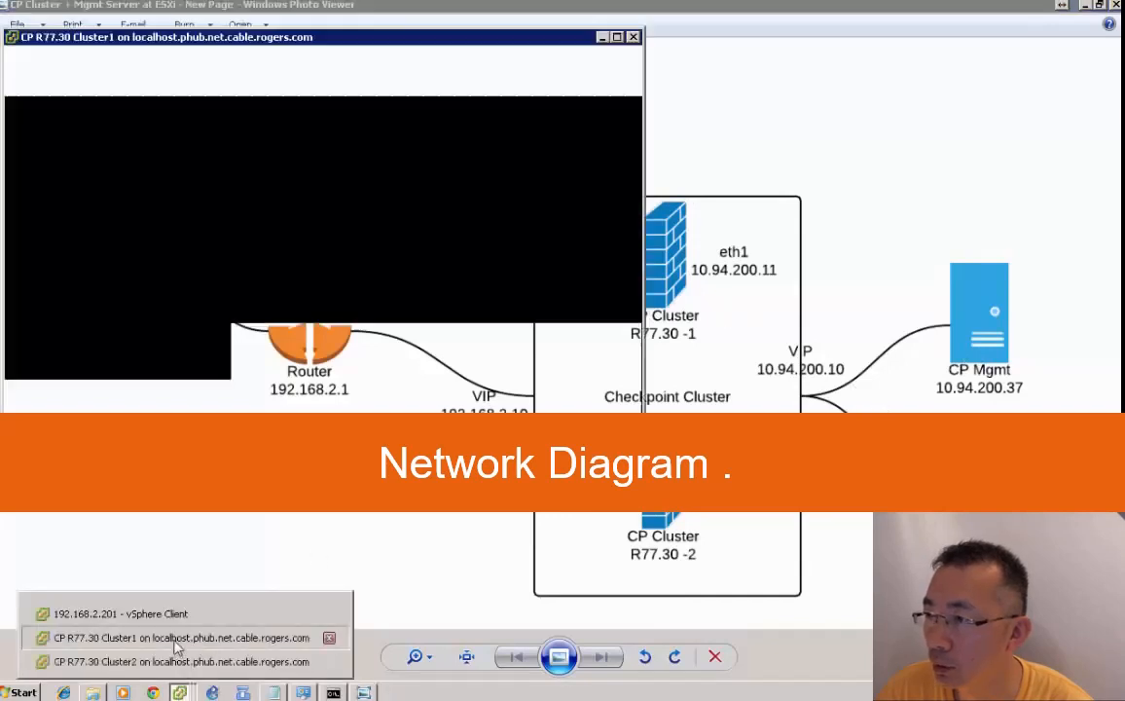
- Return to the vSphere inventory and bring up the consoles for the CP R77.30 cluster VMs
{"action": "left_click", "coordinate": [118, 613]}
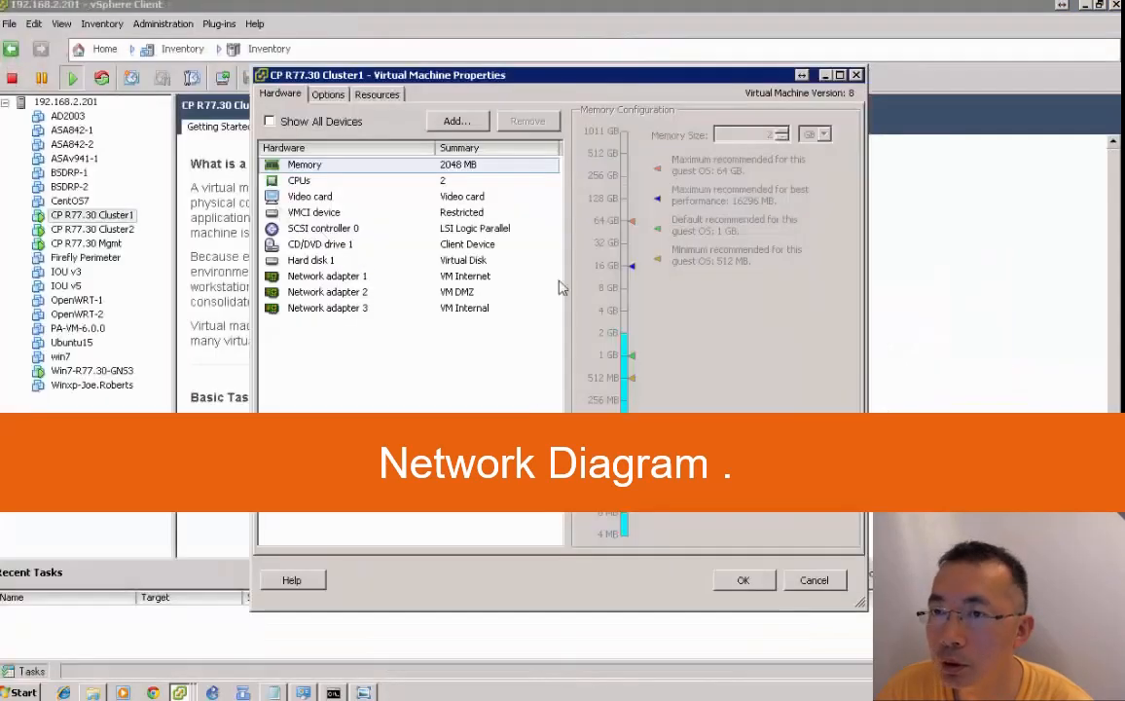
{"action": "left_click", "coordinate": [327, 292]}
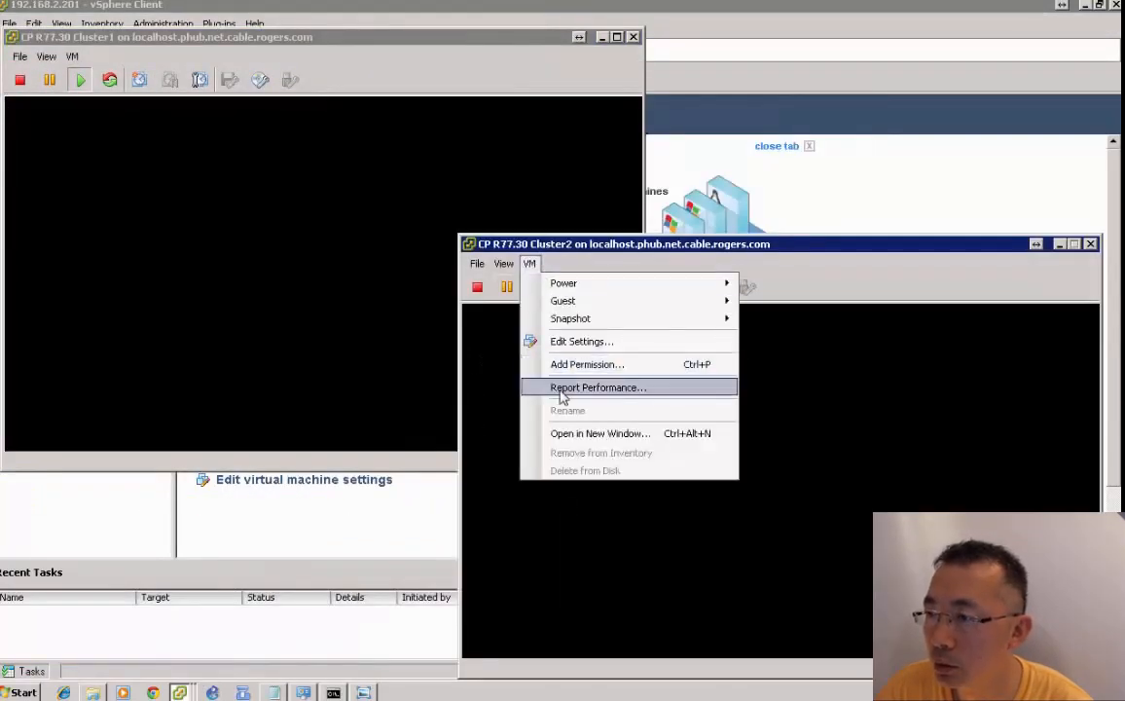
{"action": "left_click", "coordinate": [581, 340]}
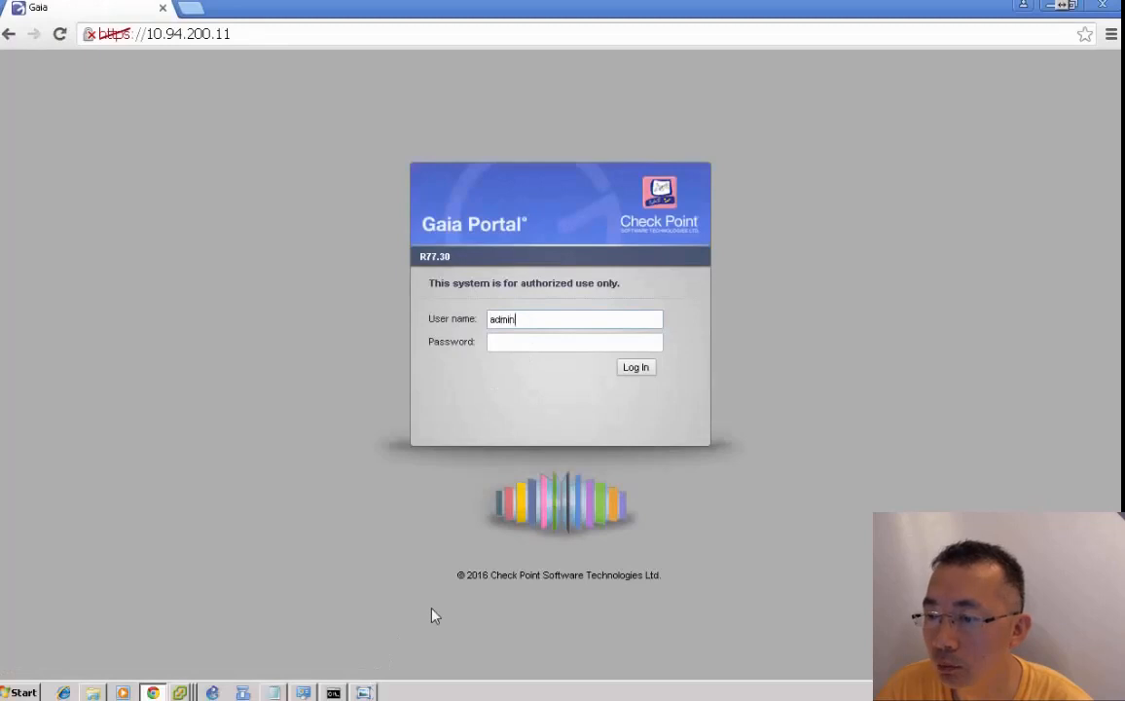
- Log in to gateway 10.94.200.11 as admin, then to 10.94.200.12 in a second tab
{"action": "left_click", "coordinate": [635, 366]}
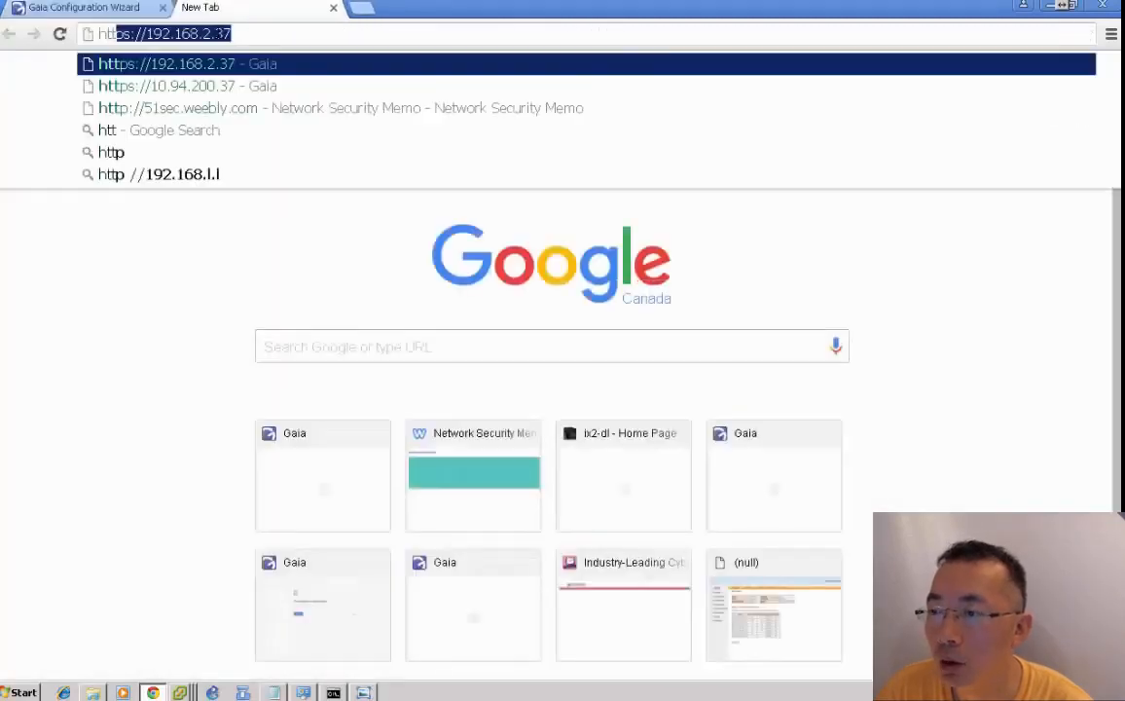
{"action": "type", "text": "https://10.94.200.12"}
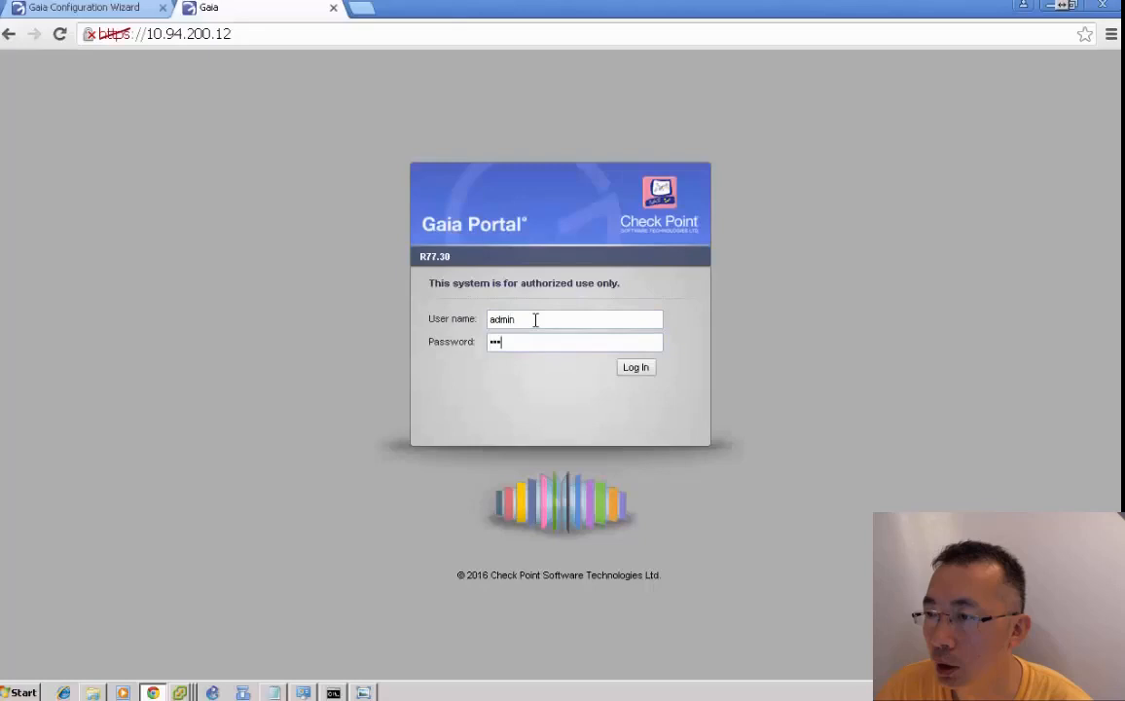
{"action": "left_click", "coordinate": [634, 367]}
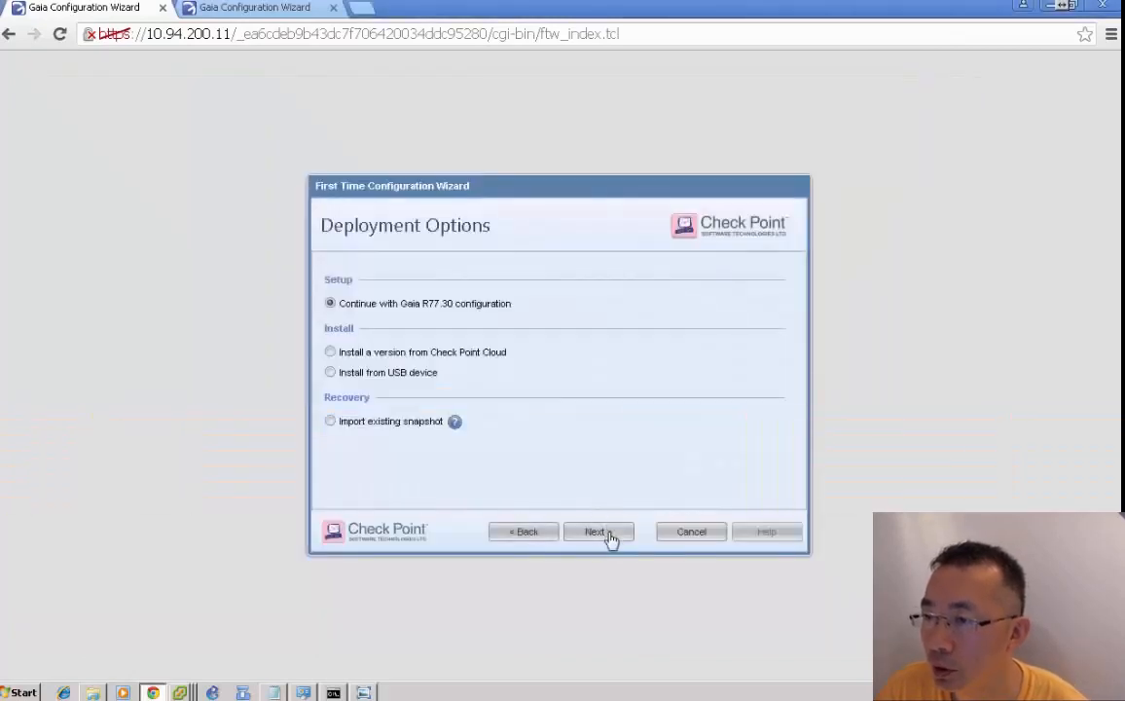
- Advance the wizard keeping management settings and naming the host CP-R77.30-1
{"action": "left_click", "coordinate": [597, 531]}
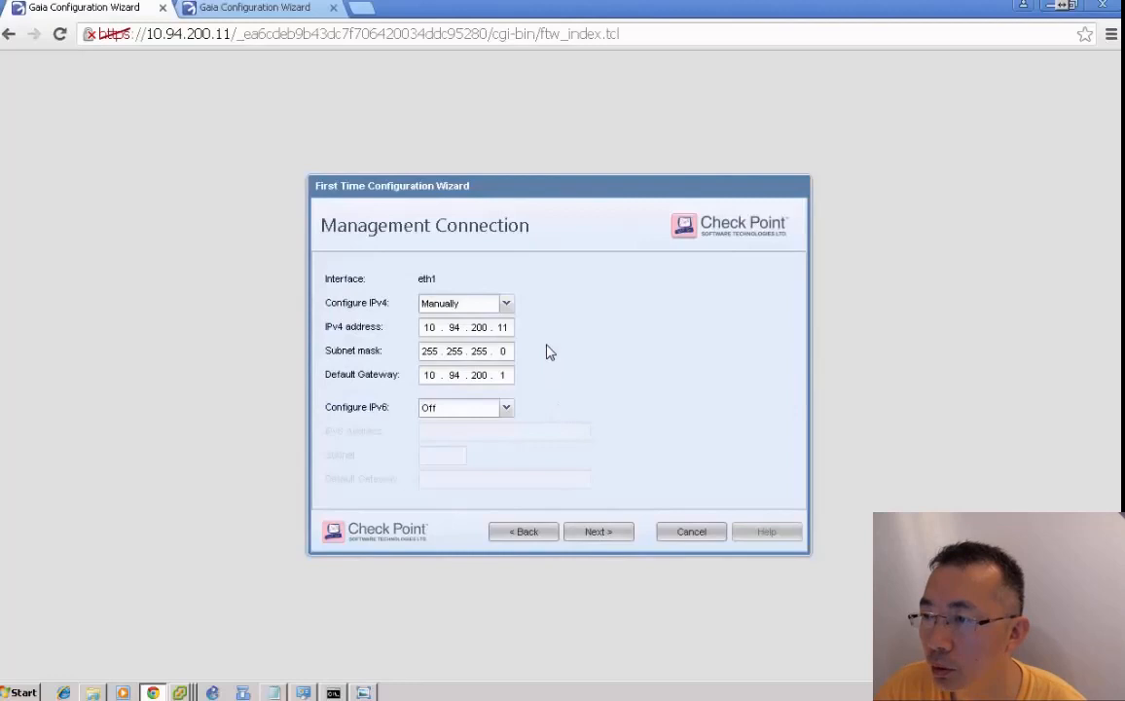
{"action": "left_click", "coordinate": [598, 531]}
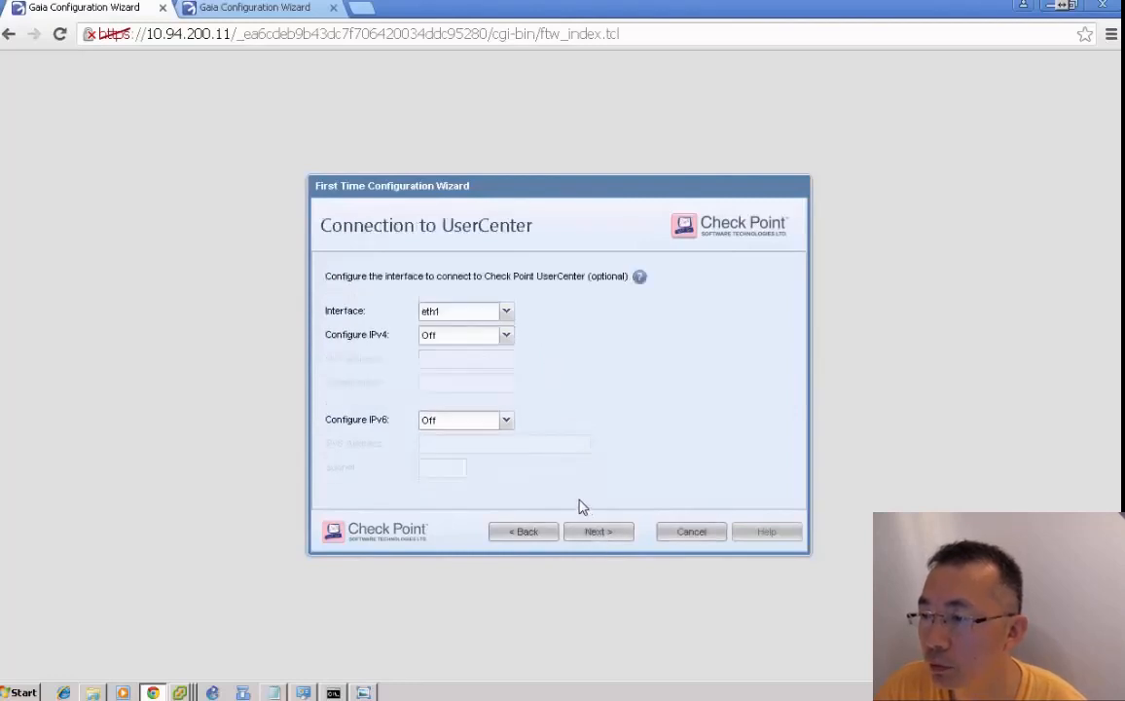
{"action": "mouse_move", "coordinate": [559, 451]}
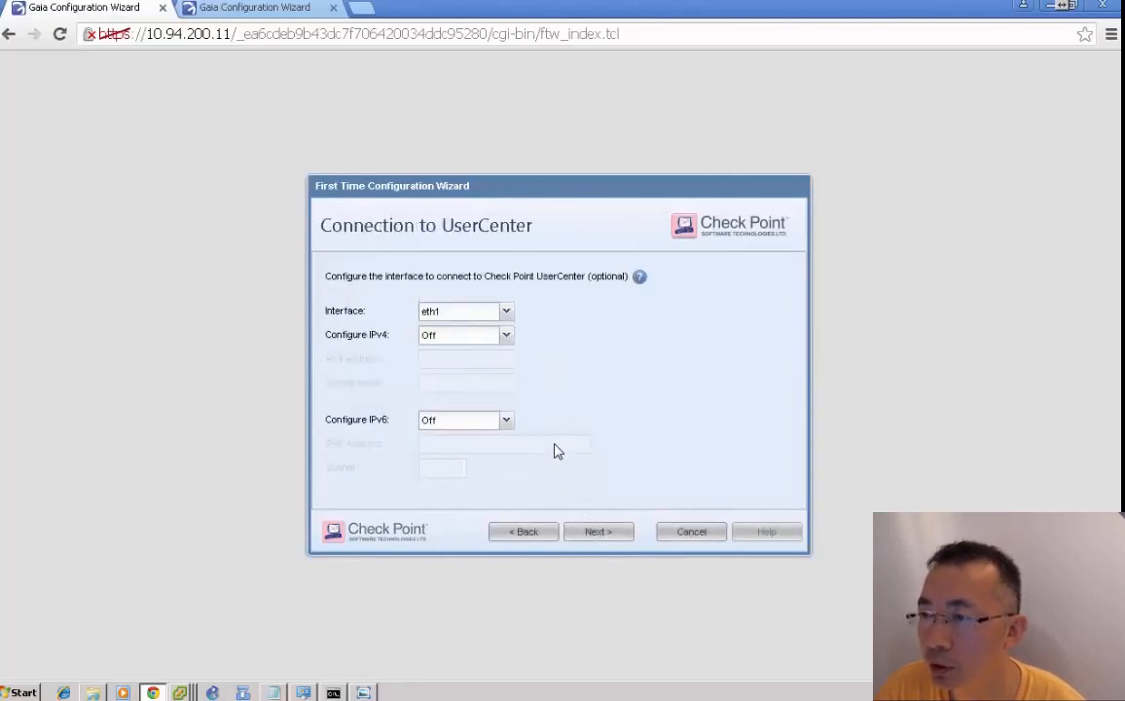
{"action": "left_click", "coordinate": [597, 532]}
{"action": "type", "text": "c"}
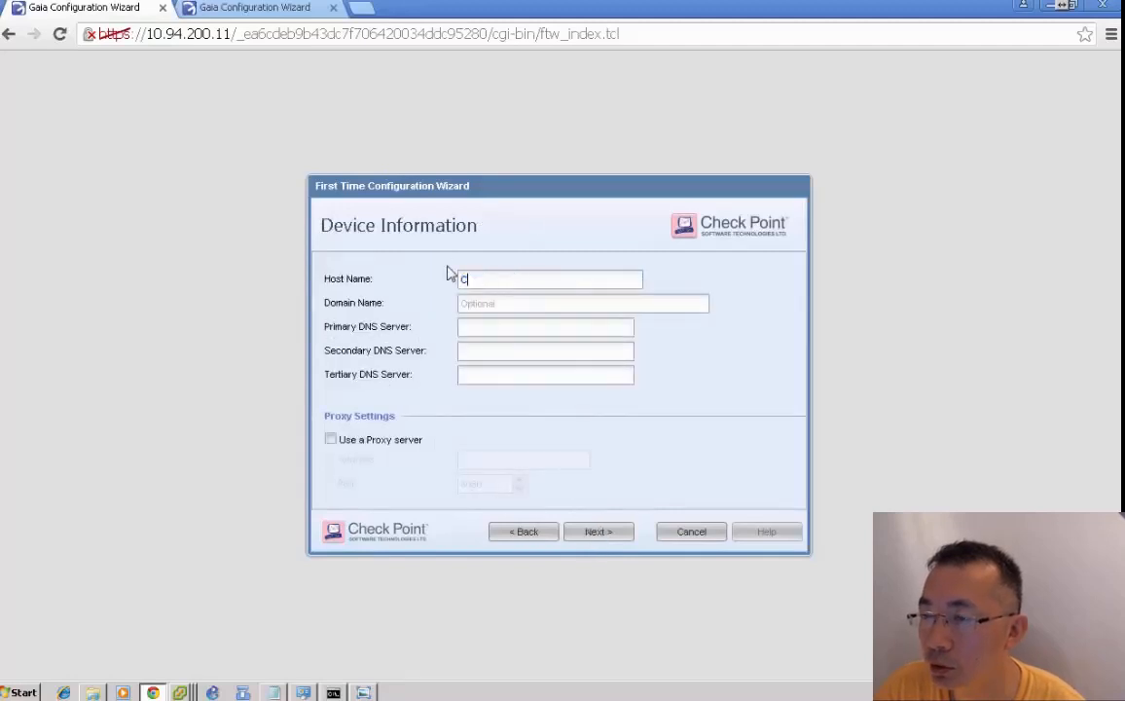
{"action": "type", "text": "P-"}
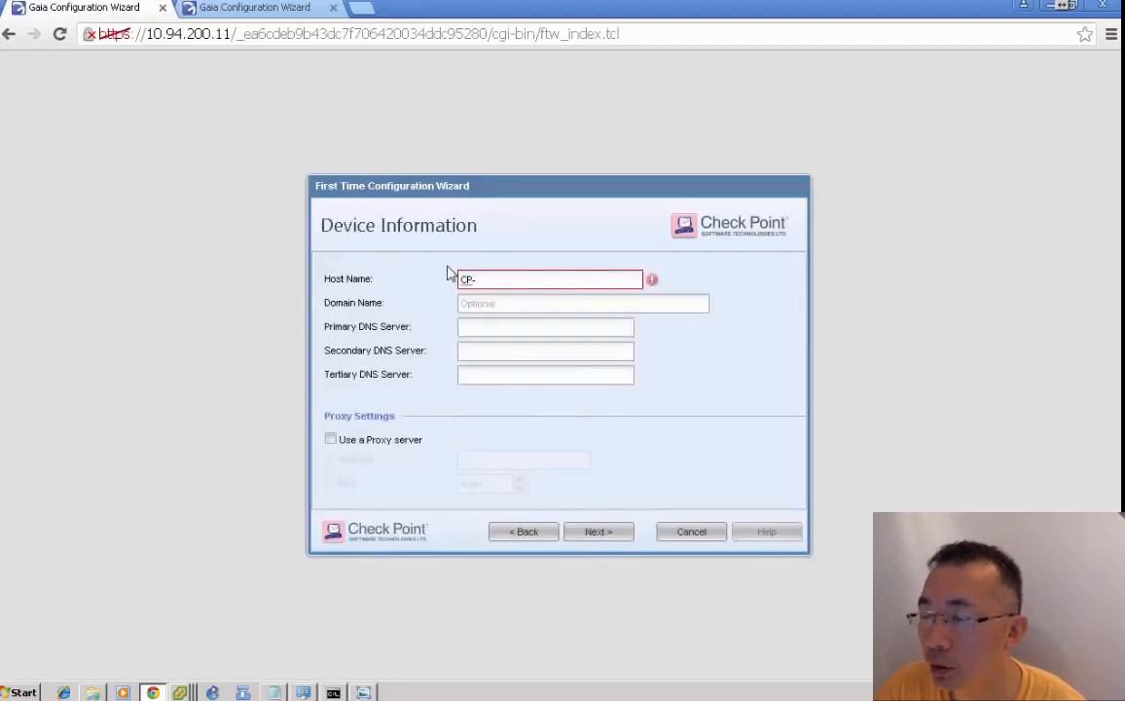
{"action": "type", "text": "R77.30"}
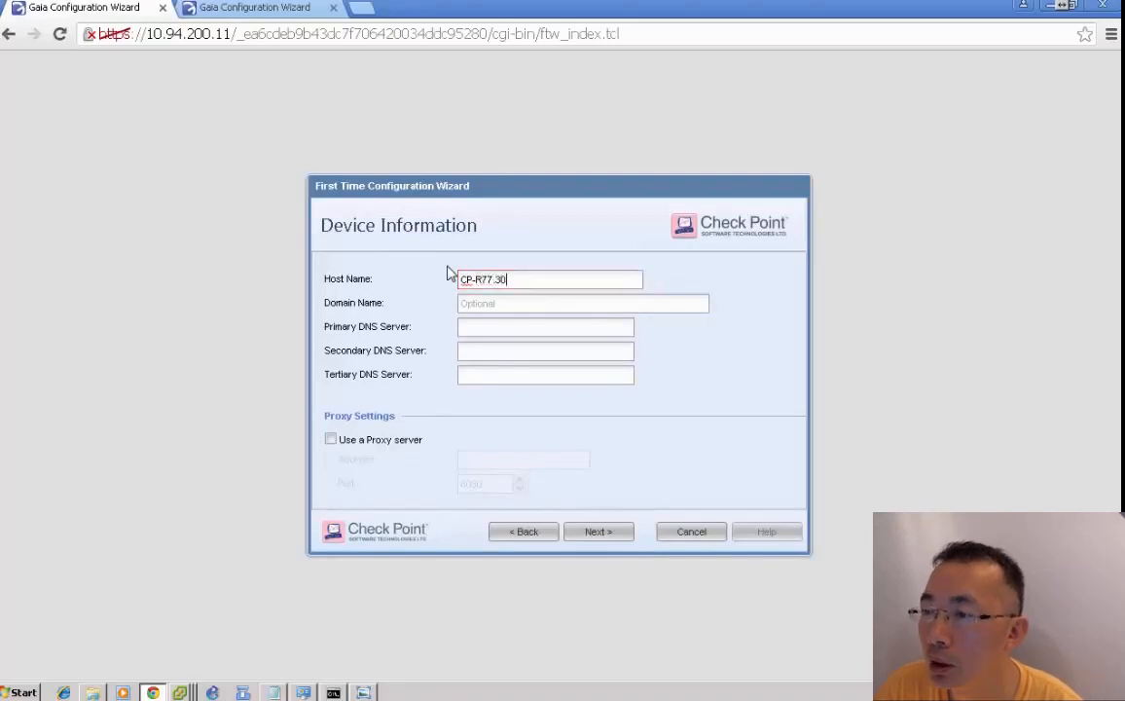
{"action": "type", "text": "-1"}
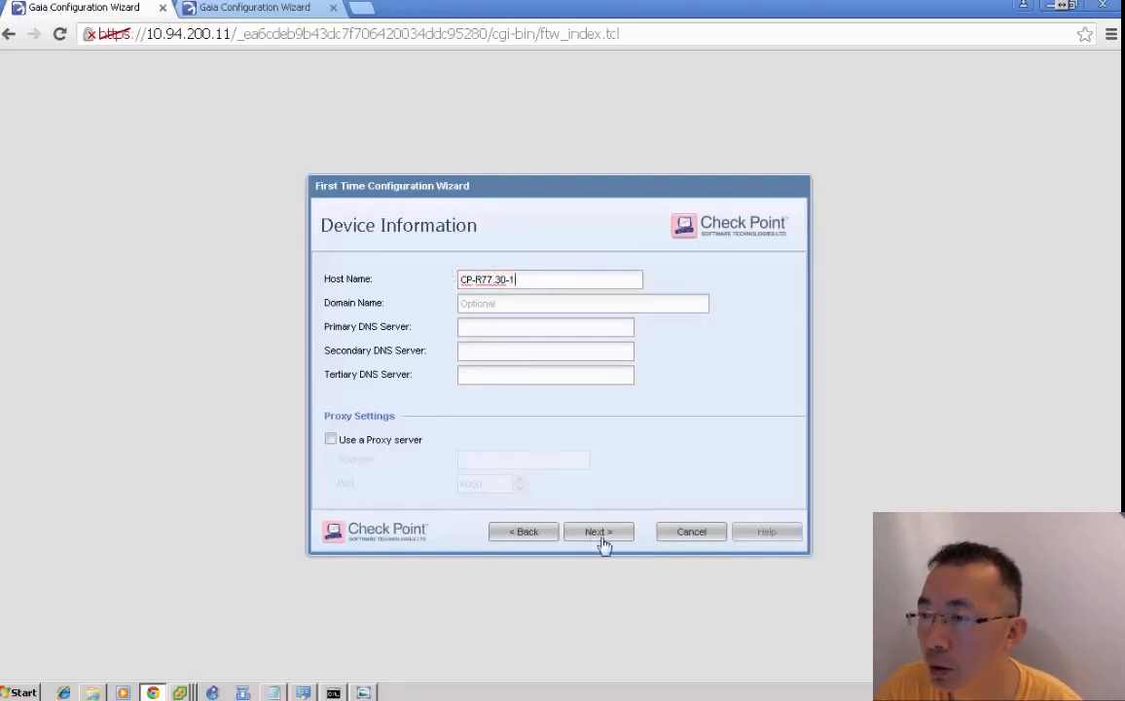
{"action": "left_click", "coordinate": [597, 531]}
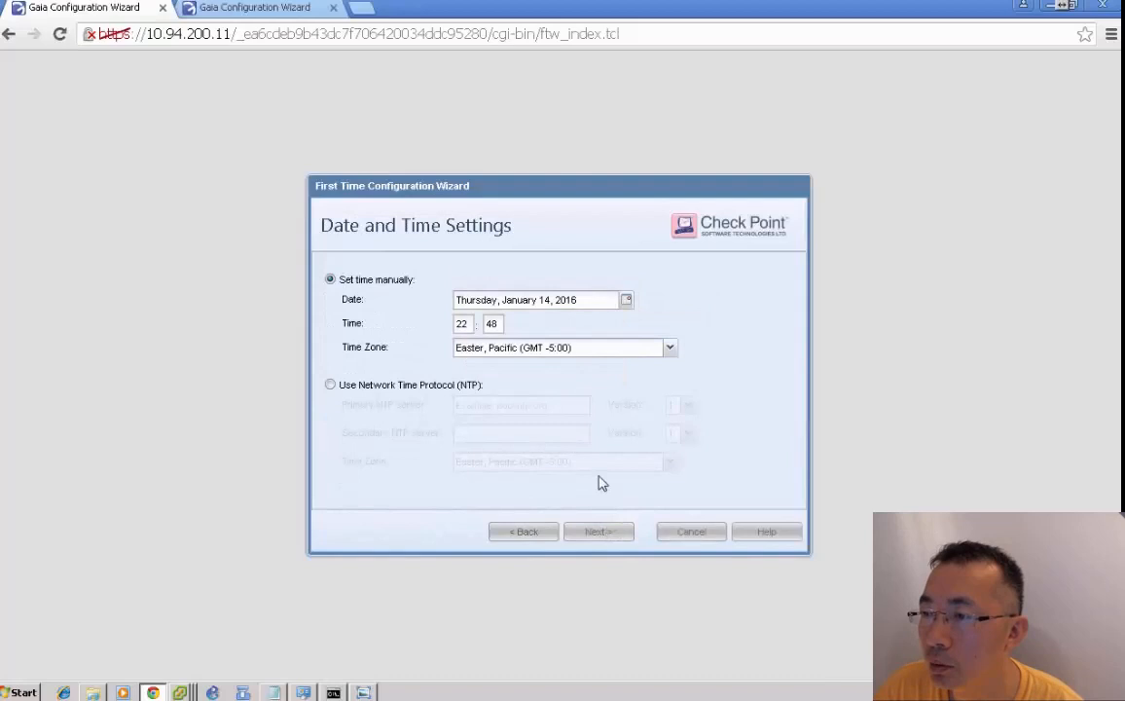
{"action": "left_click", "coordinate": [597, 531]}
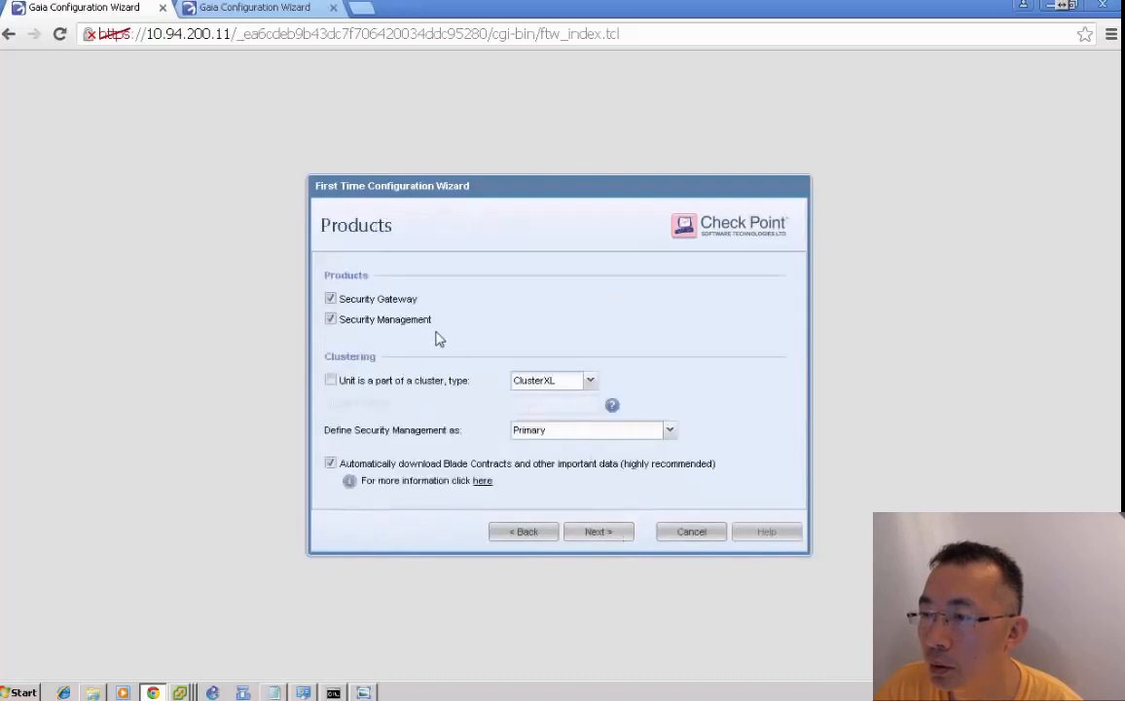
- Make it a gateway-only ClusterXL member with Global ID 1, set the SIC key and finish
{"action": "left_click", "coordinate": [331, 379]}
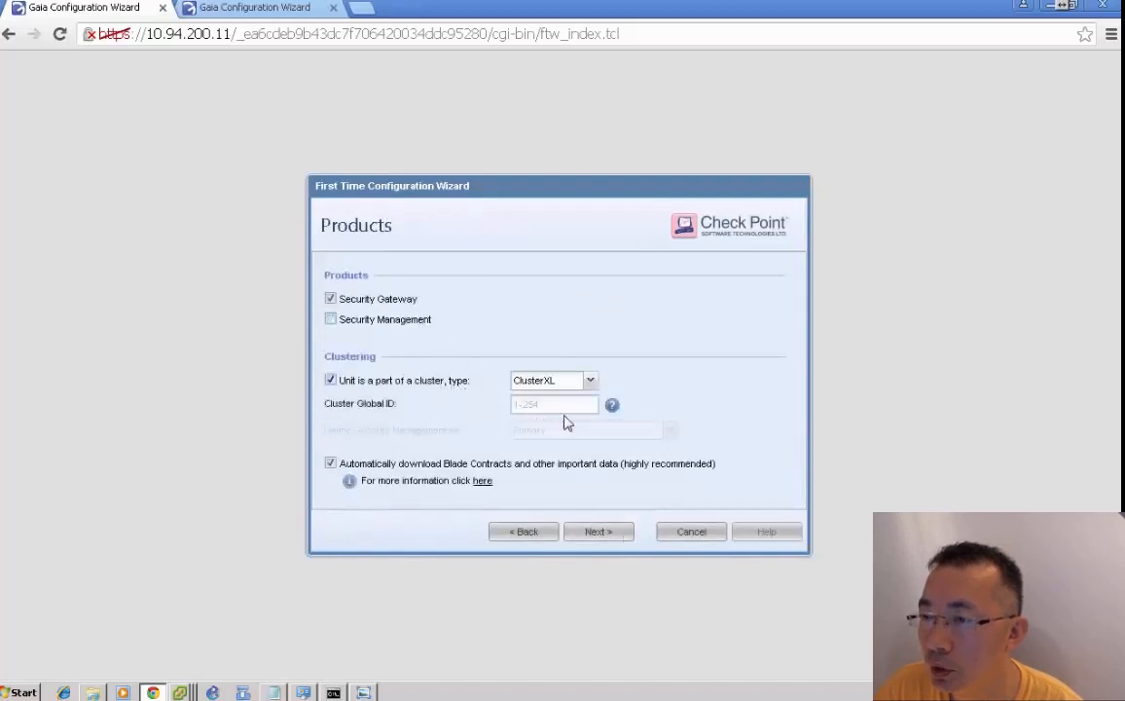
{"action": "type", "text": "1"}
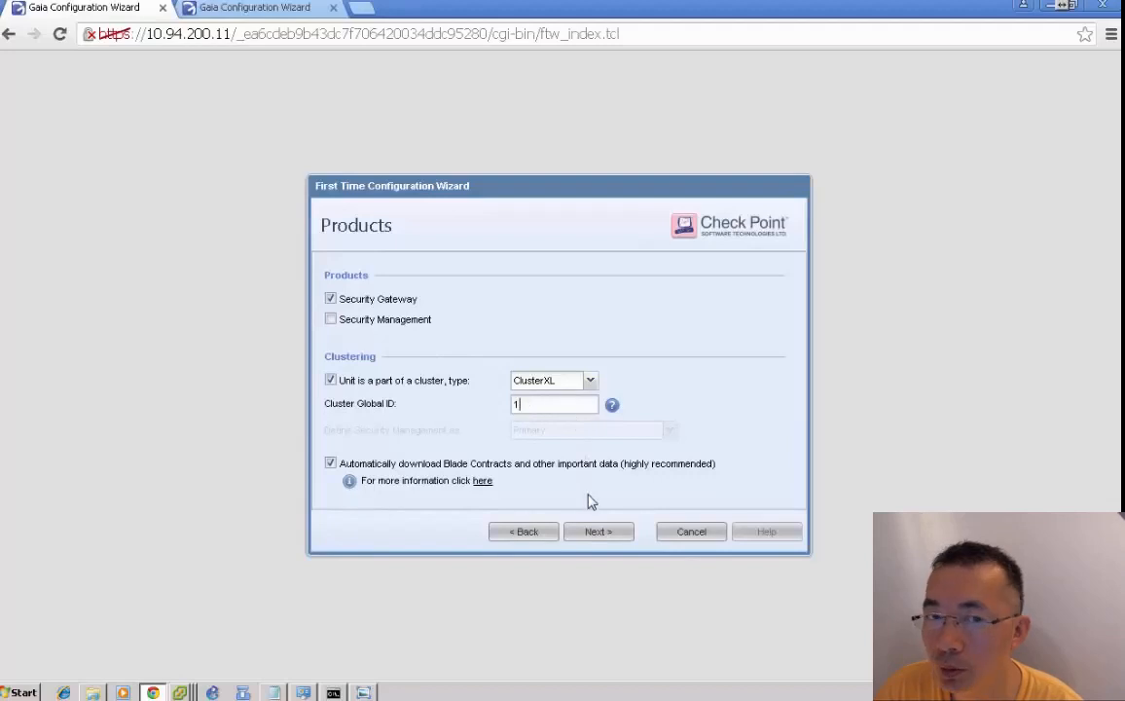
{"action": "left_click", "coordinate": [597, 531]}
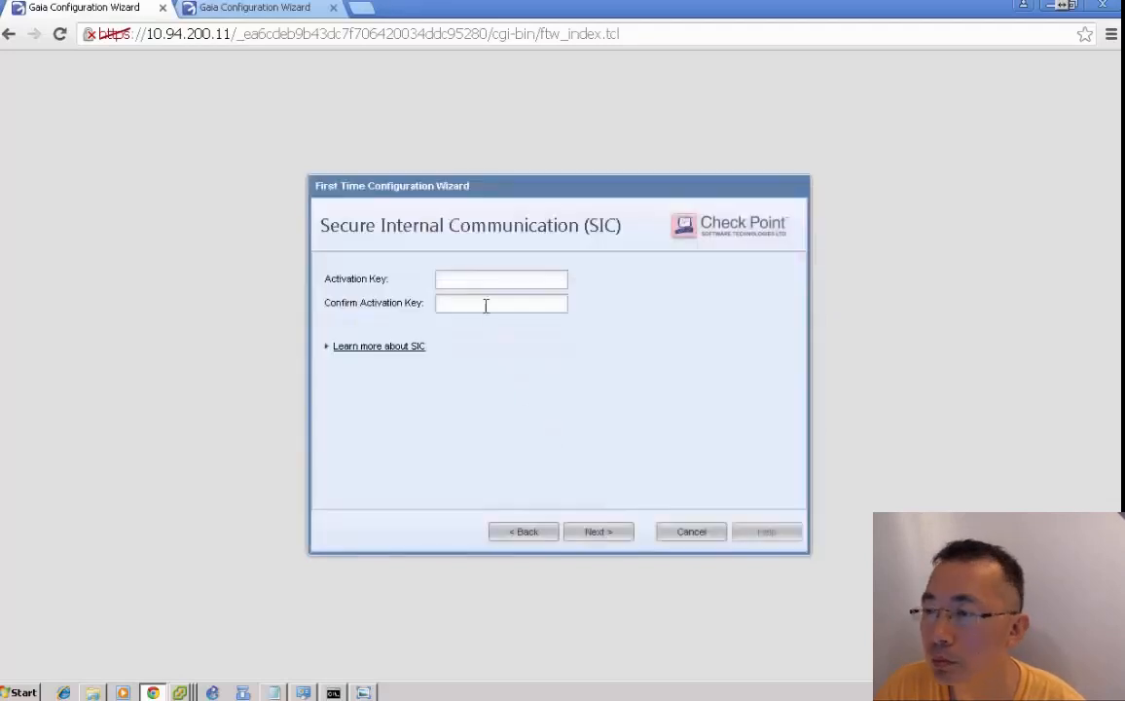
{"action": "type", "text": "****"}
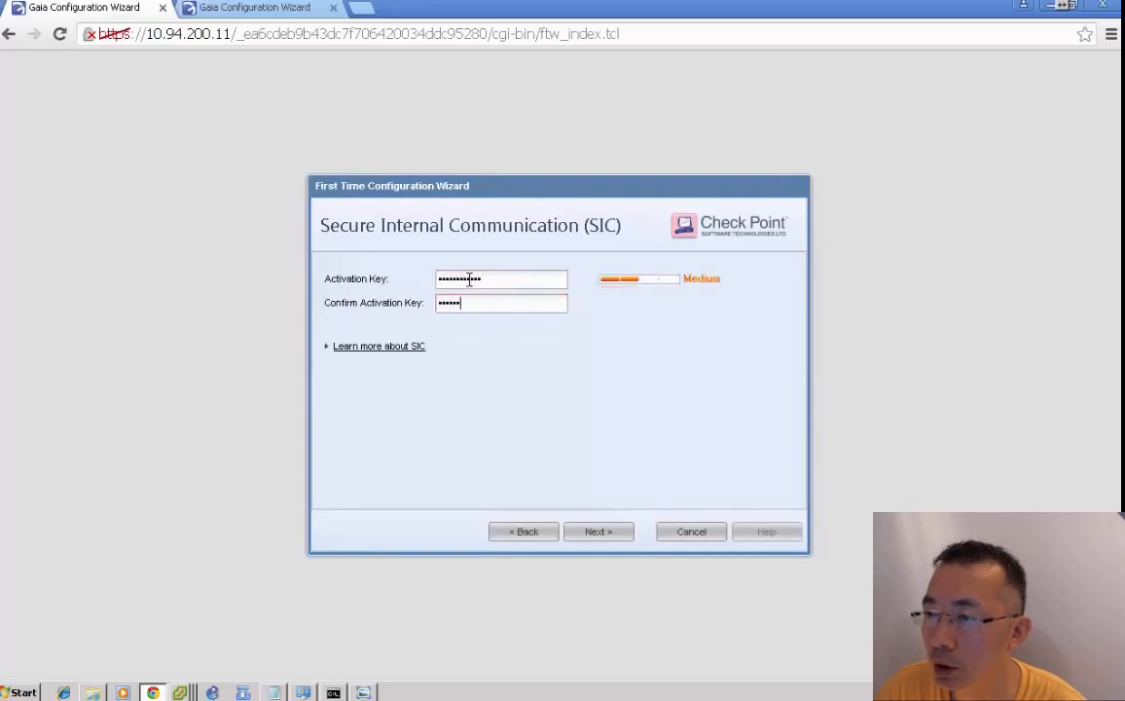
{"action": "left_click", "coordinate": [598, 531]}
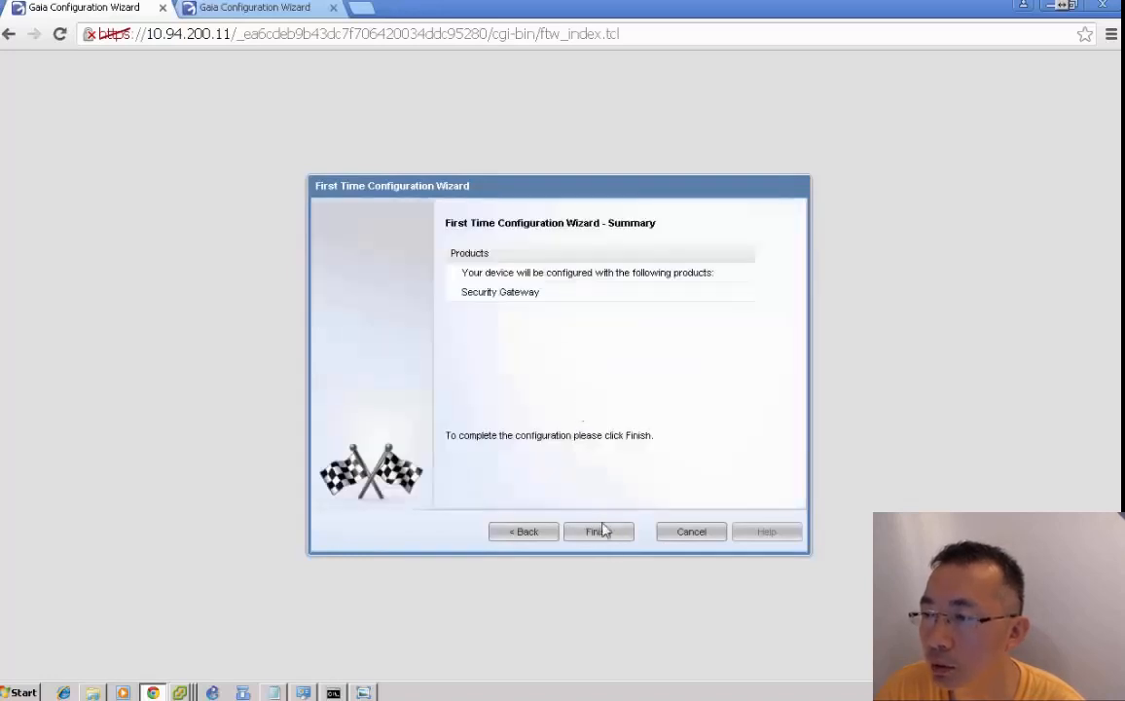
{"action": "left_click", "coordinate": [597, 531]}
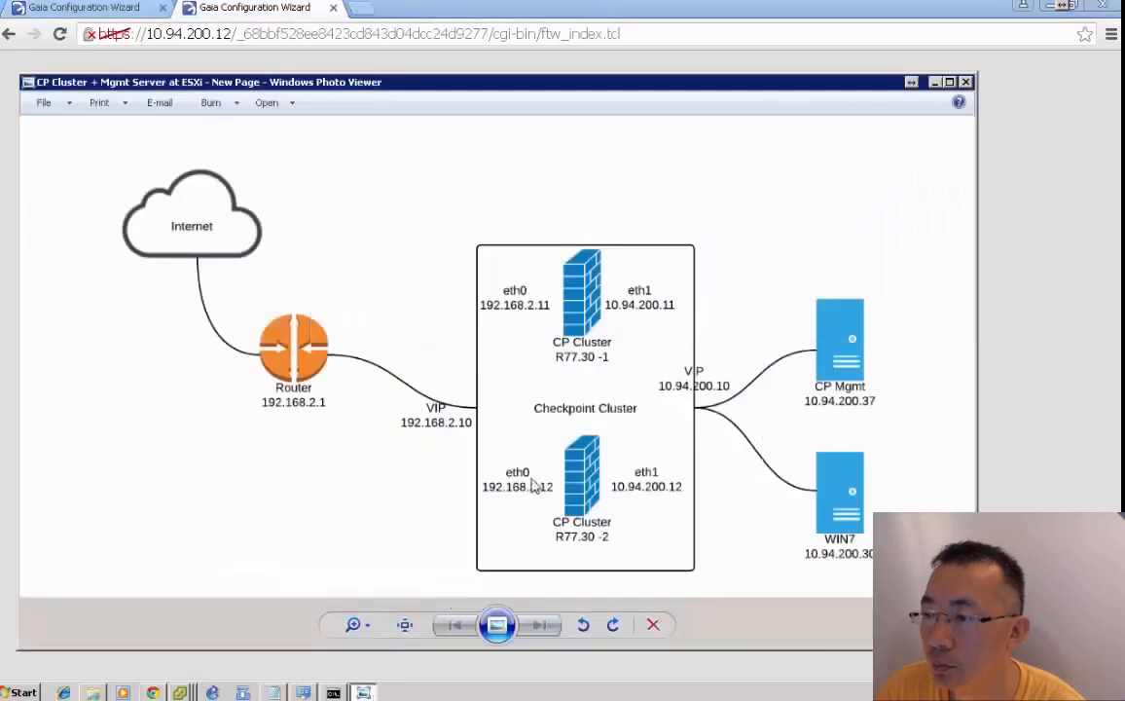
{"action": "mouse_move", "coordinate": [695, 475]}
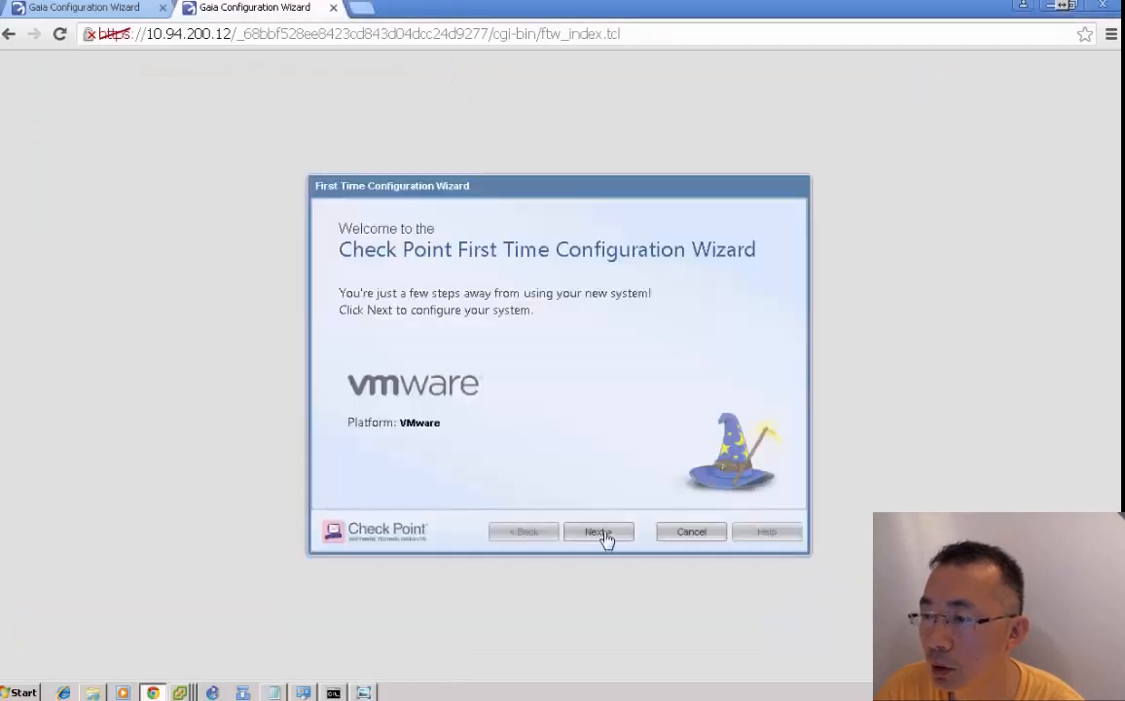
- Advance the second gateway's wizard naming the host CP-R77.30-2
{"action": "left_click", "coordinate": [597, 531]}
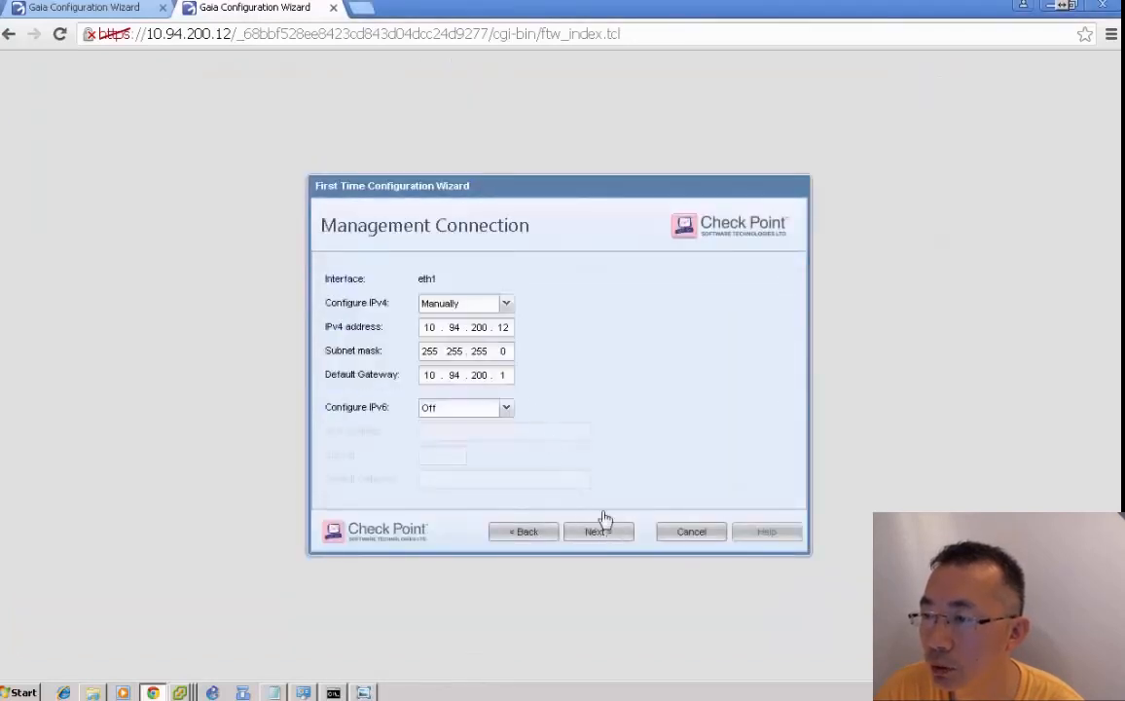
{"action": "left_click", "coordinate": [598, 531]}
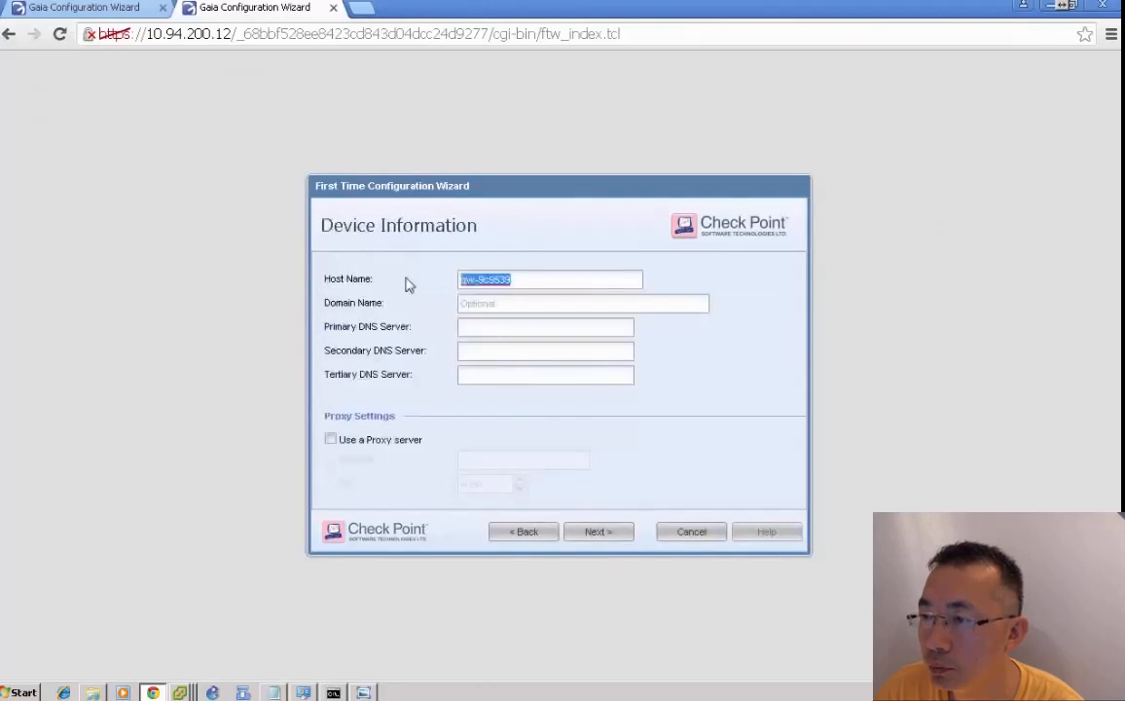
{"action": "type", "text": "CP-R77.30-2"}
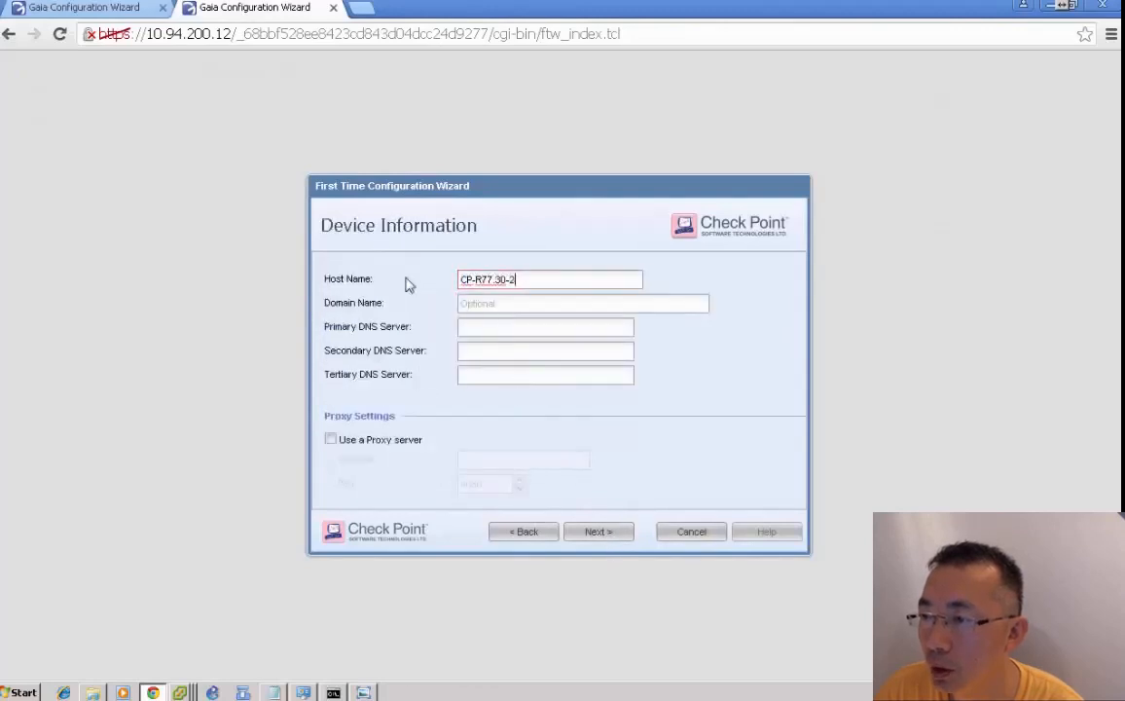
{"action": "left_click", "coordinate": [597, 531]}
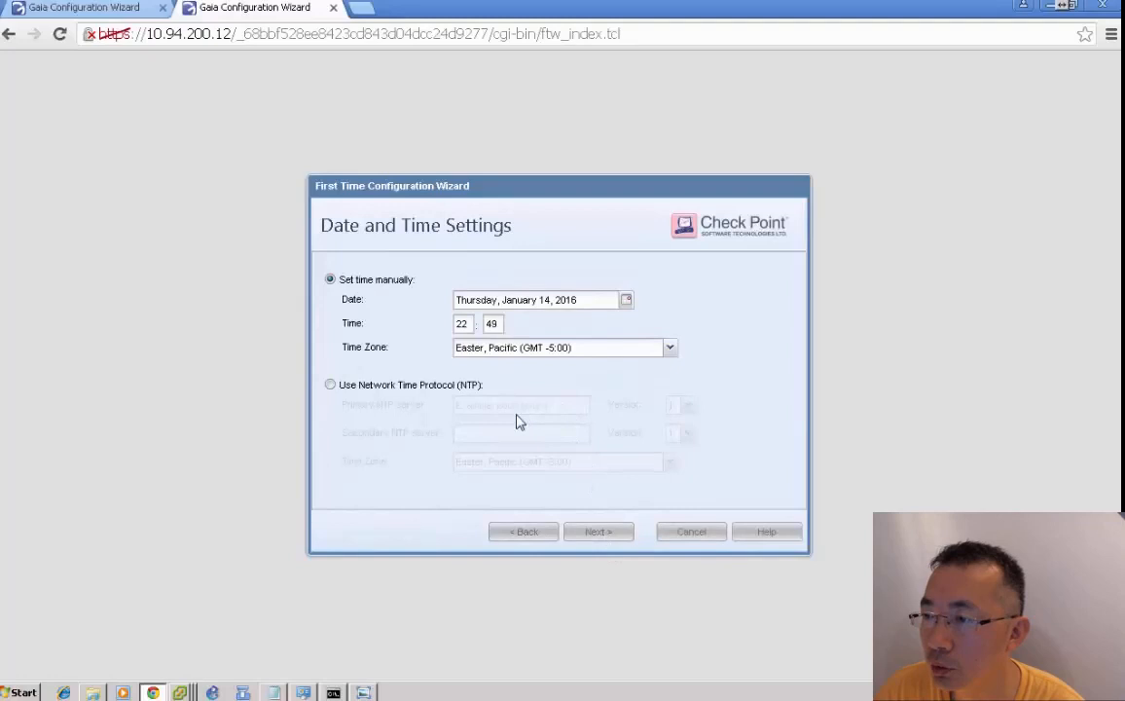
{"action": "mouse_move", "coordinate": [579, 430]}
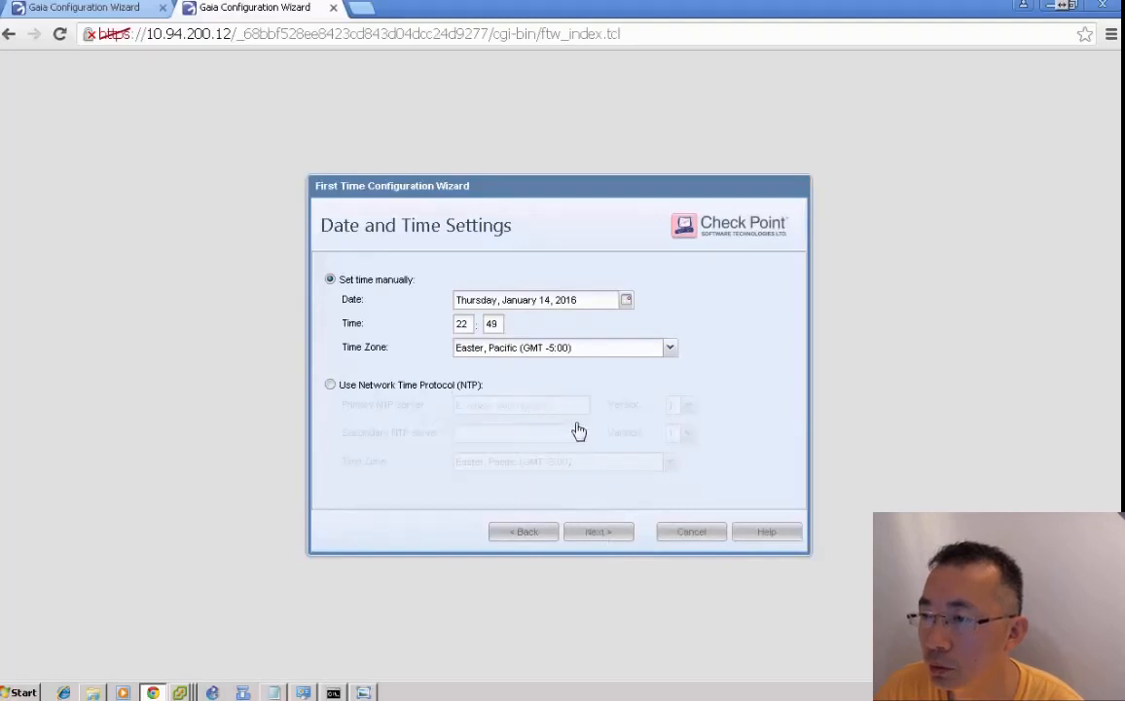
{"action": "left_click", "coordinate": [597, 532]}
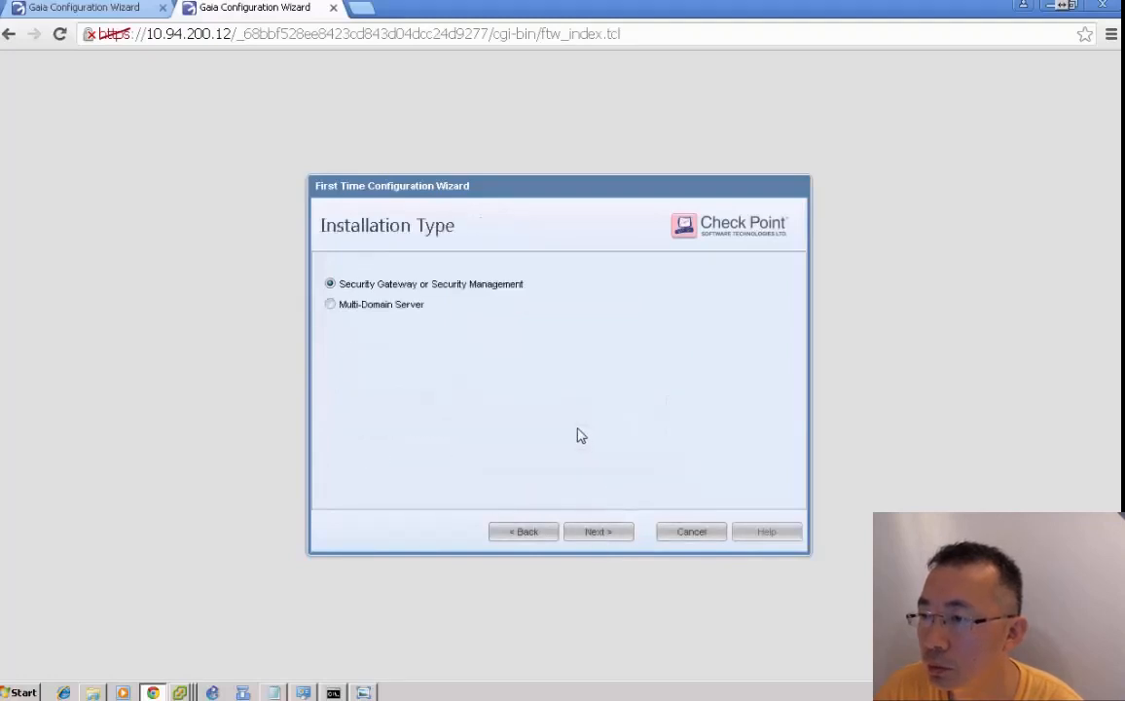
{"action": "left_click", "coordinate": [598, 531]}
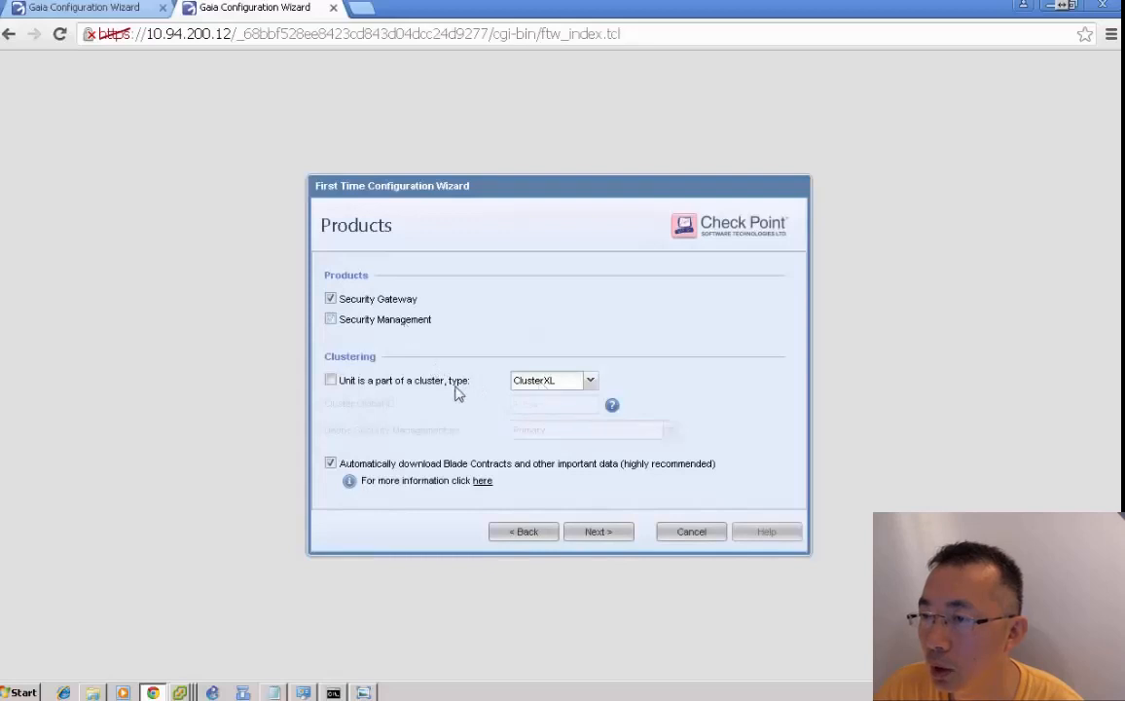
- Mark it as a ClusterXL member, enter the SIC activation key and start configuration
{"action": "left_click", "coordinate": [331, 380]}
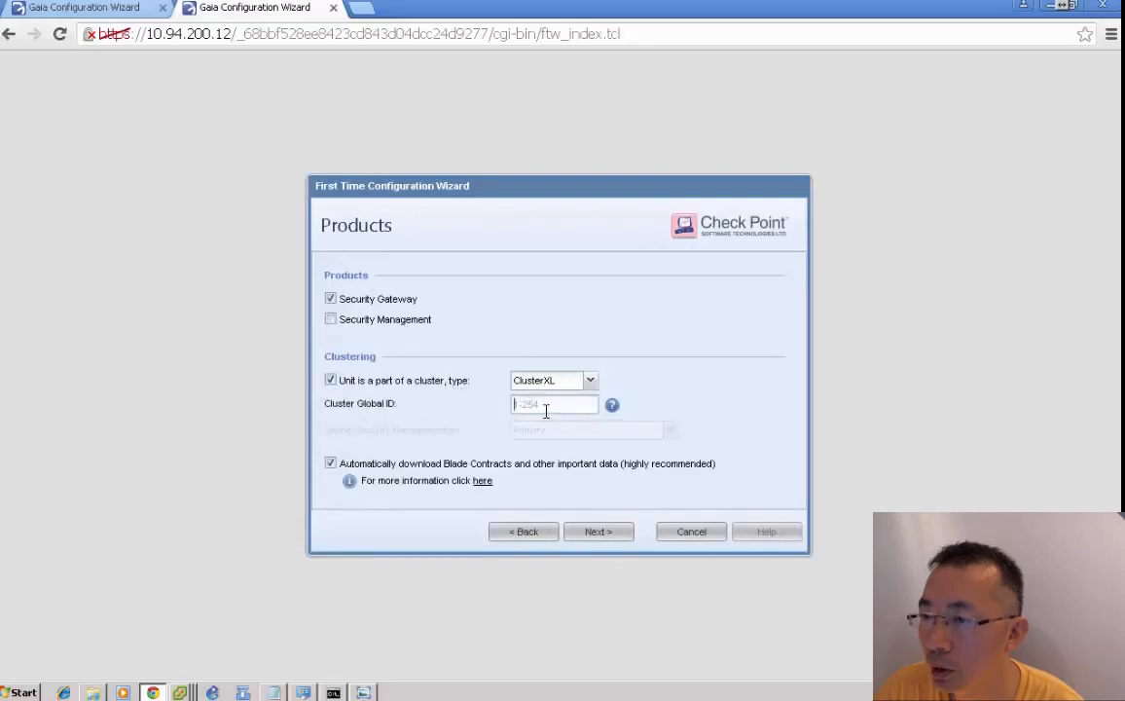
{"action": "left_click", "coordinate": [598, 531]}
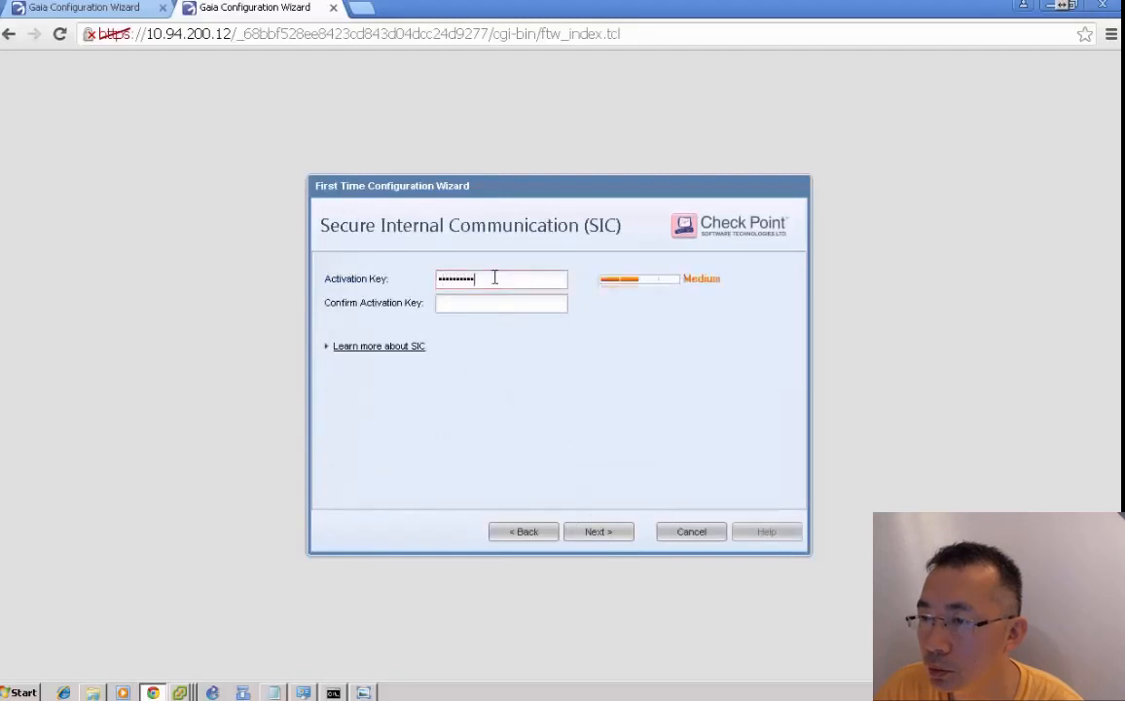
{"action": "type", "text": "••••••••••"}
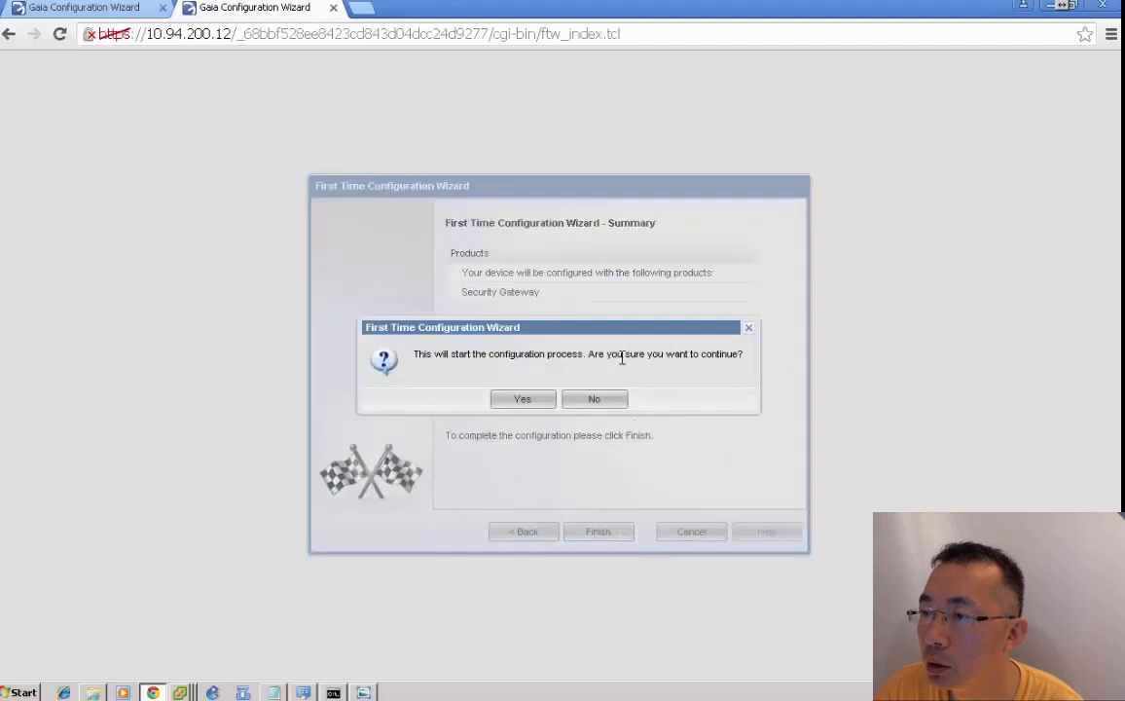
{"action": "left_click", "coordinate": [522, 398]}
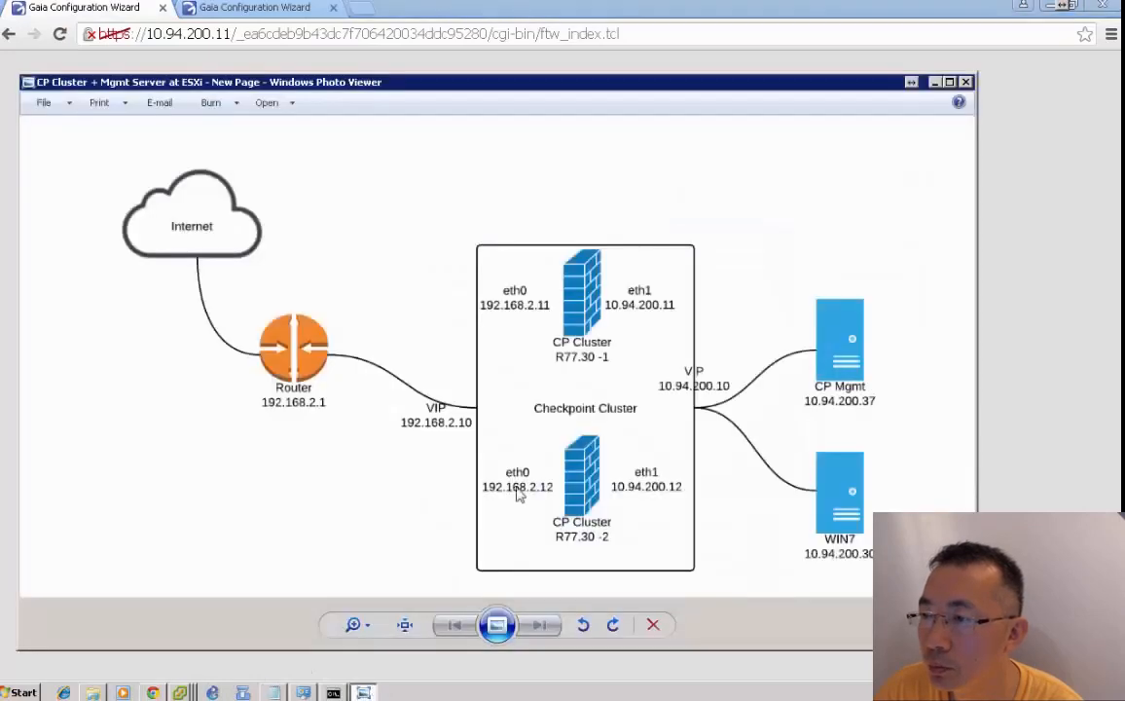
{"action": "mouse_move", "coordinate": [491, 247]}
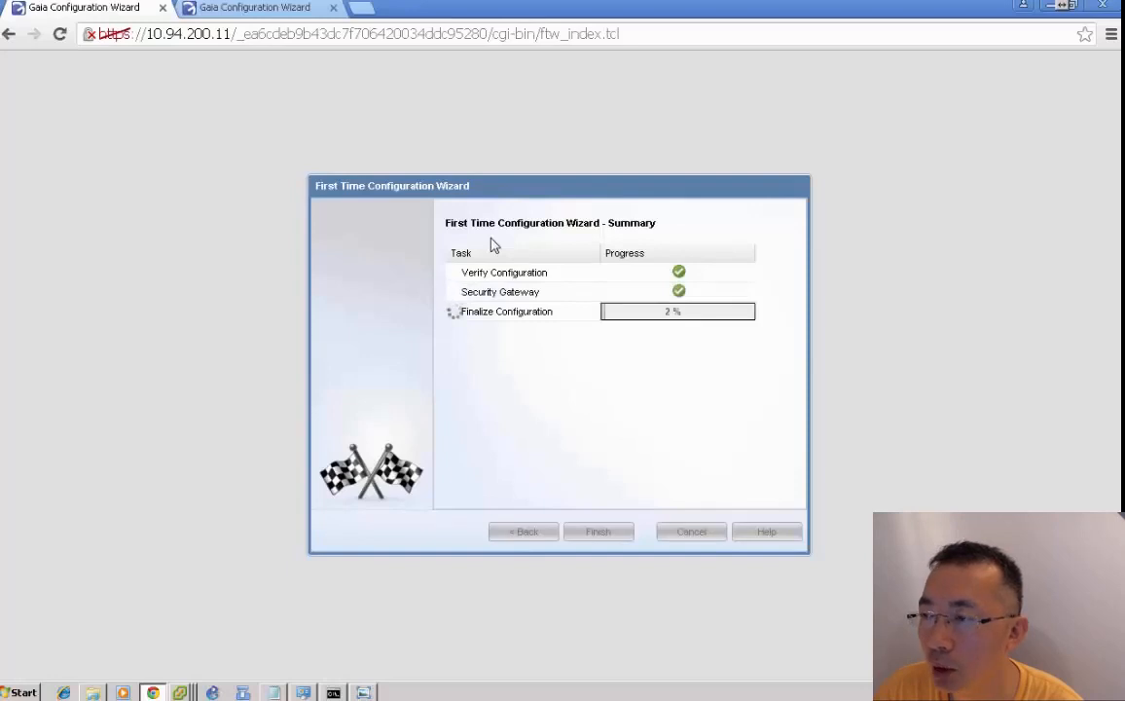
{"action": "mouse_move", "coordinate": [484, 234]}
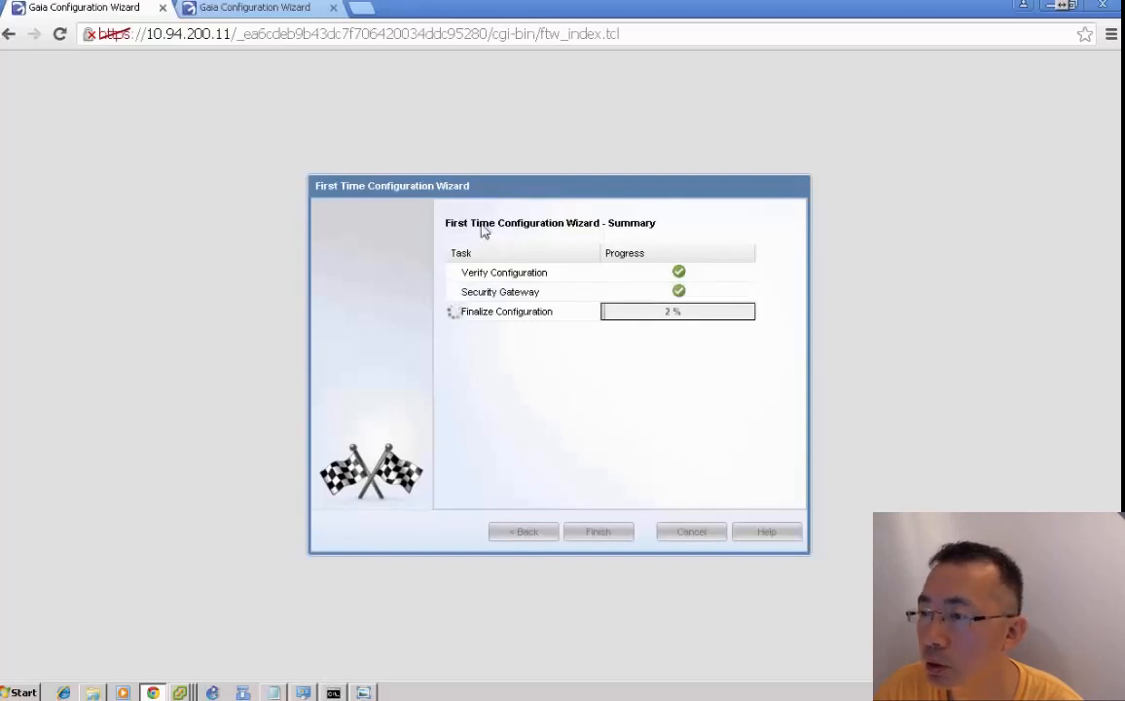
{"action": "mouse_move", "coordinate": [433, 410]}
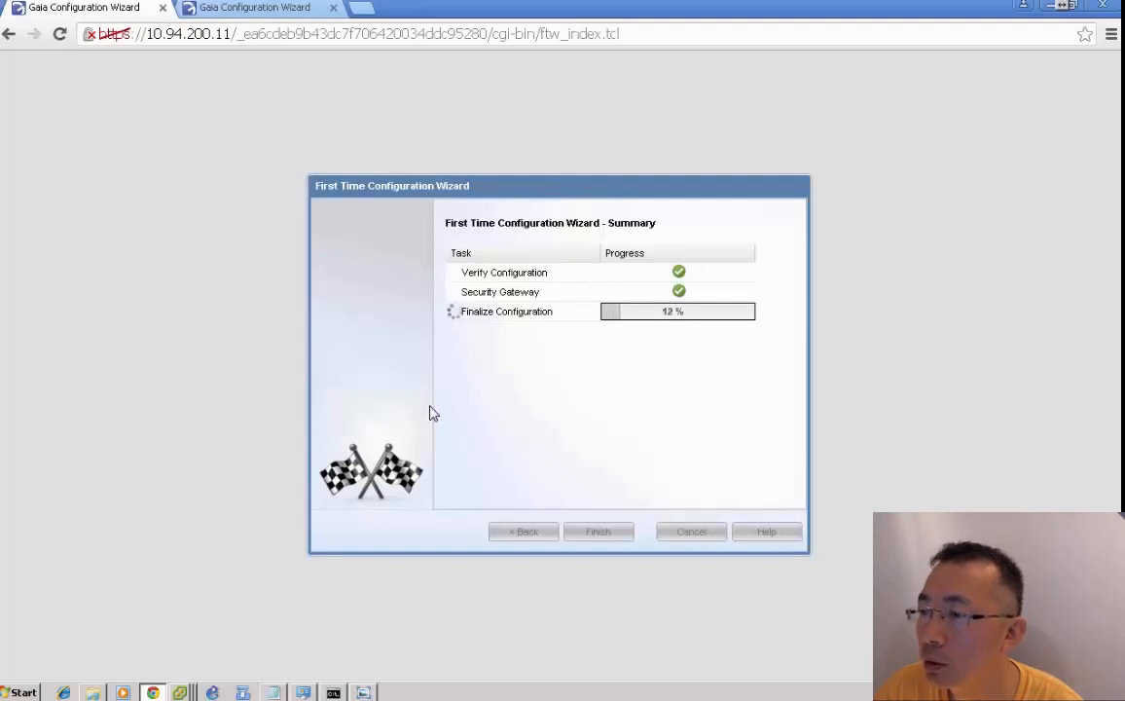
{"action": "mouse_move", "coordinate": [273, 66]}
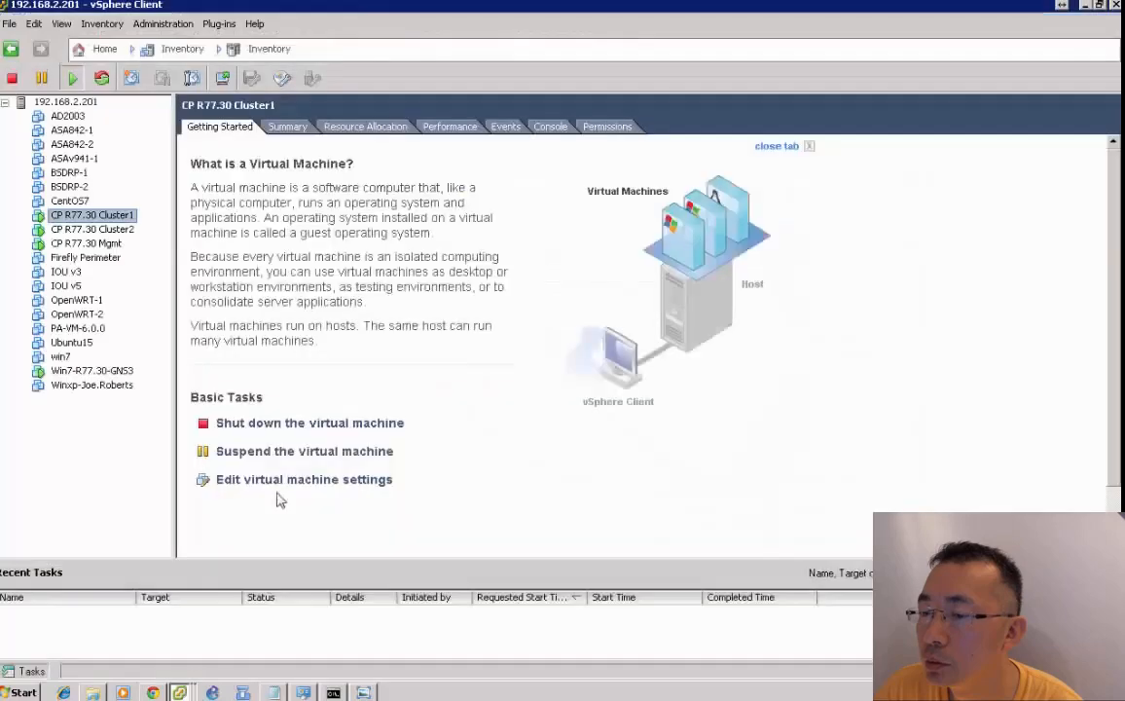
- View the ESXi host's real-time CPU performance chart in vSphere Client
{"action": "left_click", "coordinate": [65, 101]}
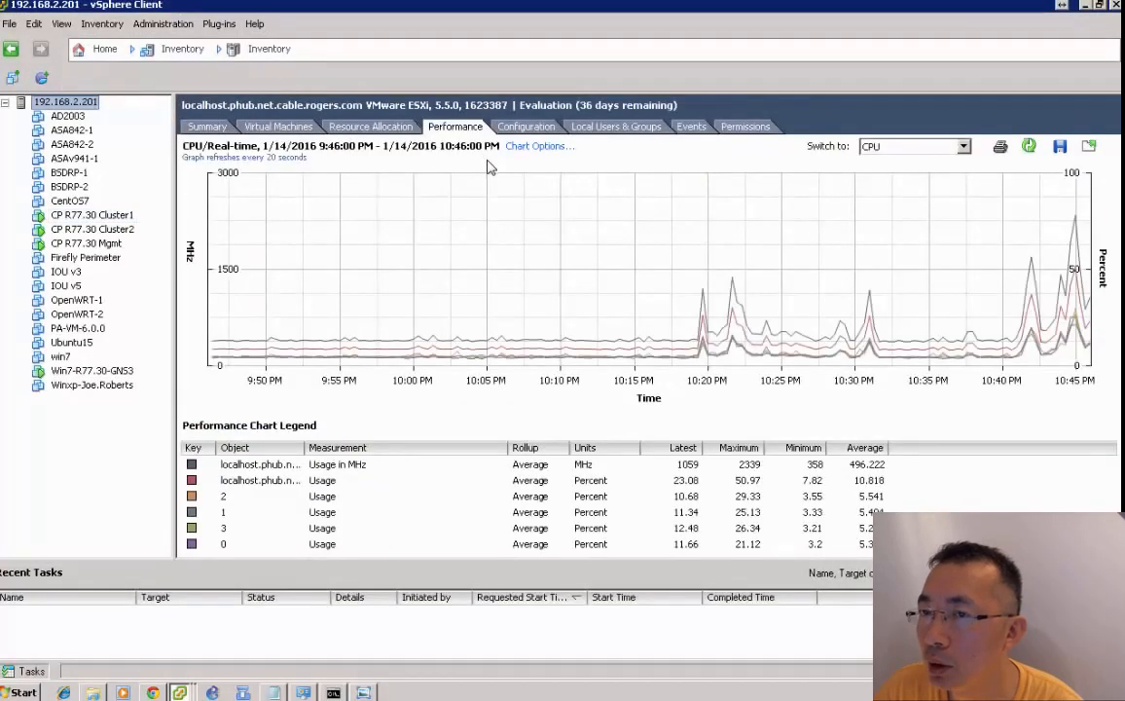
{"action": "mouse_move", "coordinate": [433, 351]}
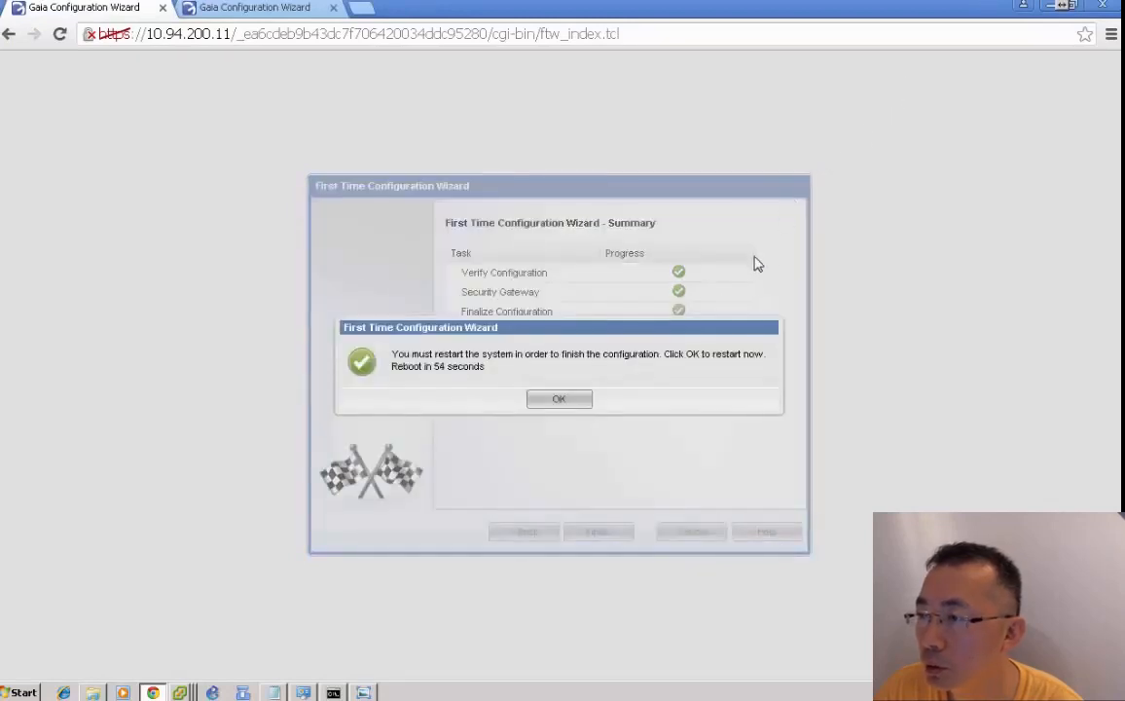
- Confirm the restart prompt so member .11's configuration takes effect
{"action": "left_click", "coordinate": [559, 398]}
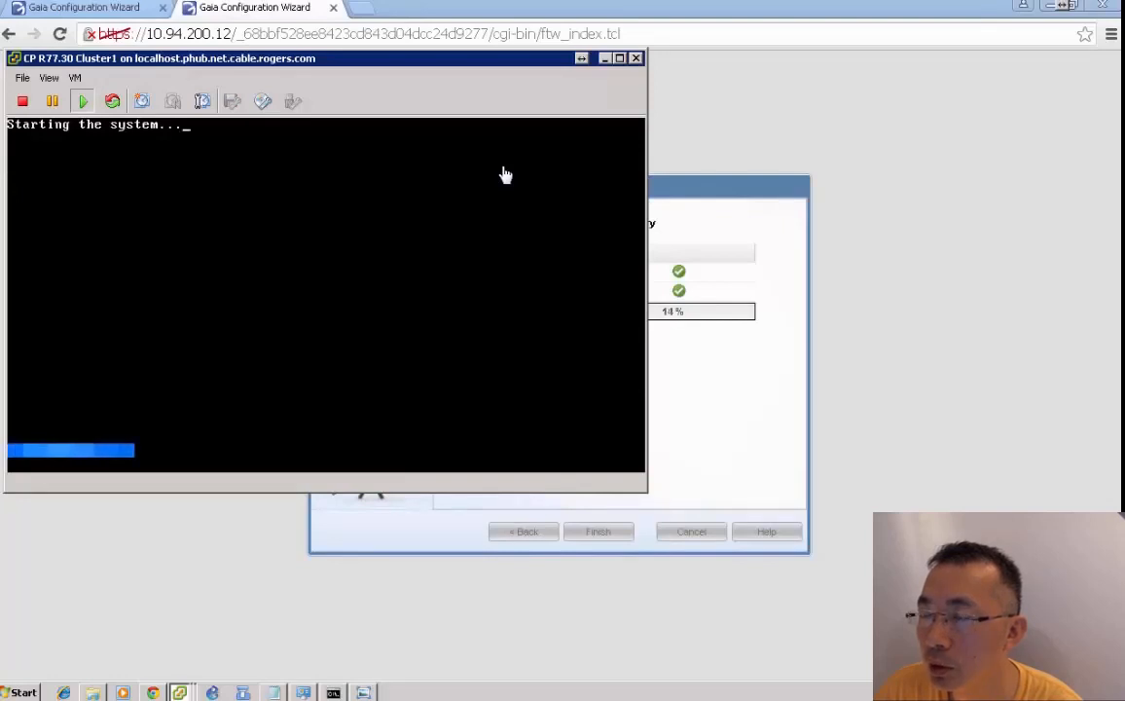
{"action": "mouse_move", "coordinate": [710, 338]}
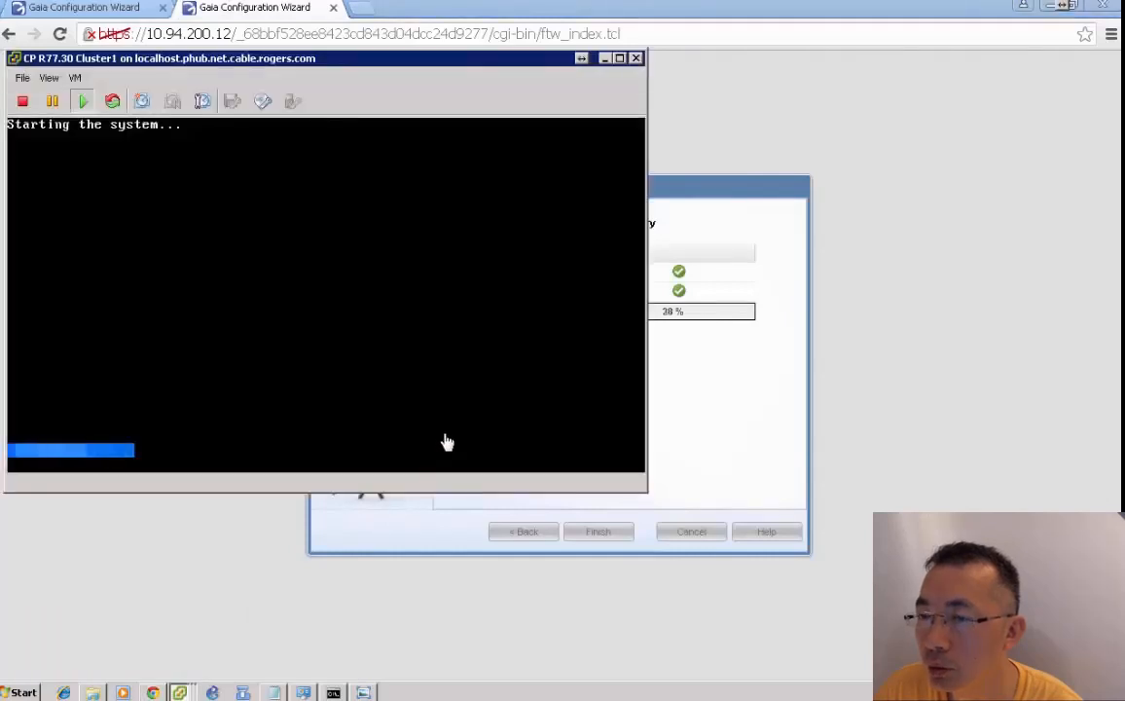
{"action": "mouse_move", "coordinate": [684, 411]}
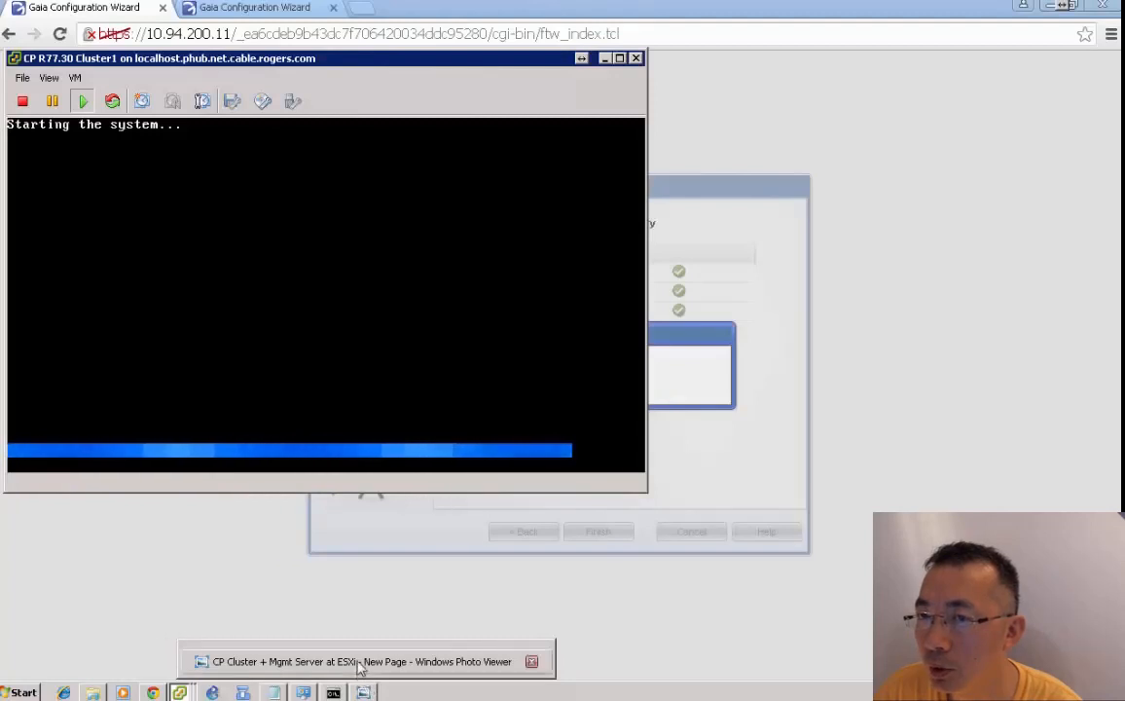
- Bring up both cluster members' consoles and place them side by side to watch the reboots
{"action": "left_click", "coordinate": [365, 662]}
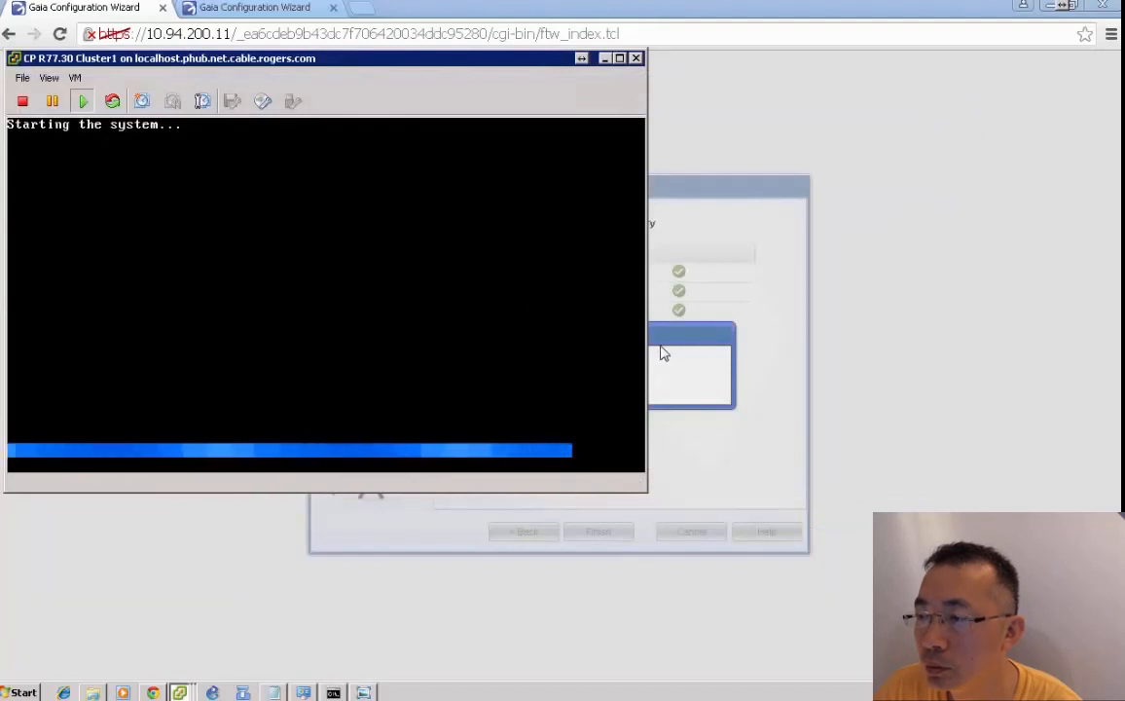
{"action": "mouse_move", "coordinate": [452, 254]}
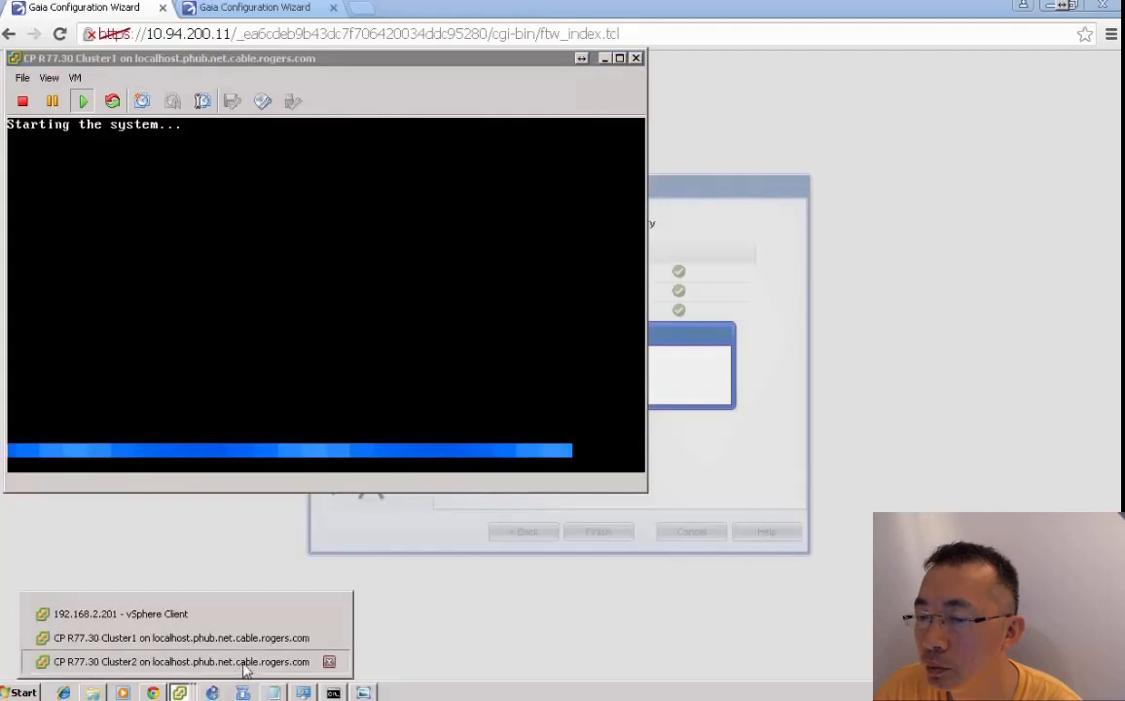
{"action": "left_click", "coordinate": [181, 661]}
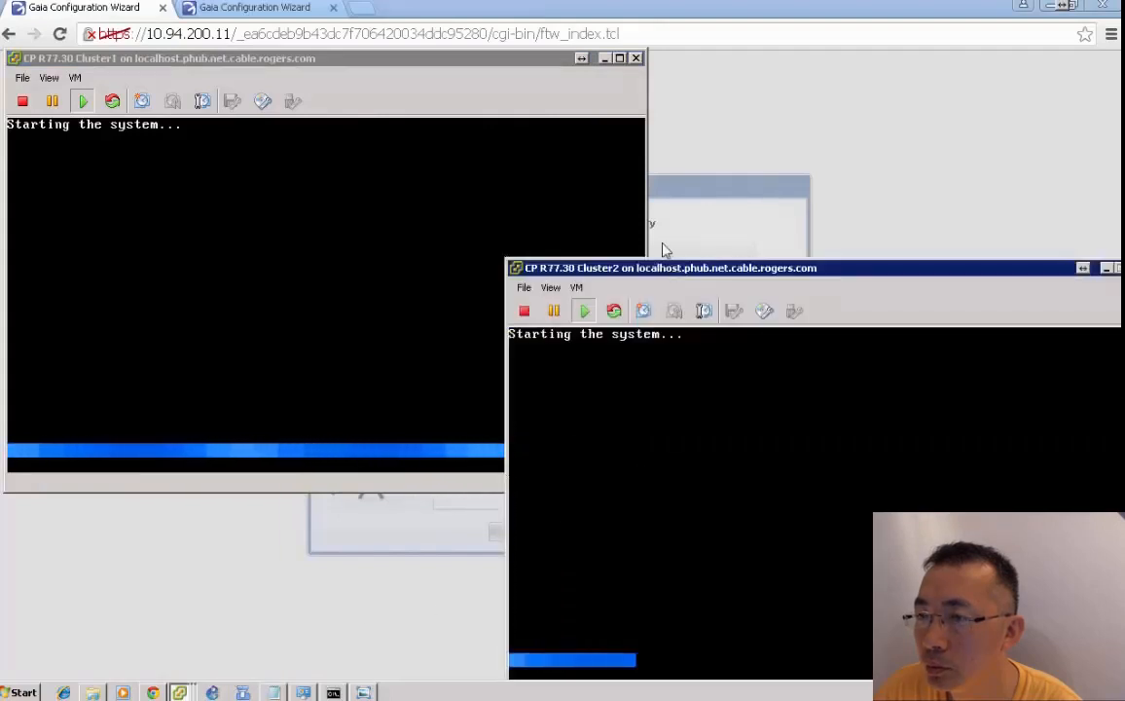
{"action": "left_click_drag", "start_coordinate": [669, 268], "coordinate": [637, 233]}
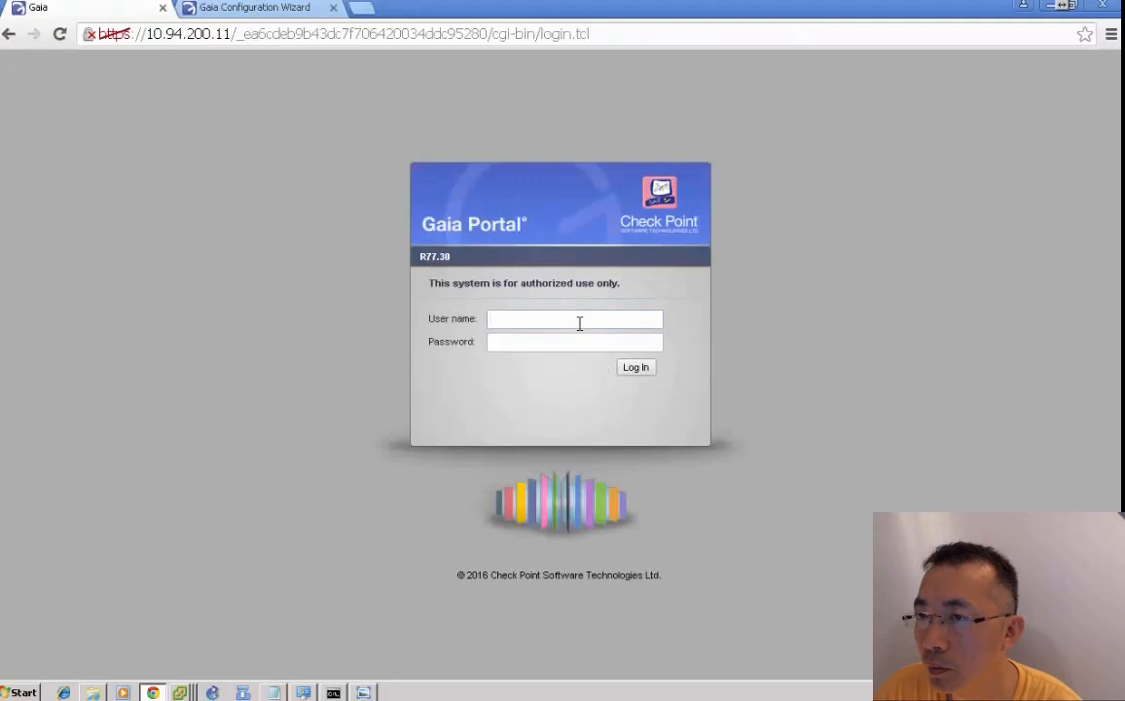
- Log in to member .11 and set eth0 to 192.168.2.11/255.255.255.0, enabled
{"action": "left_click", "coordinate": [635, 366]}
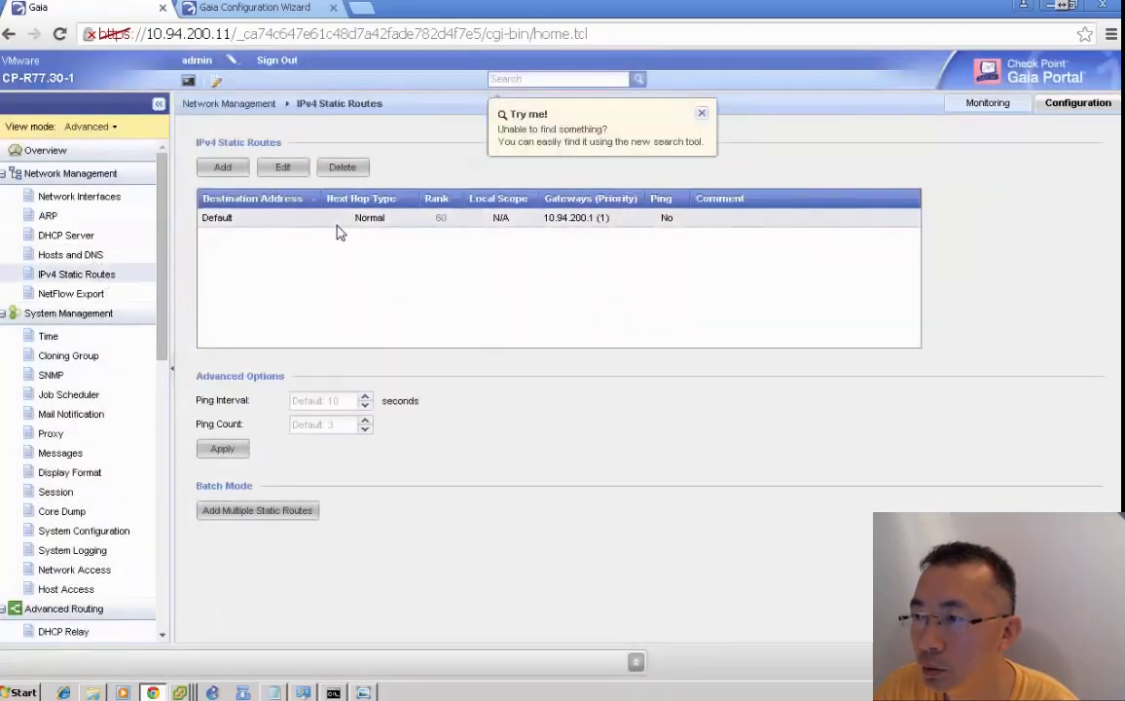
{"action": "left_click", "coordinate": [79, 196]}
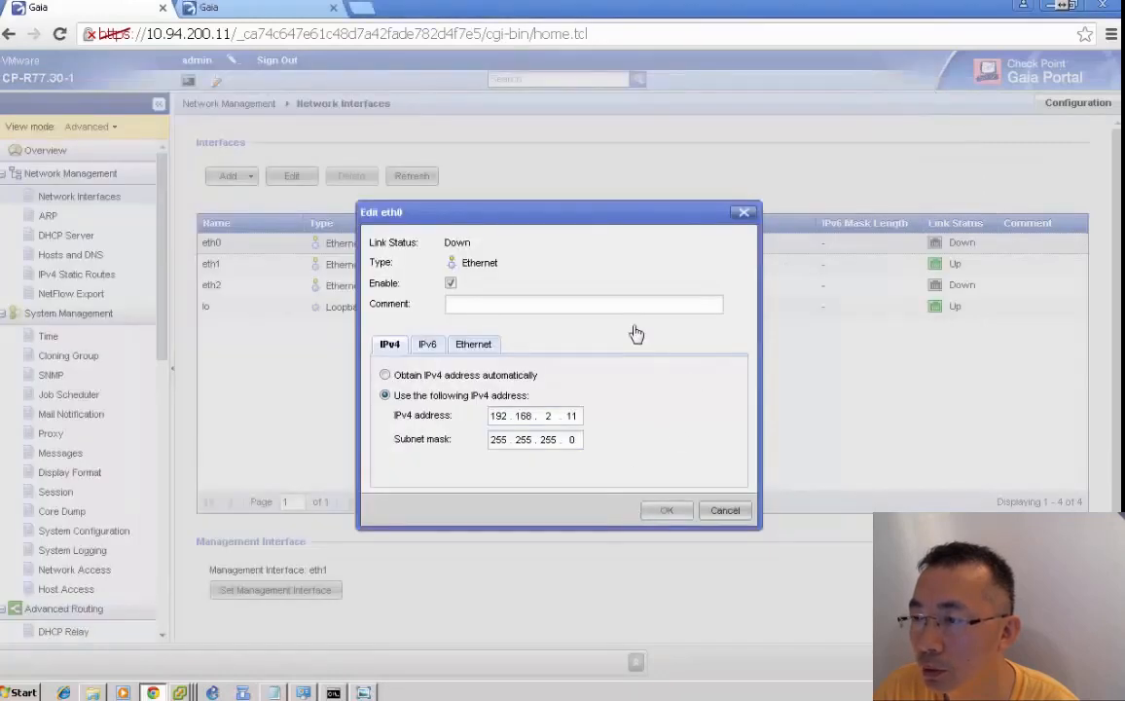
{"action": "left_click", "coordinate": [665, 510]}
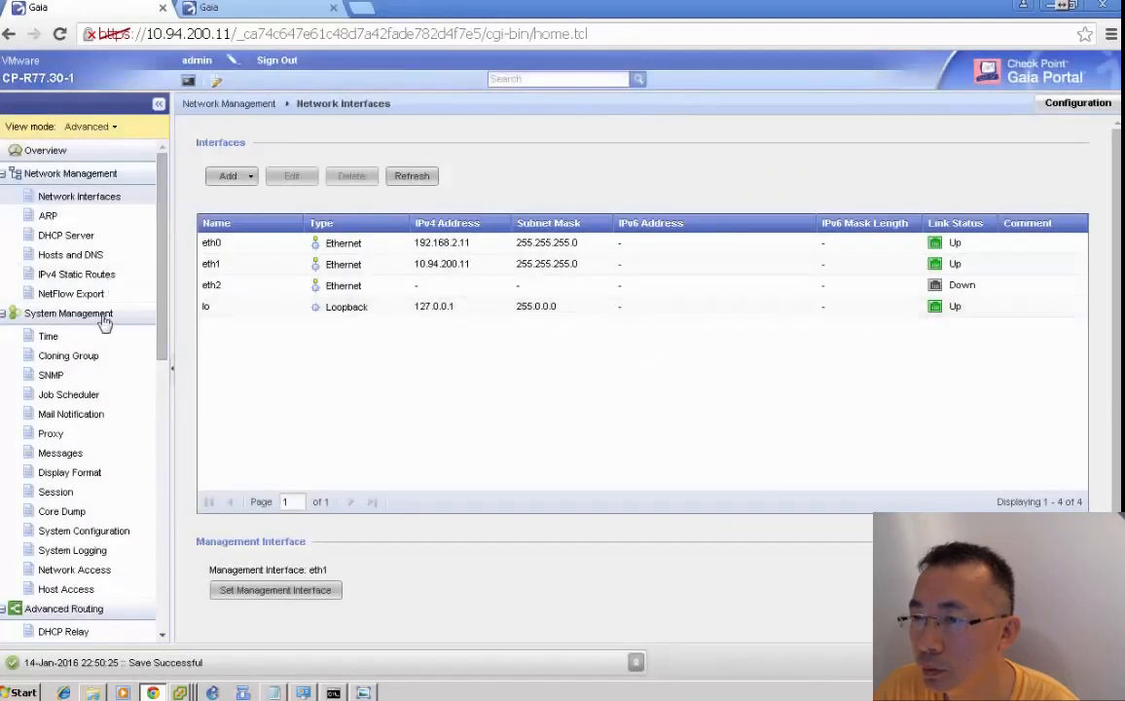
- Change the default route's gateway to 192.168.2.1 and save it
{"action": "left_click", "coordinate": [76, 274]}
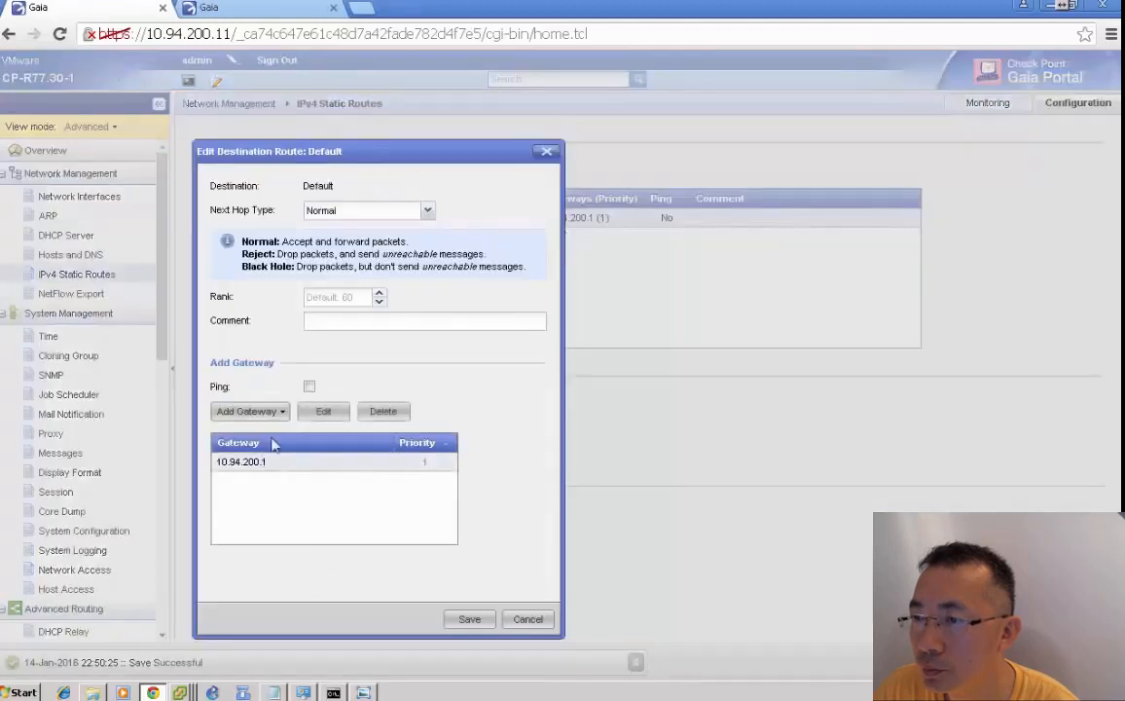
{"action": "left_click", "coordinate": [246, 410]}
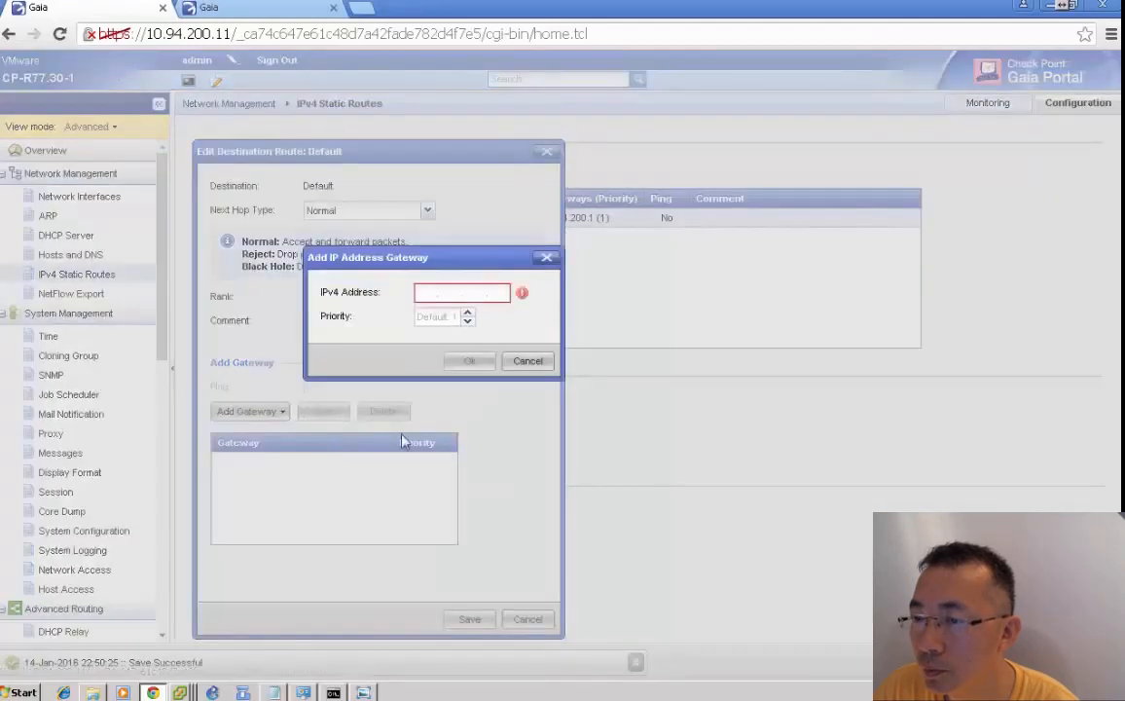
{"action": "type", "text": "192.168.2.1"}
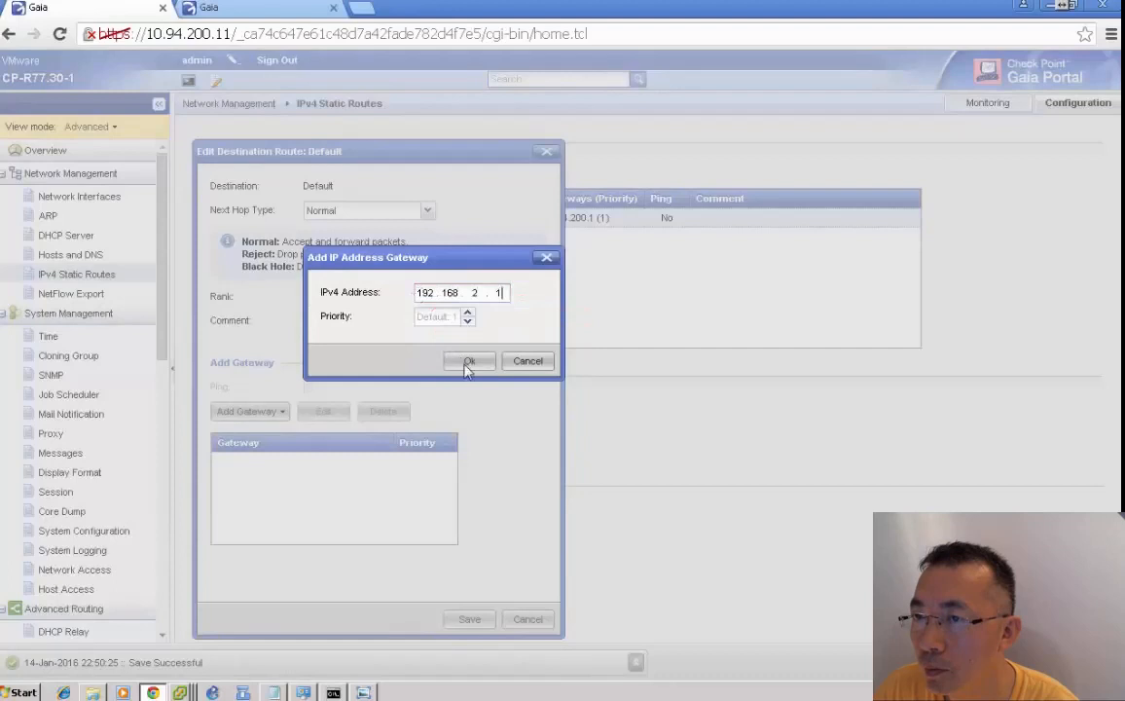
{"action": "left_click", "coordinate": [468, 360]}
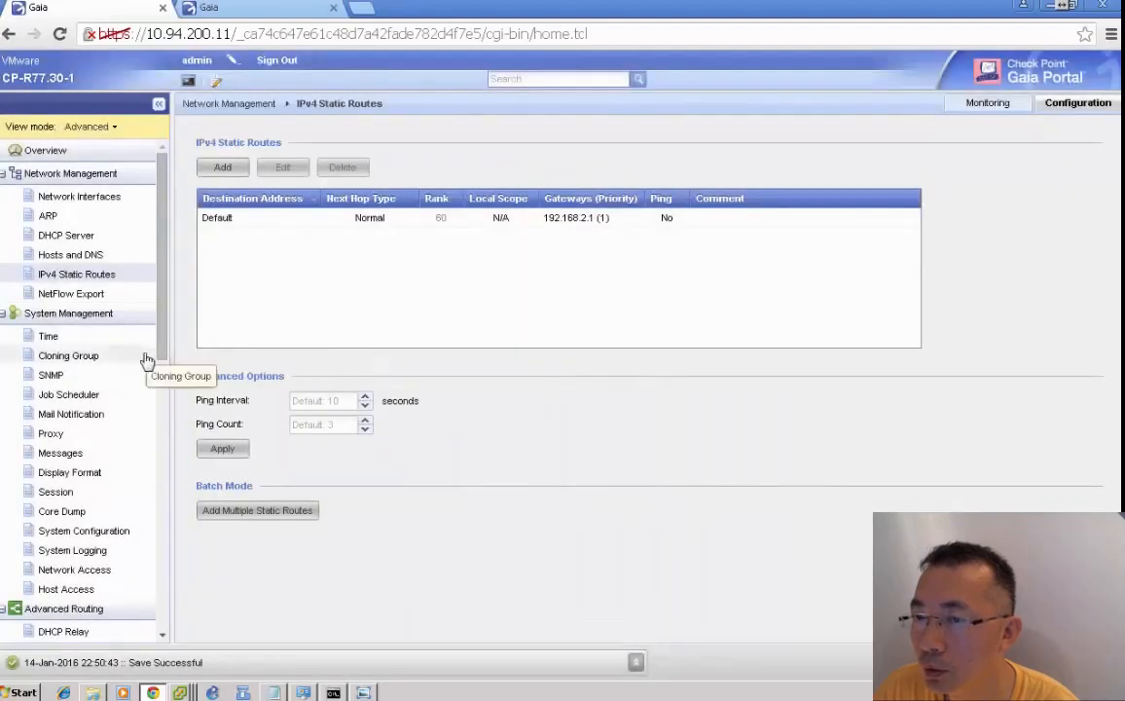
{"action": "left_click", "coordinate": [70, 254]}
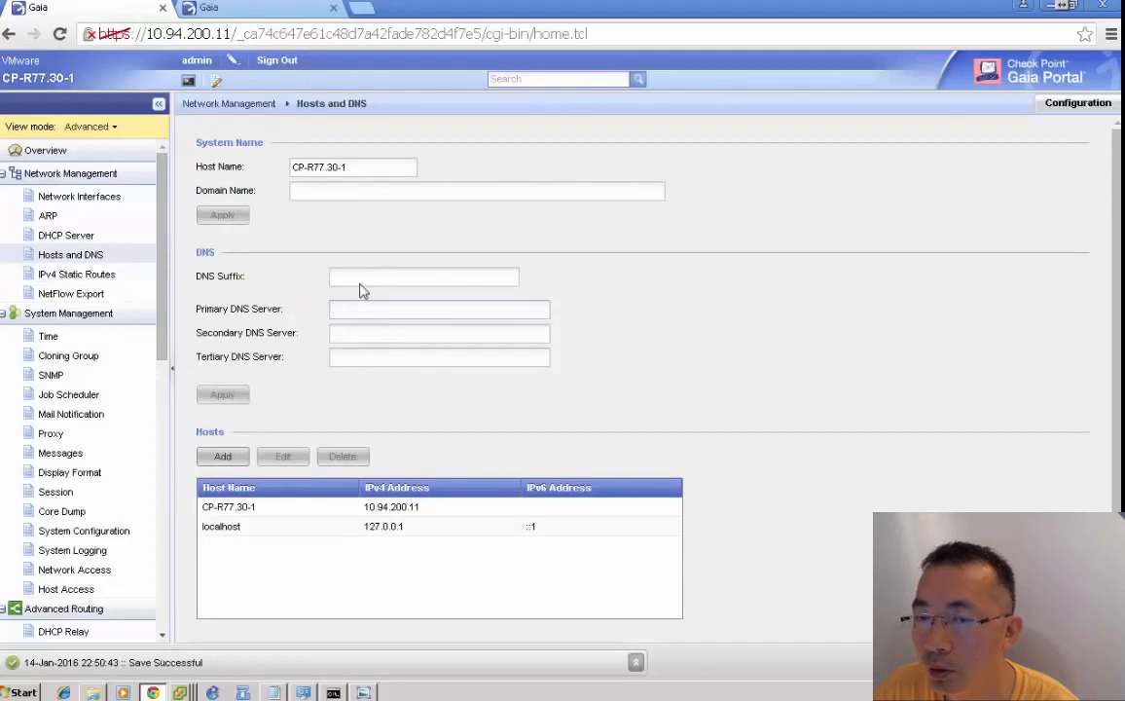
- Enter 8.8.8.8 as the primary DNS server
{"action": "type", "text": "8.8.8.8"}
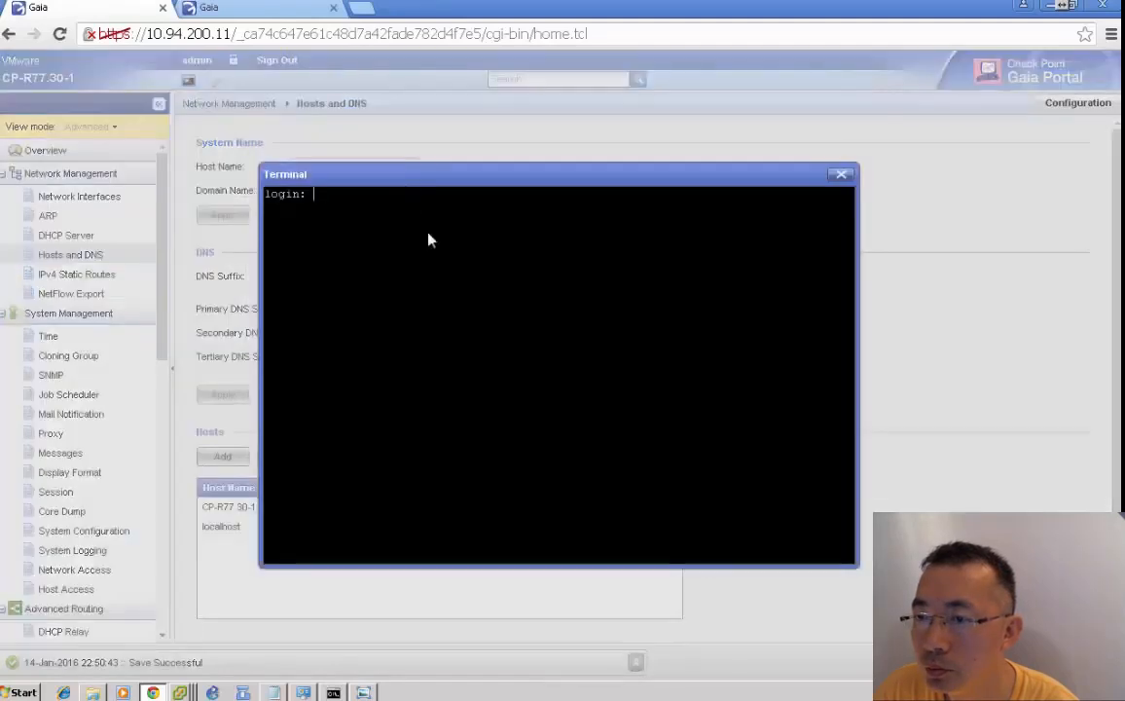
- Log in to the terminal as admin and confirm pings to 192.168.2.1 and 8.8.8.8 succeed
{"action": "type", "text": "admin"}
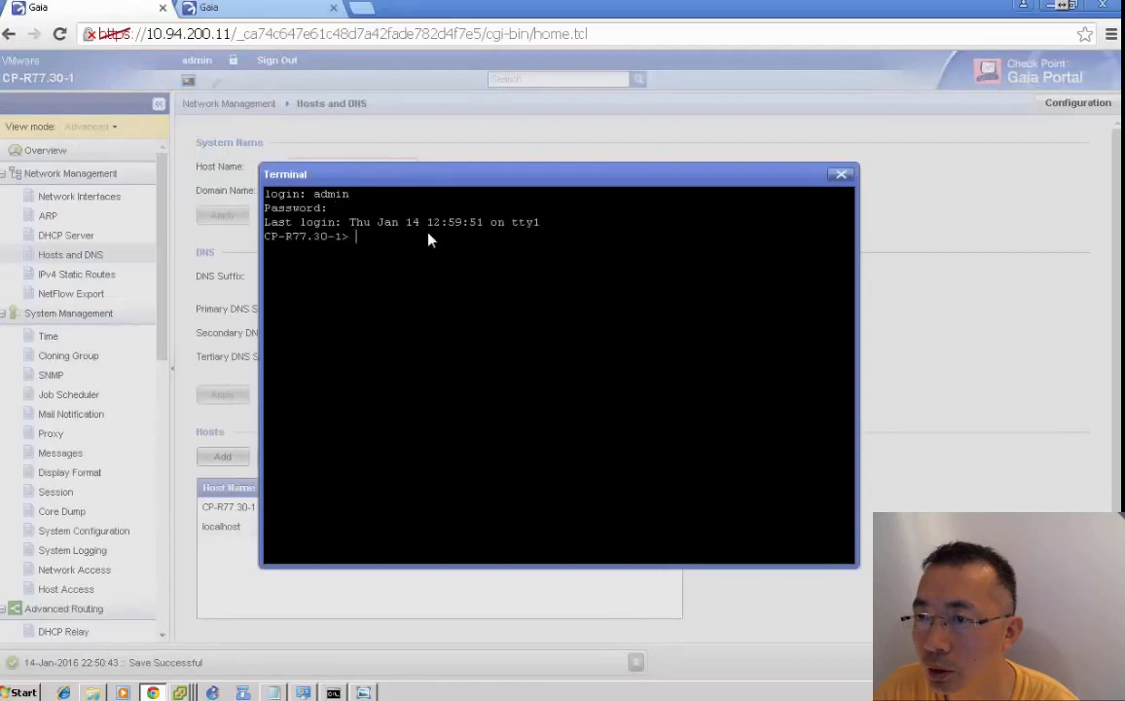
{"action": "type", "text": "ping 192.168.2.1"}
{"action": "type", "text": "ping 8.8.8.8"}
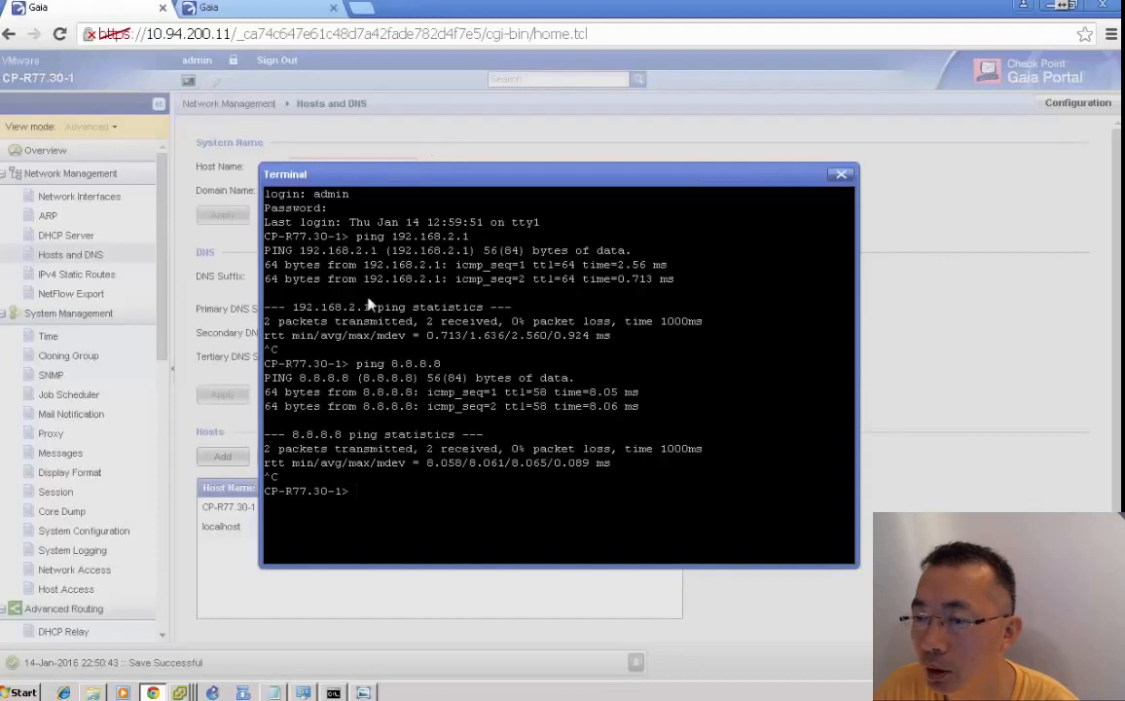
{"action": "left_click", "coordinate": [841, 174]}
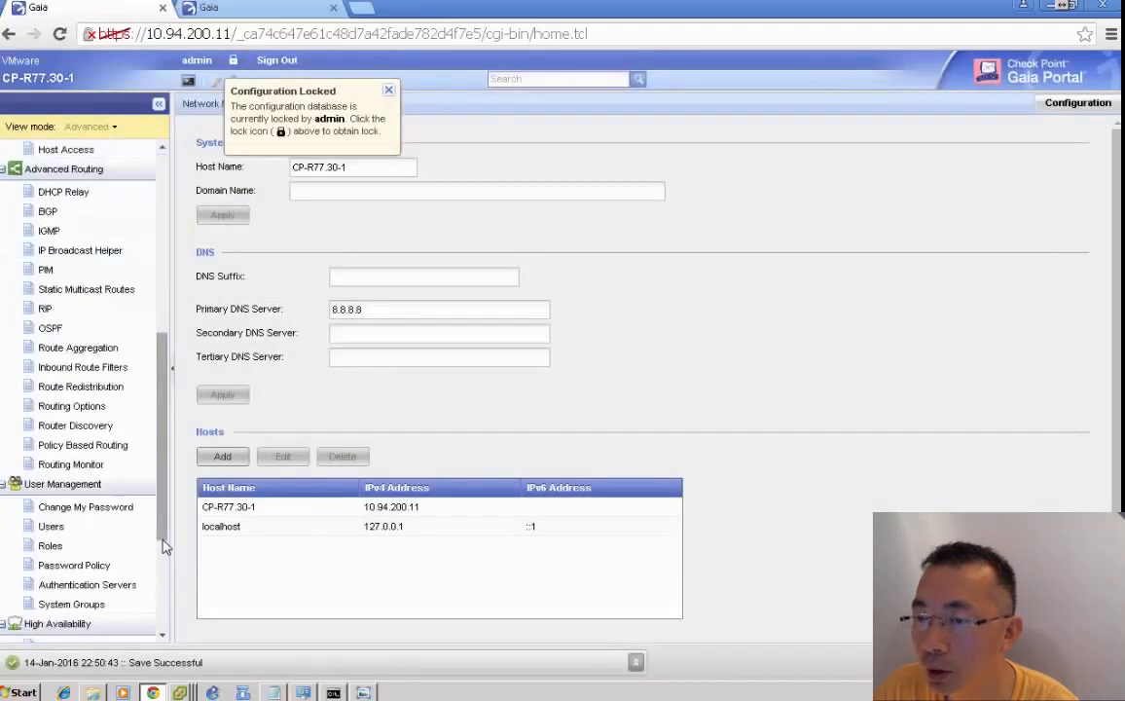
{"action": "mouse_move", "coordinate": [165, 555]}
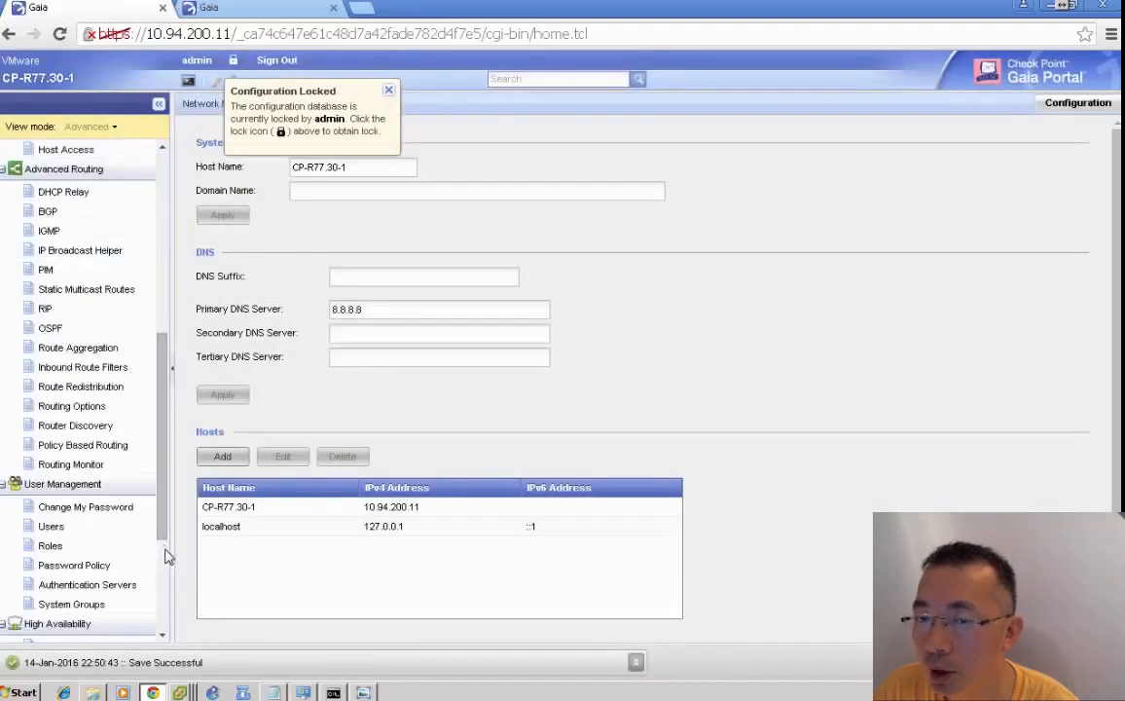
- View the first gateway's Licenses page, then enter admin credentials on the 10.94.200.12 login
{"action": "scroll", "scroll_direction": "down", "scroll_amount": 3}
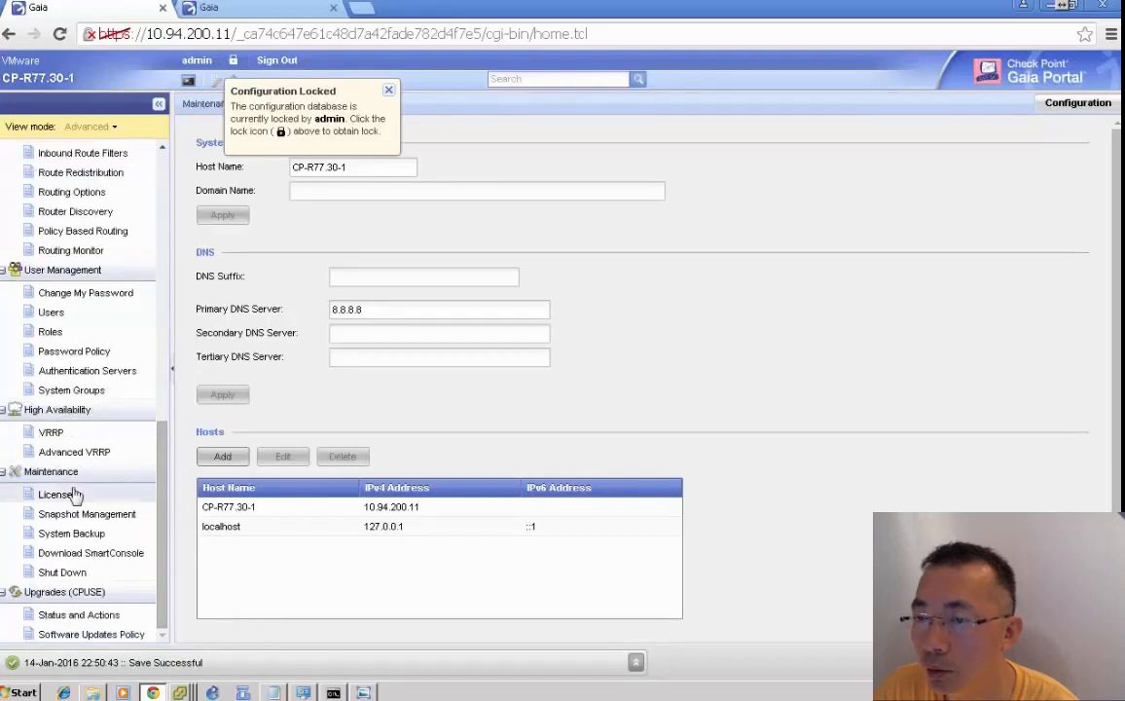
{"action": "left_click", "coordinate": [57, 495]}
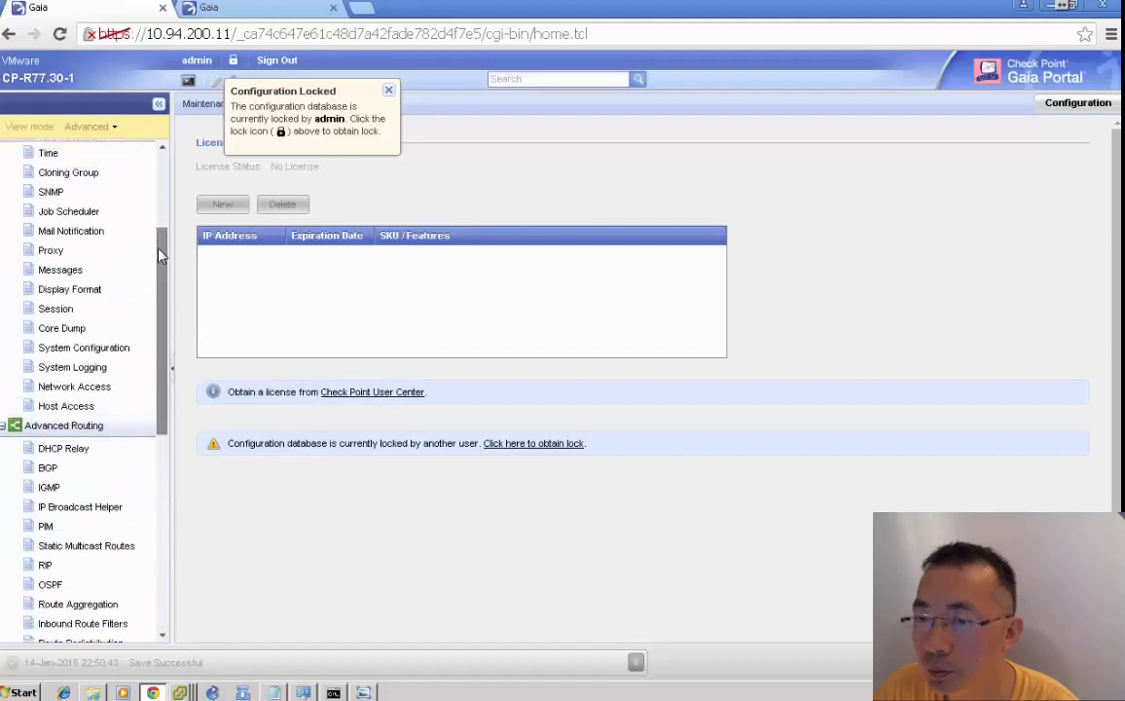
{"action": "type", "text": "cluster"}
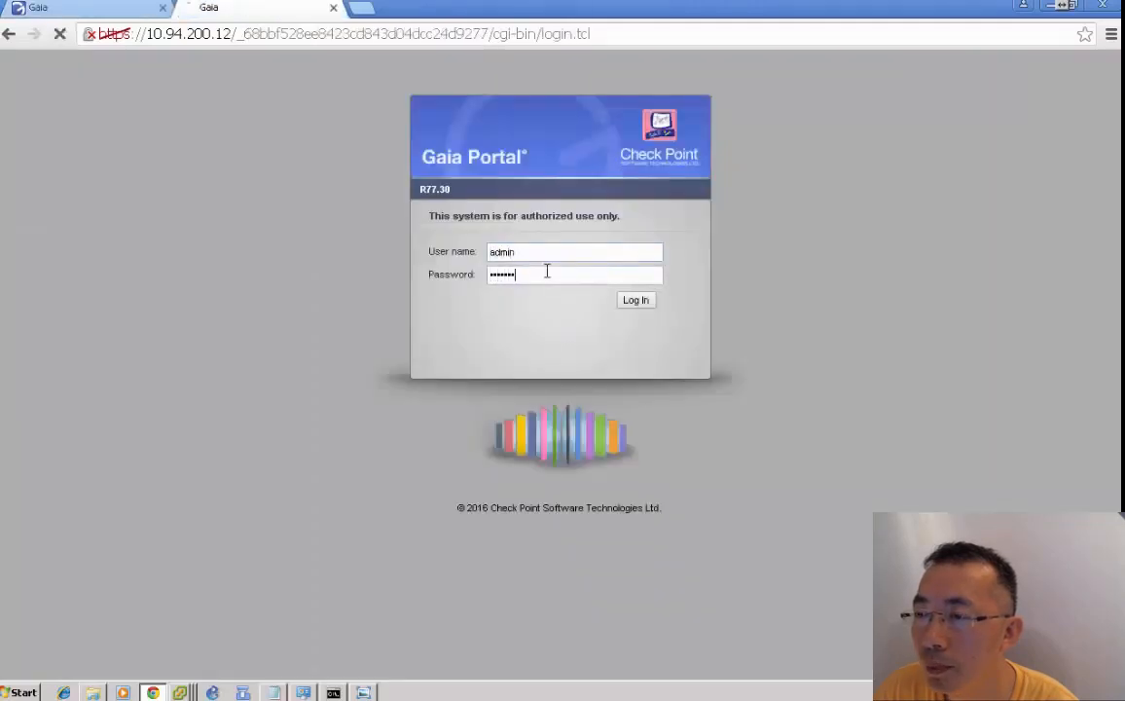
- Log into the second gateway, set eth0 to 192.168.2.12/24 commented Internet, then go to IPv4 Static Routes
{"action": "left_click", "coordinate": [635, 299]}
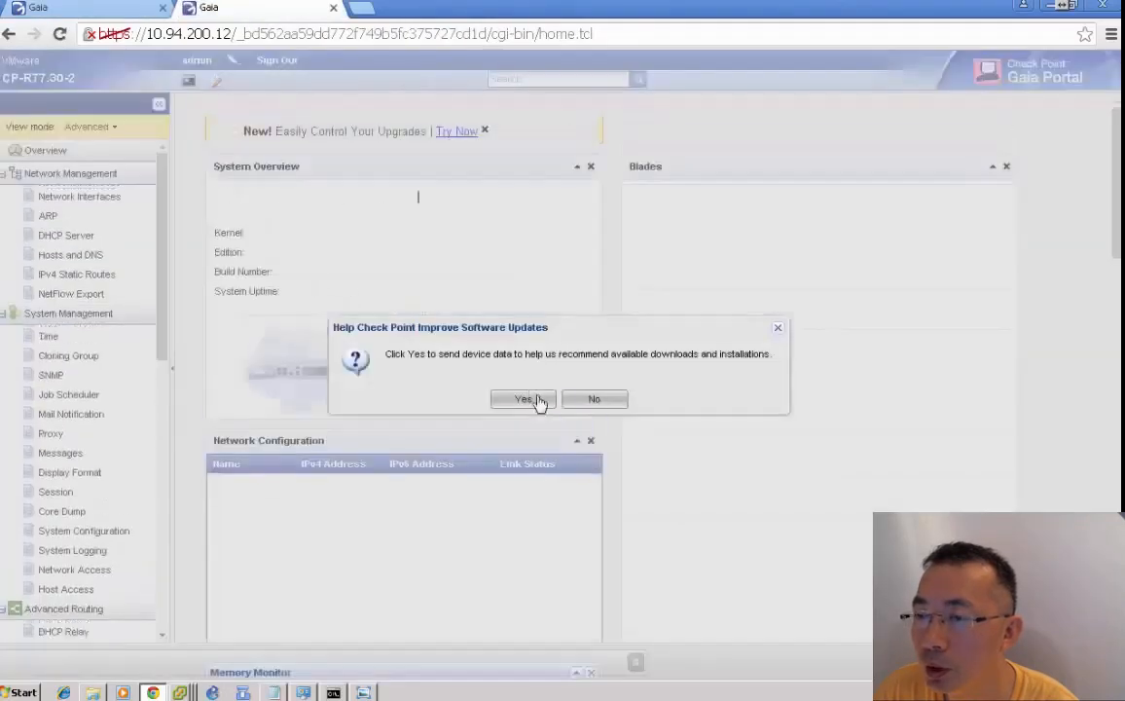
{"action": "left_click", "coordinate": [524, 399]}
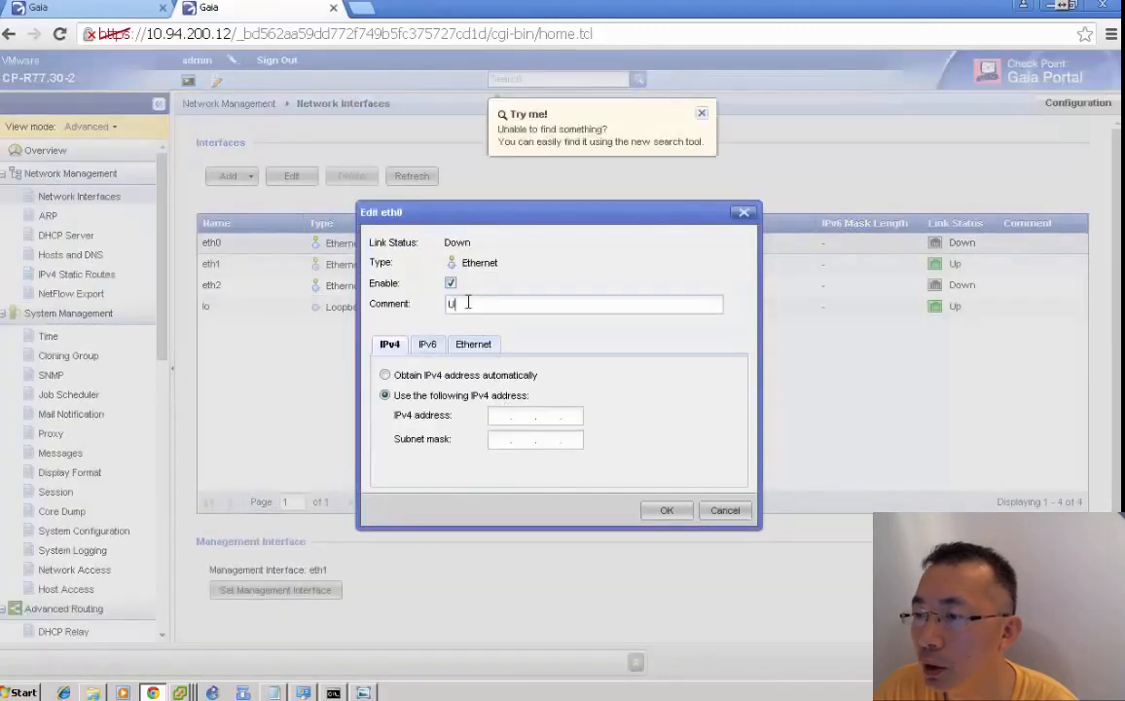
{"action": "type", "text": "nternet"}
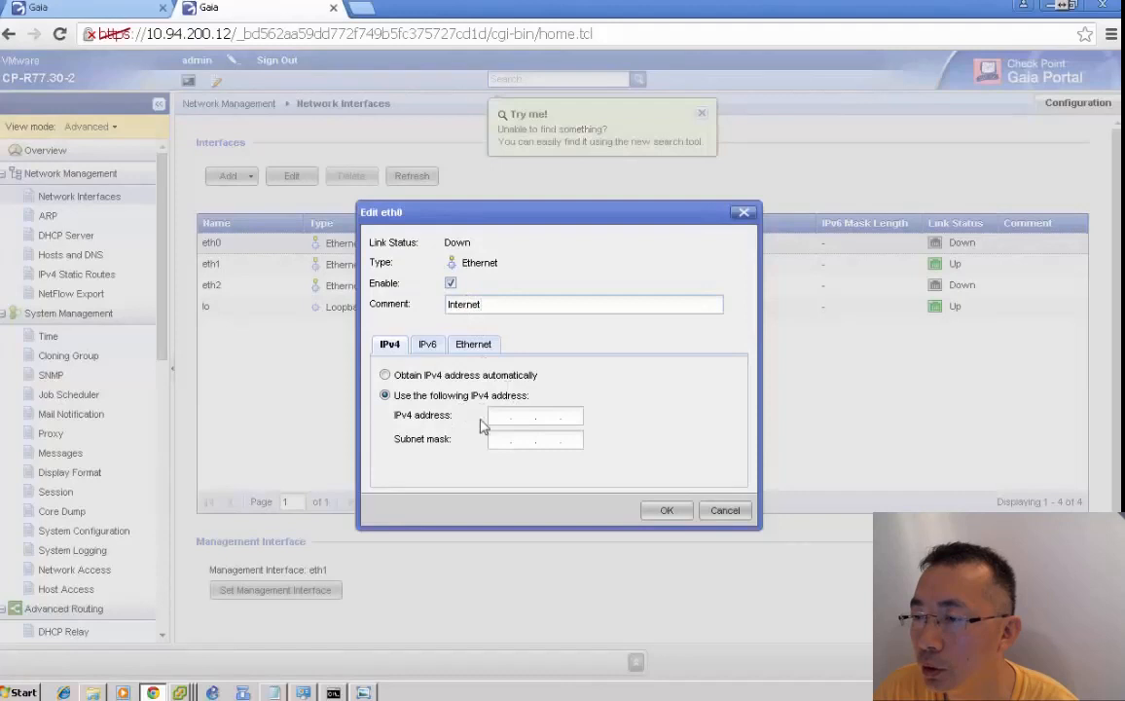
{"action": "type", "text": "192.168.2.12"}
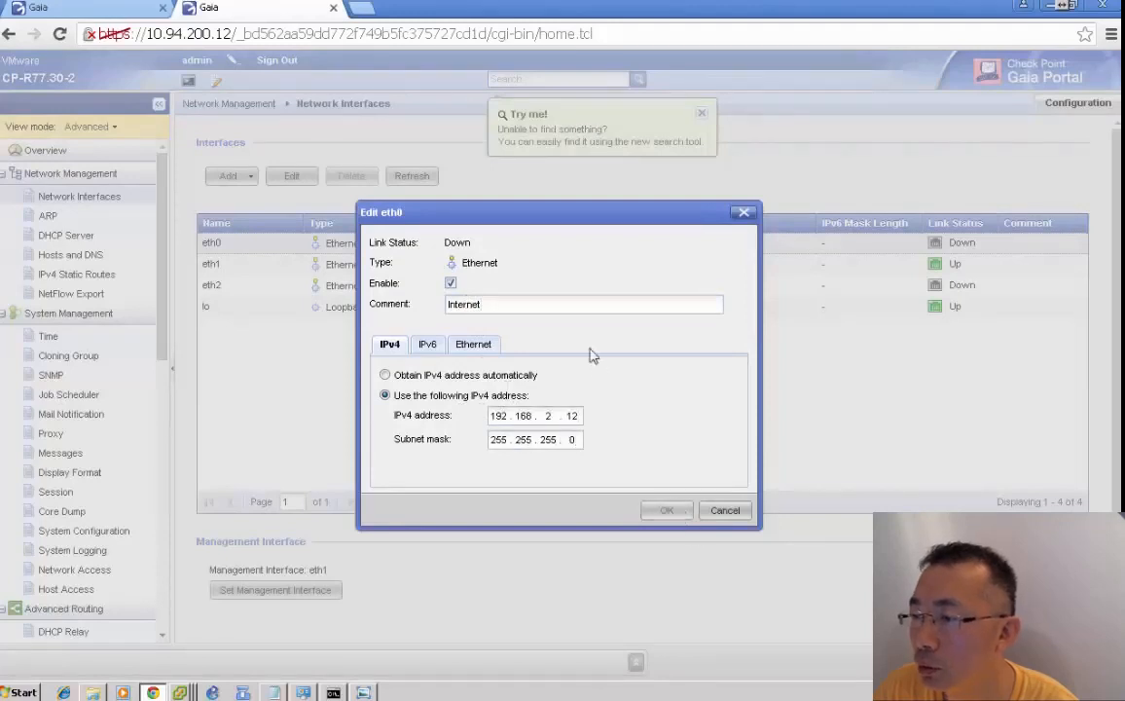
{"action": "left_click", "coordinate": [667, 510]}
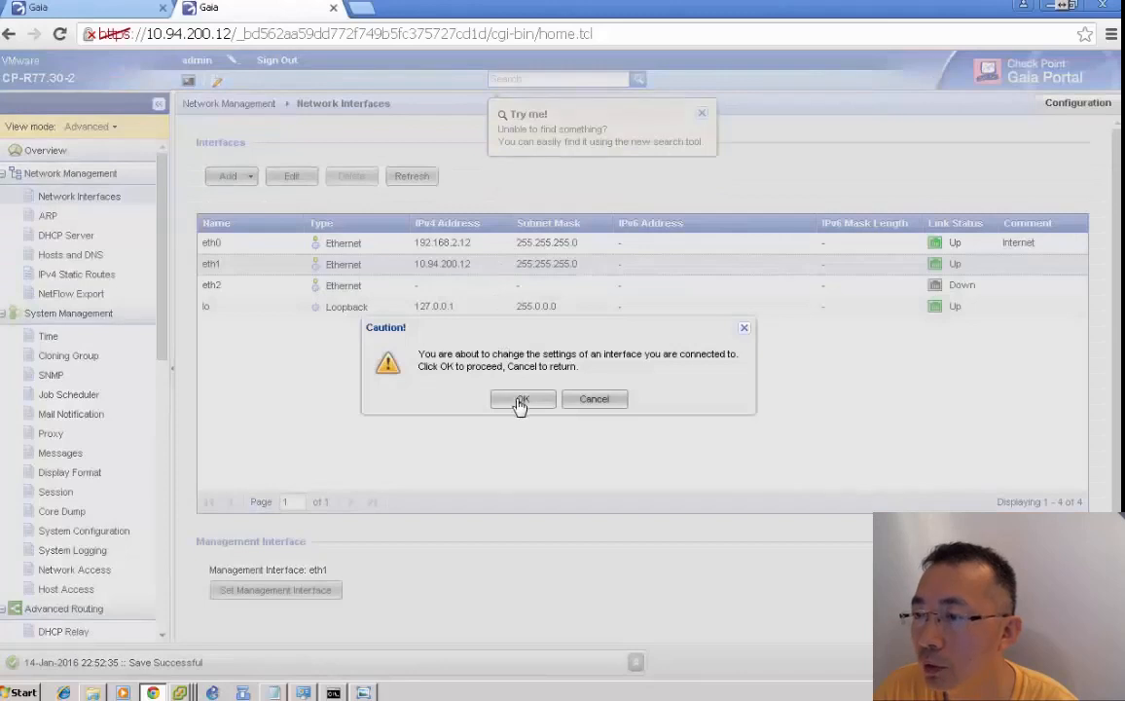
{"action": "left_click", "coordinate": [522, 399]}
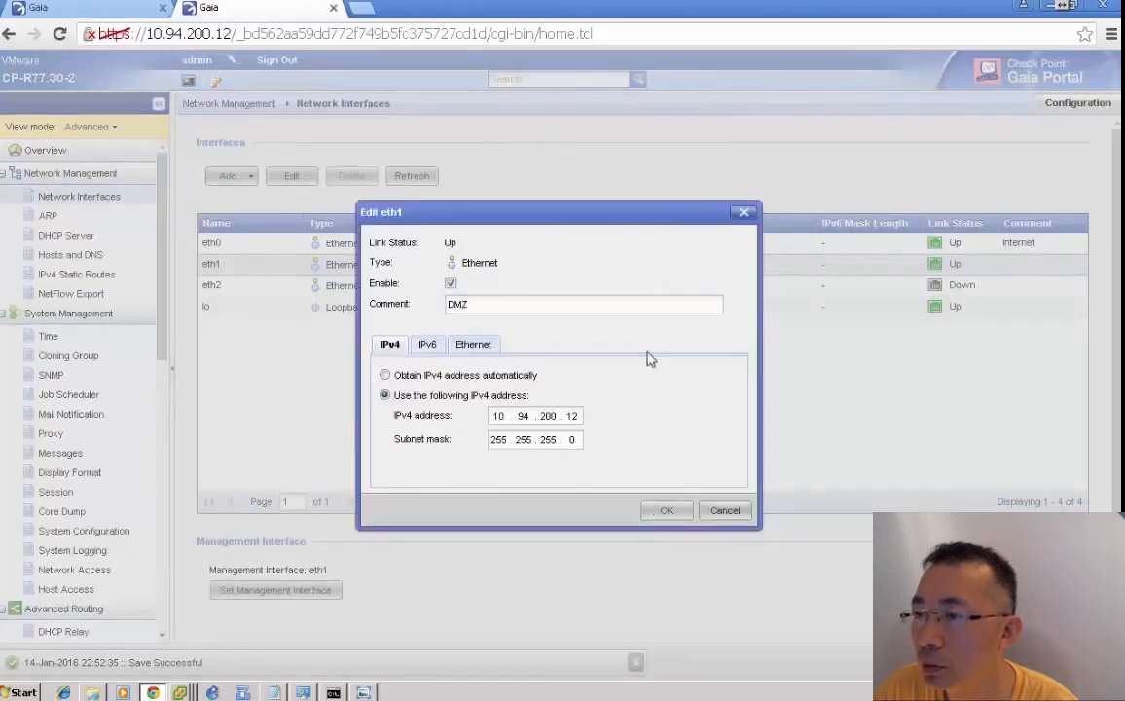
{"action": "left_click", "coordinate": [76, 273]}
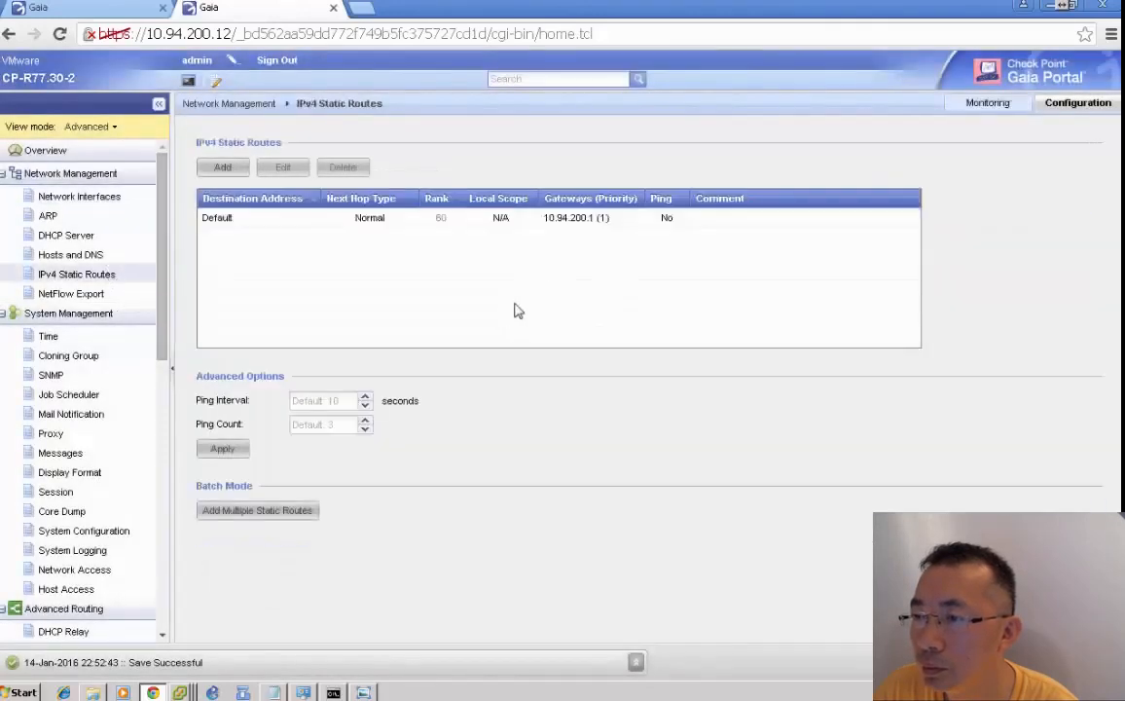
- Review the Default route on member .12 and leave a terminal awaiting login
{"action": "left_click", "coordinate": [282, 167]}
{"action": "type", "text": "192.1"}
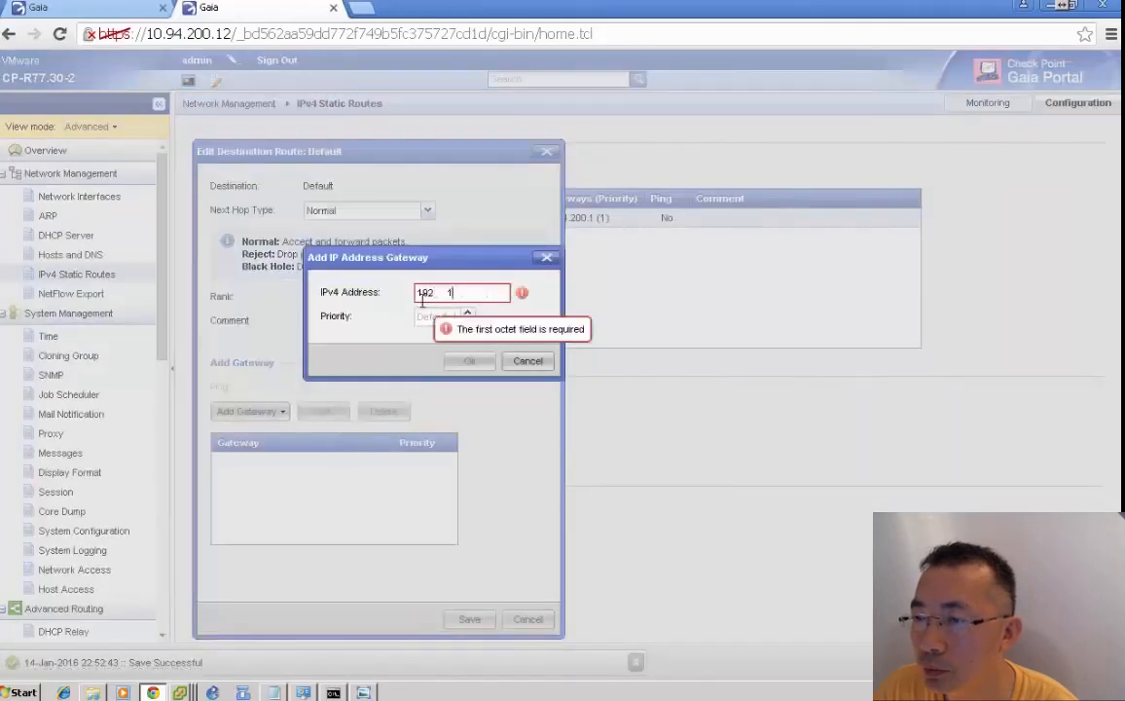
{"action": "left_click", "coordinate": [469, 361]}
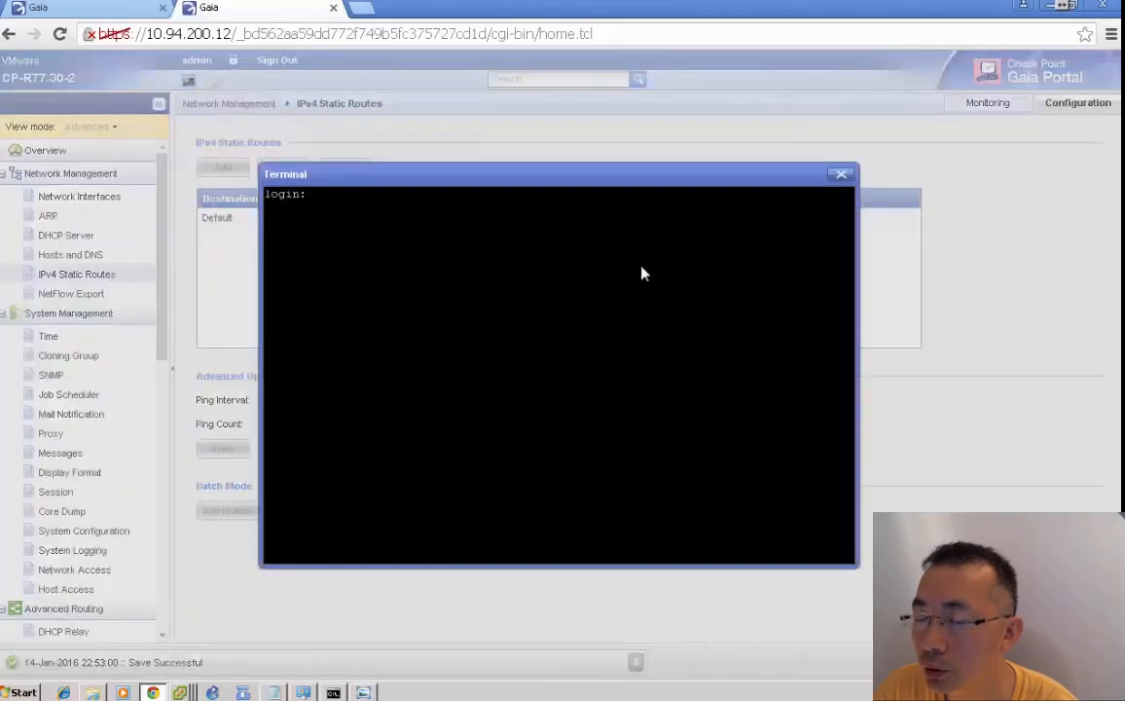
- Log in to member .12's terminal as admin, confirm ping 8.8.8.8 succeeds, then close the terminal
{"action": "type", "text": "admin"}
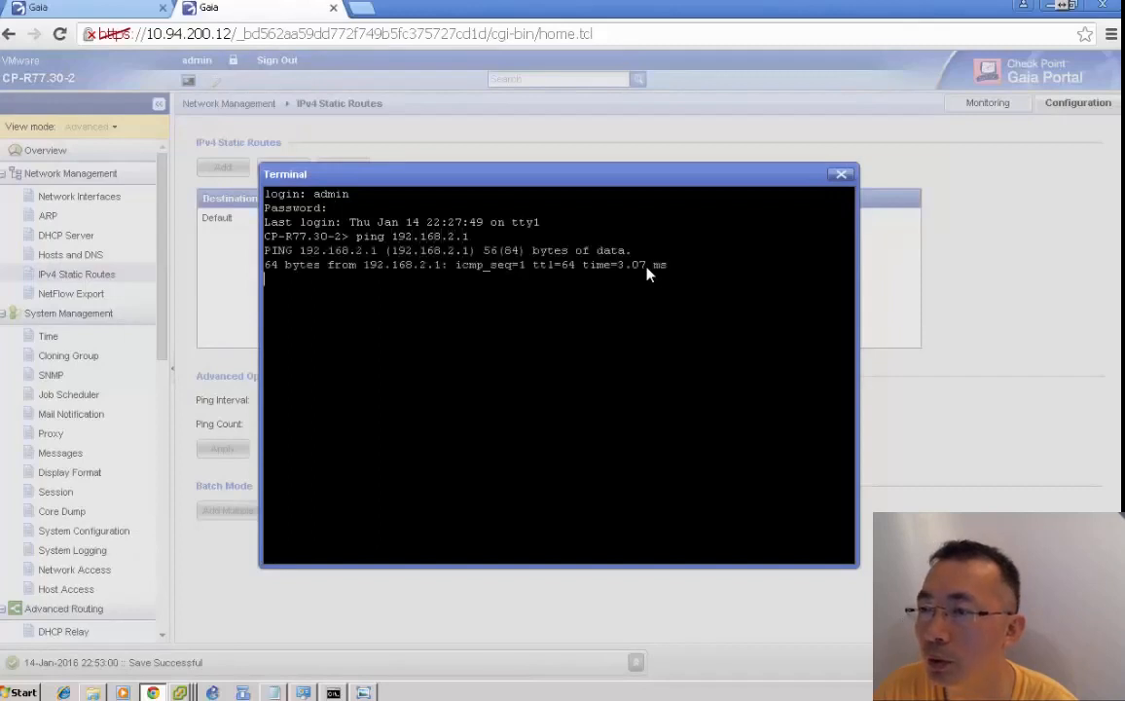
{"action": "type", "text": "ping 8.8"}
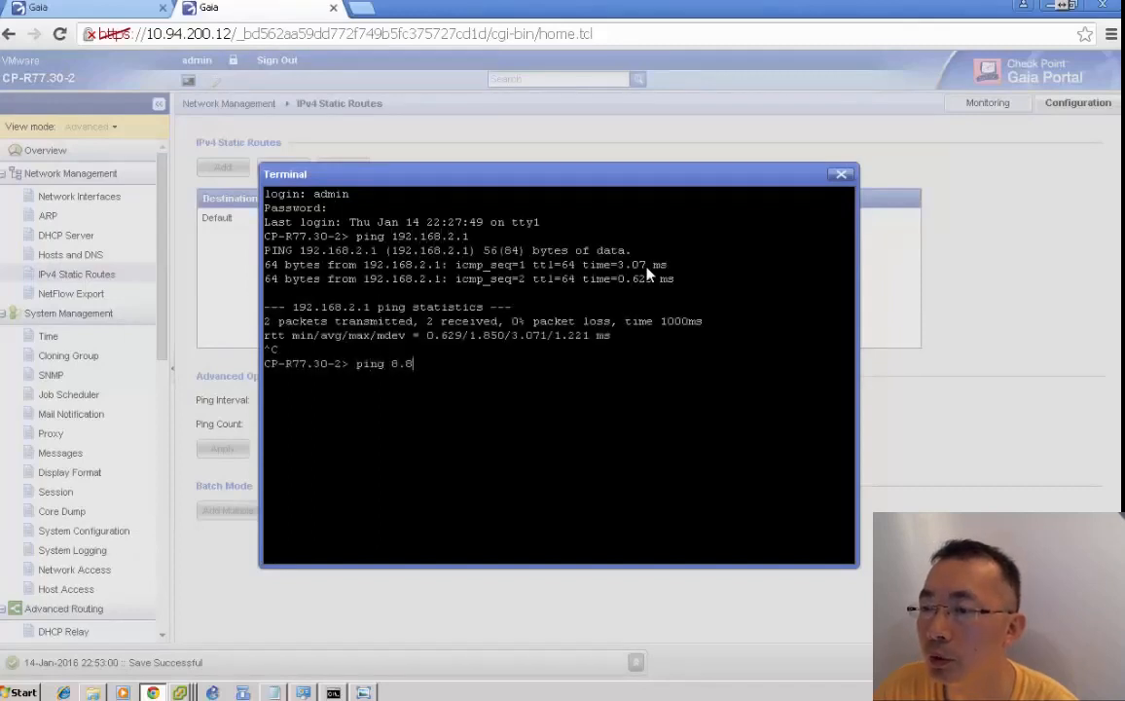
{"action": "key", "text": "Return"}
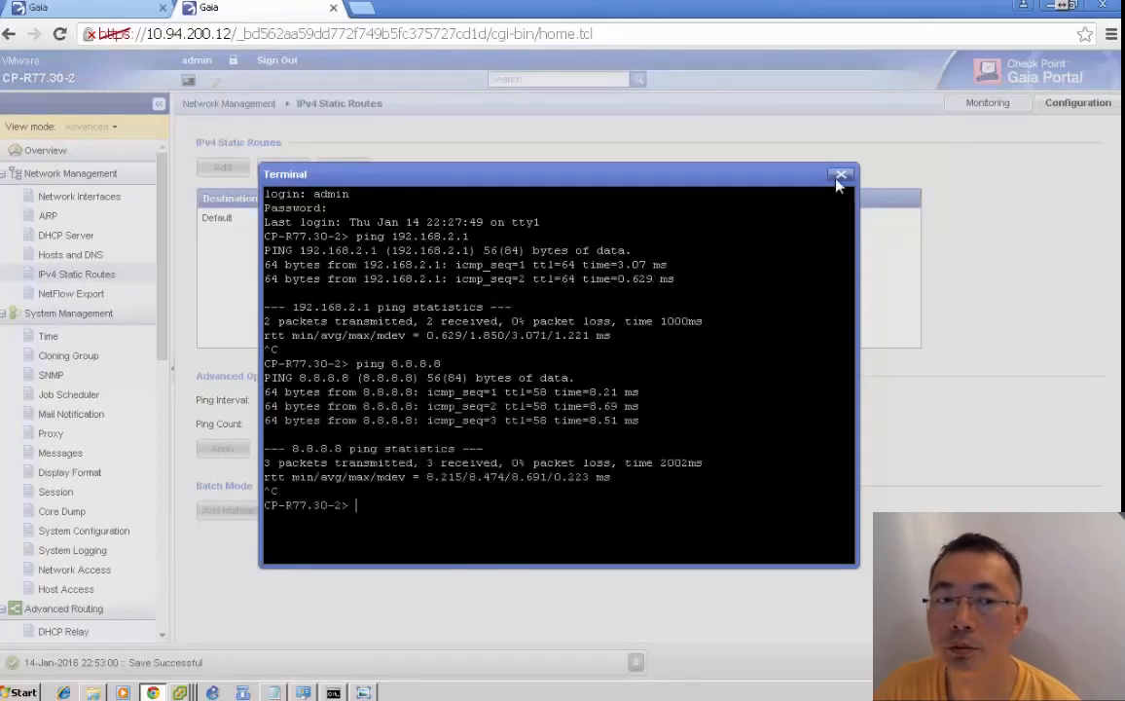
{"action": "left_click", "coordinate": [841, 175]}
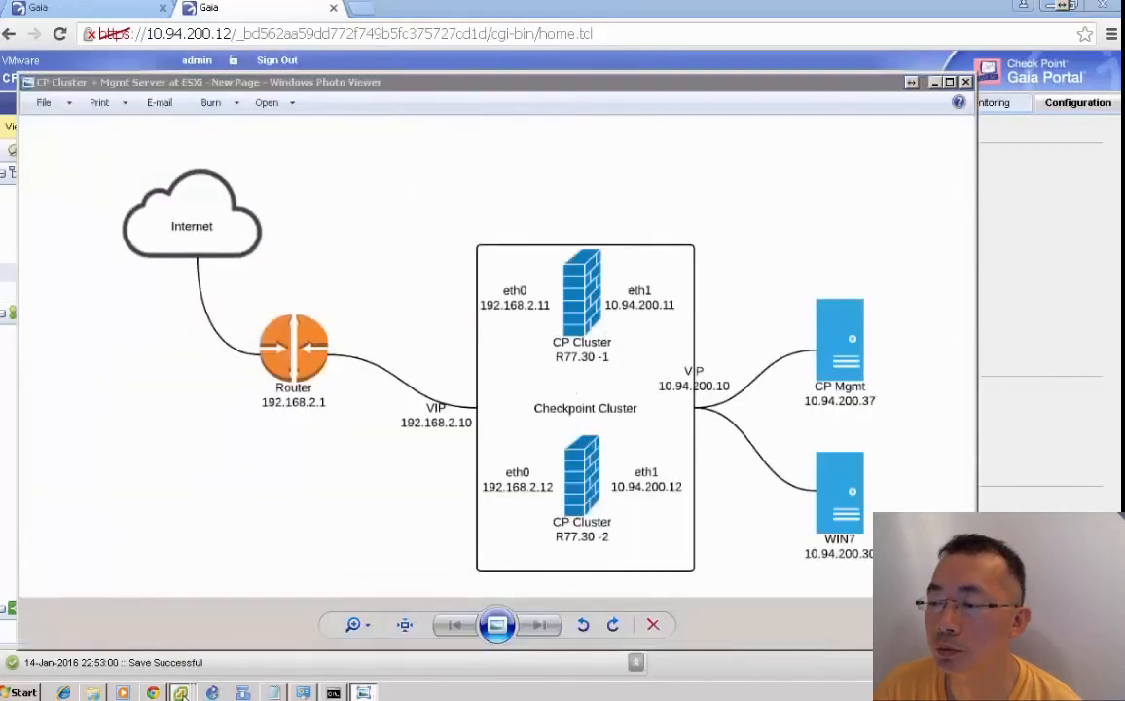
{"action": "left_click", "coordinate": [22, 691]}
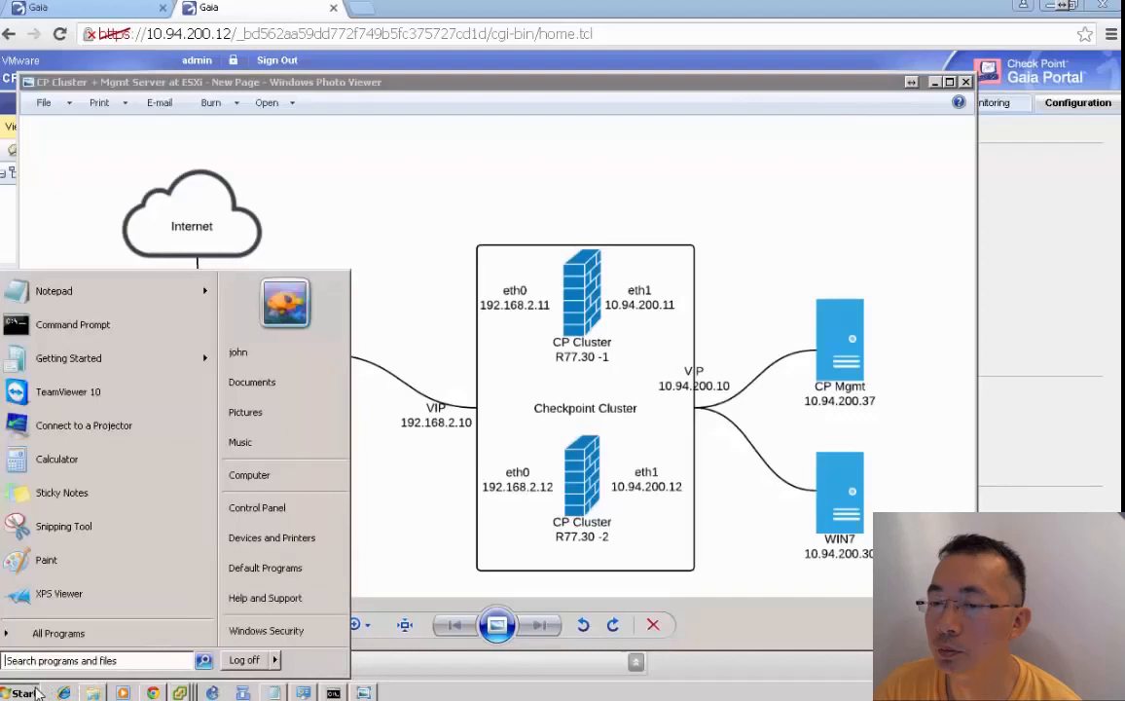
- Launch SmartDashboard R77.30 and log in as admin to 10.94.200.37, continuing past the session notice
{"action": "left_click", "coordinate": [58, 633]}
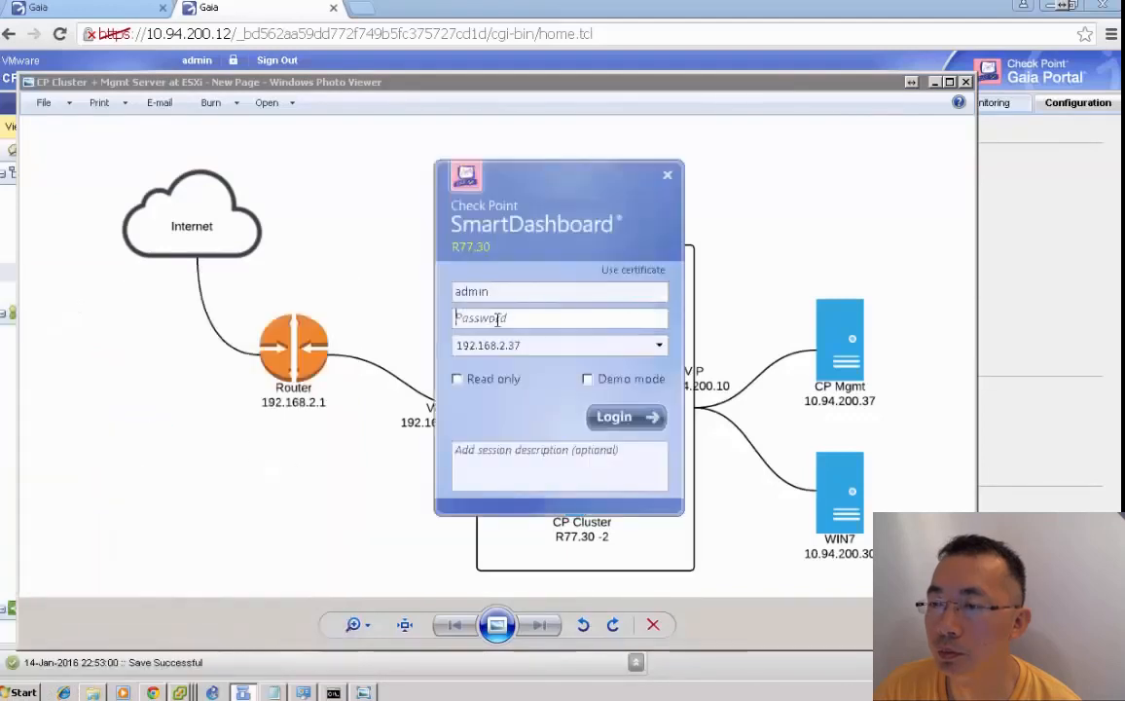
{"action": "left_click", "coordinate": [626, 416]}
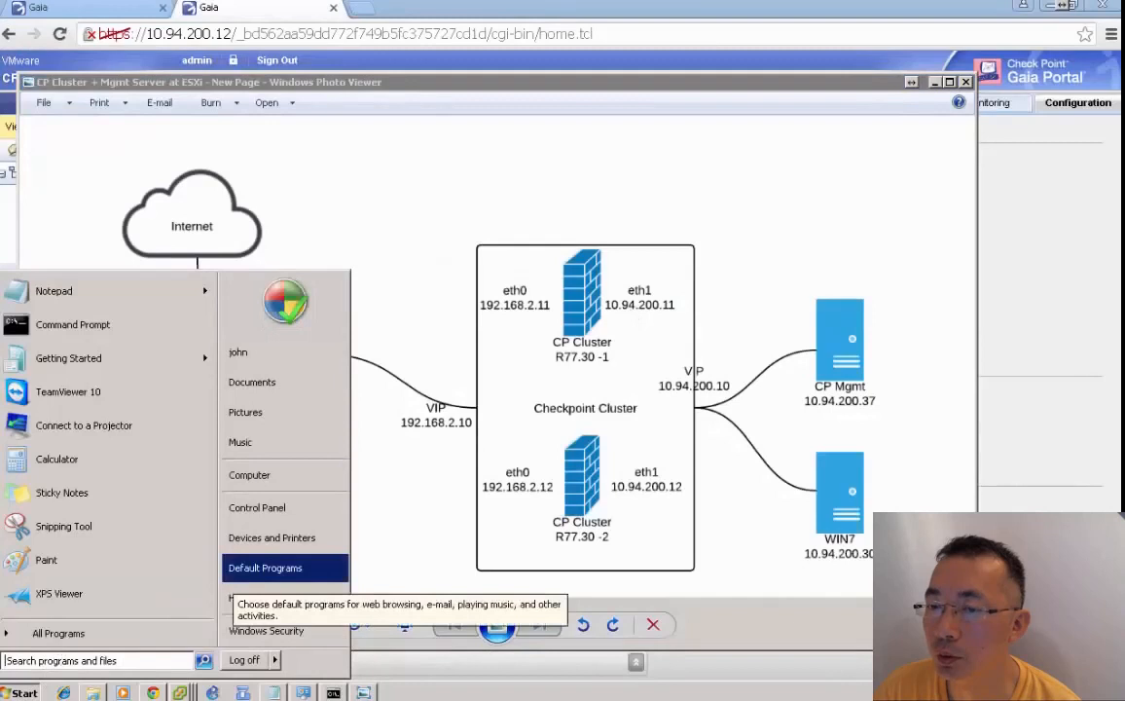
{"action": "left_click", "coordinate": [58, 633]}
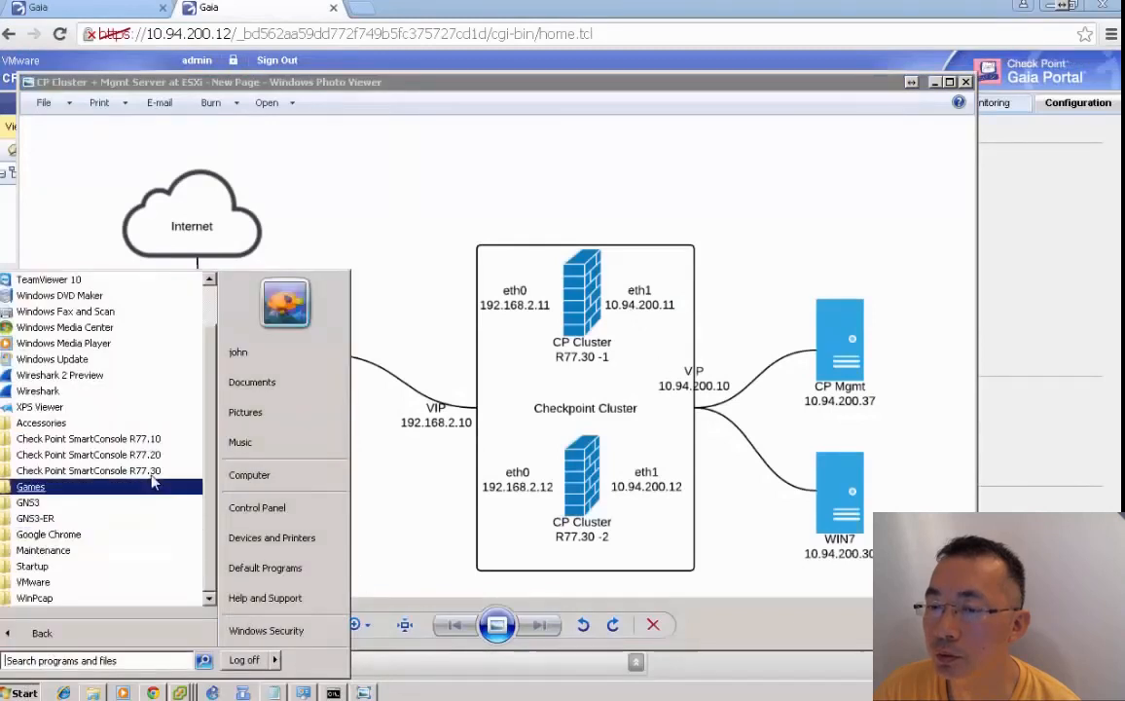
{"action": "left_click", "coordinate": [87, 470]}
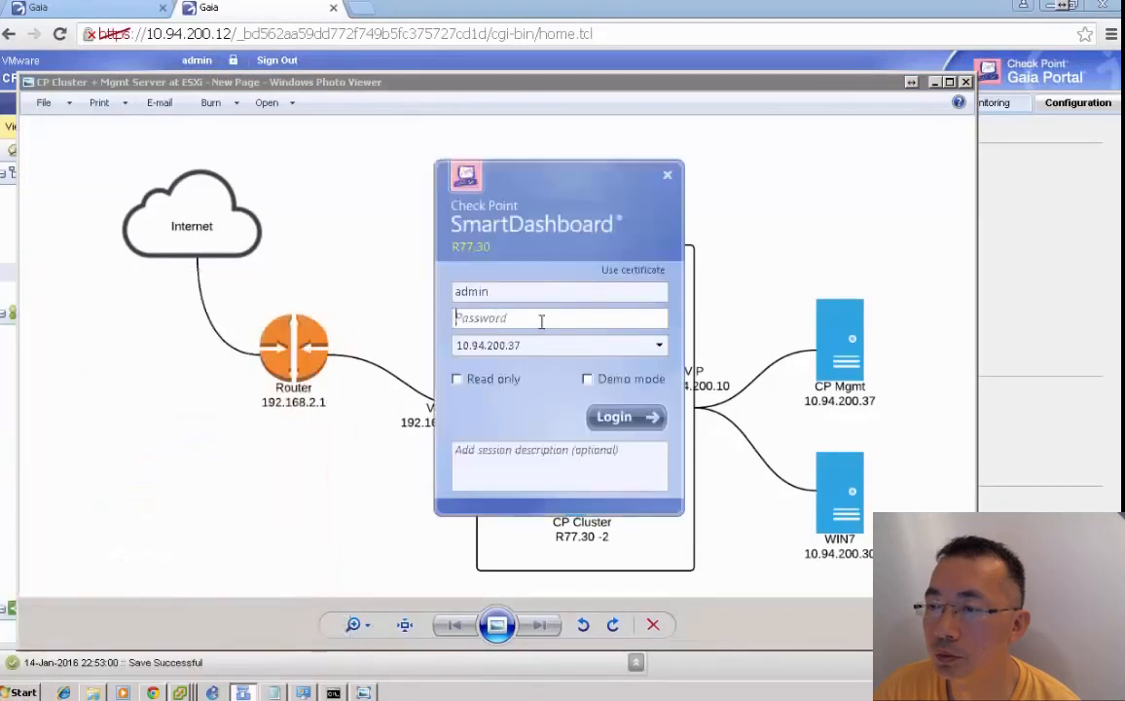
{"action": "left_click", "coordinate": [626, 417]}
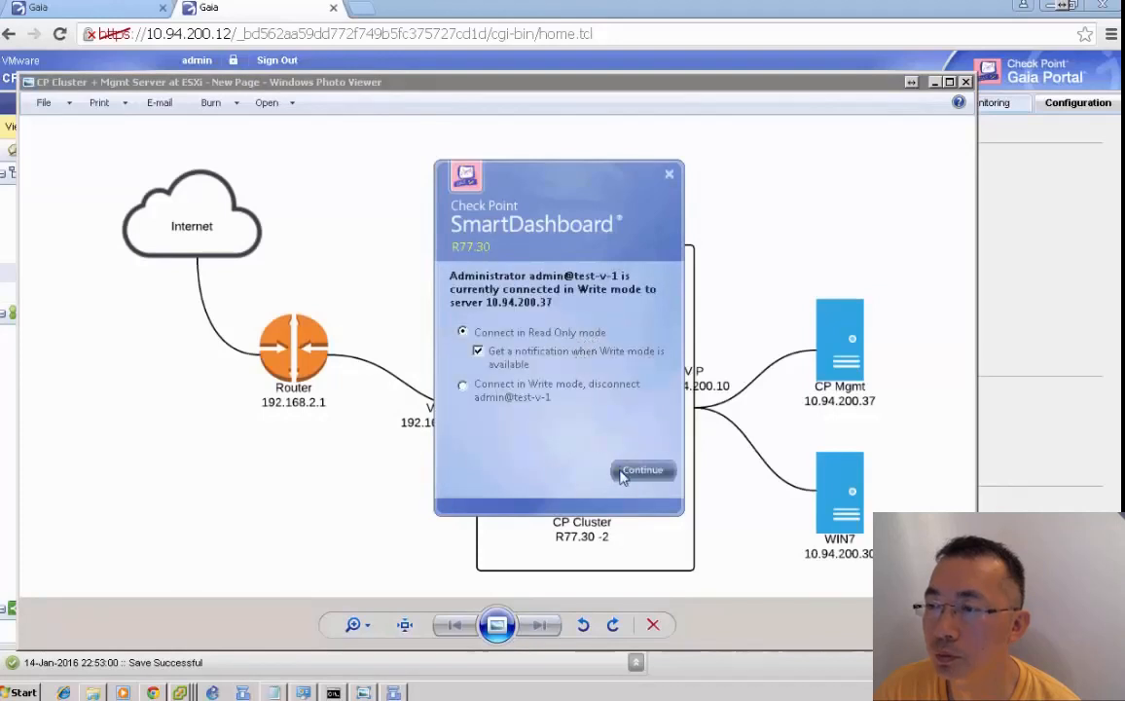
{"action": "left_click", "coordinate": [642, 470]}
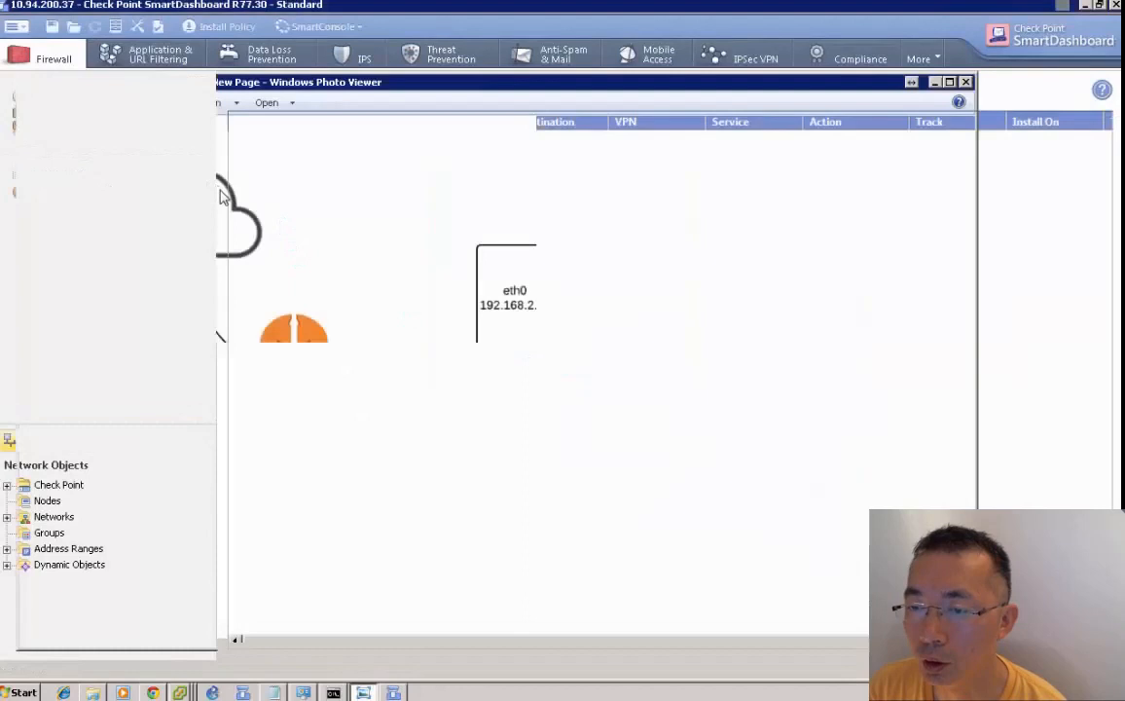
- Create a new security cluster via the wizard named CP-R77.30 at 10.94.200.10, ClusterXL High Availability
{"action": "left_click", "coordinate": [965, 82]}
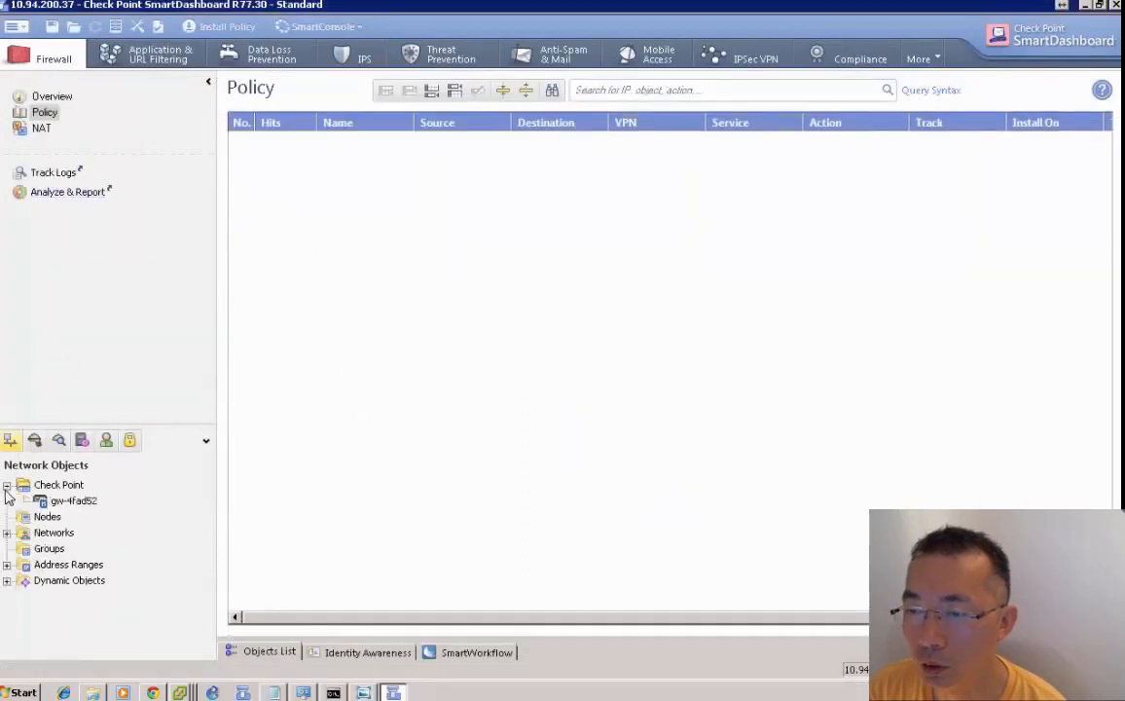
{"action": "right_click", "coordinate": [58, 484]}
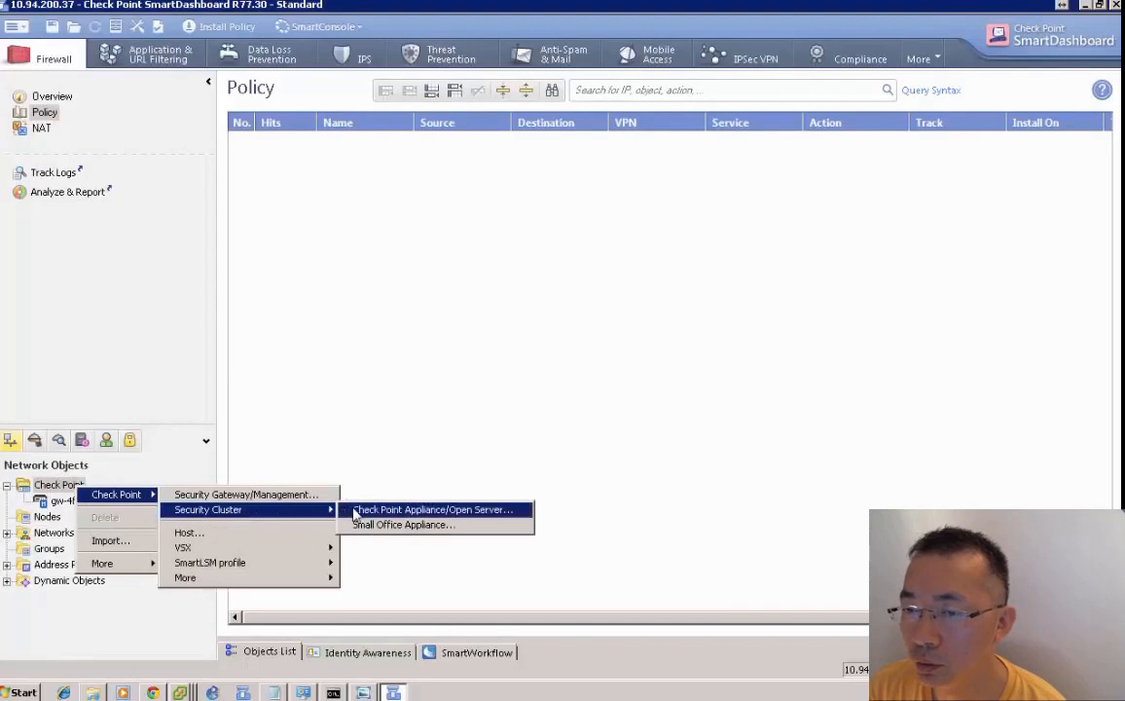
{"action": "left_click", "coordinate": [432, 509]}
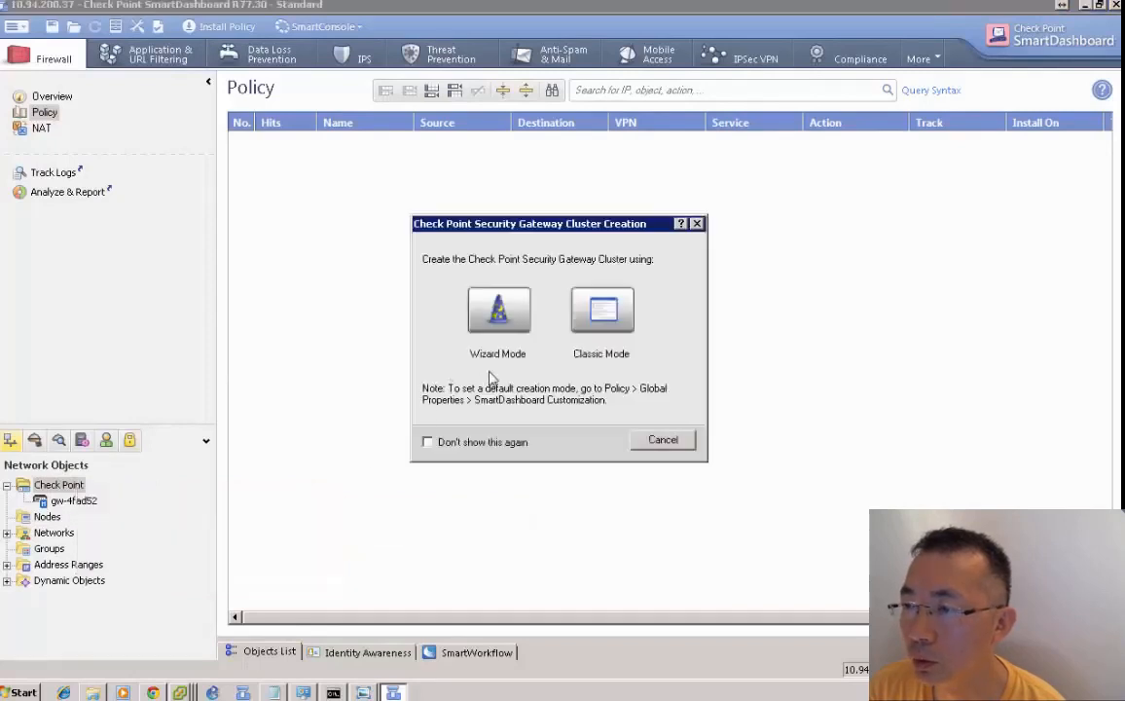
{"action": "left_click", "coordinate": [498, 310]}
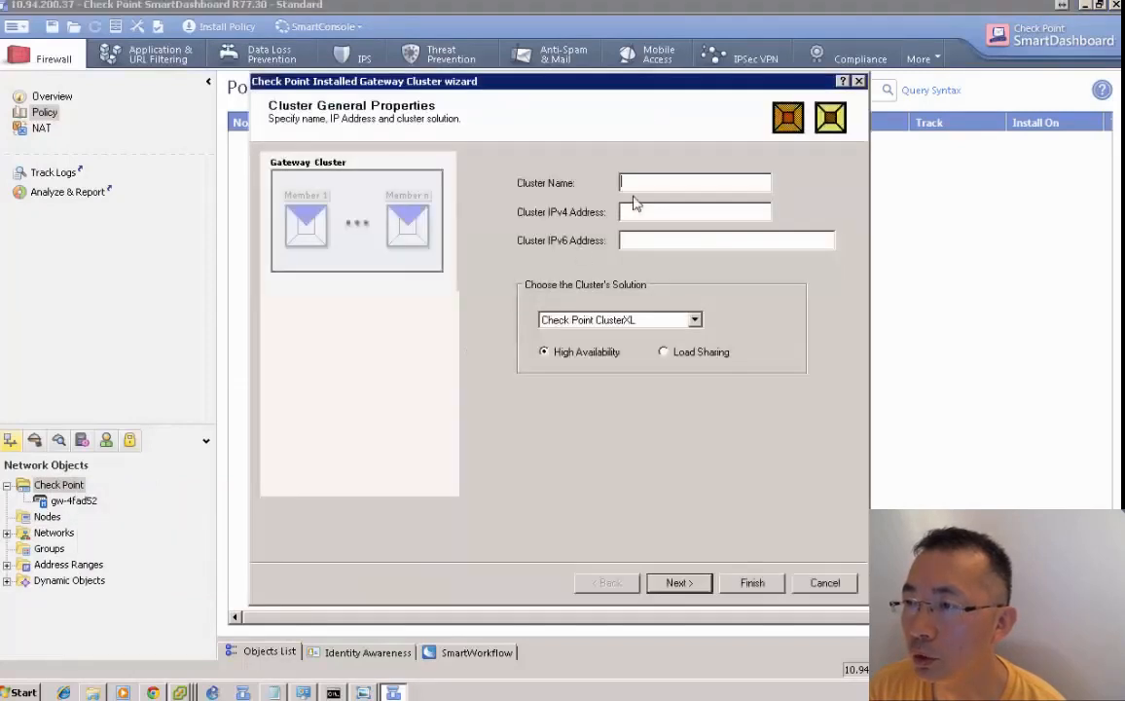
{"action": "type", "text": "CP-R77.30"}
{"action": "left_click", "coordinate": [695, 211]}
{"action": "type", "text": "10.94.200.10"}
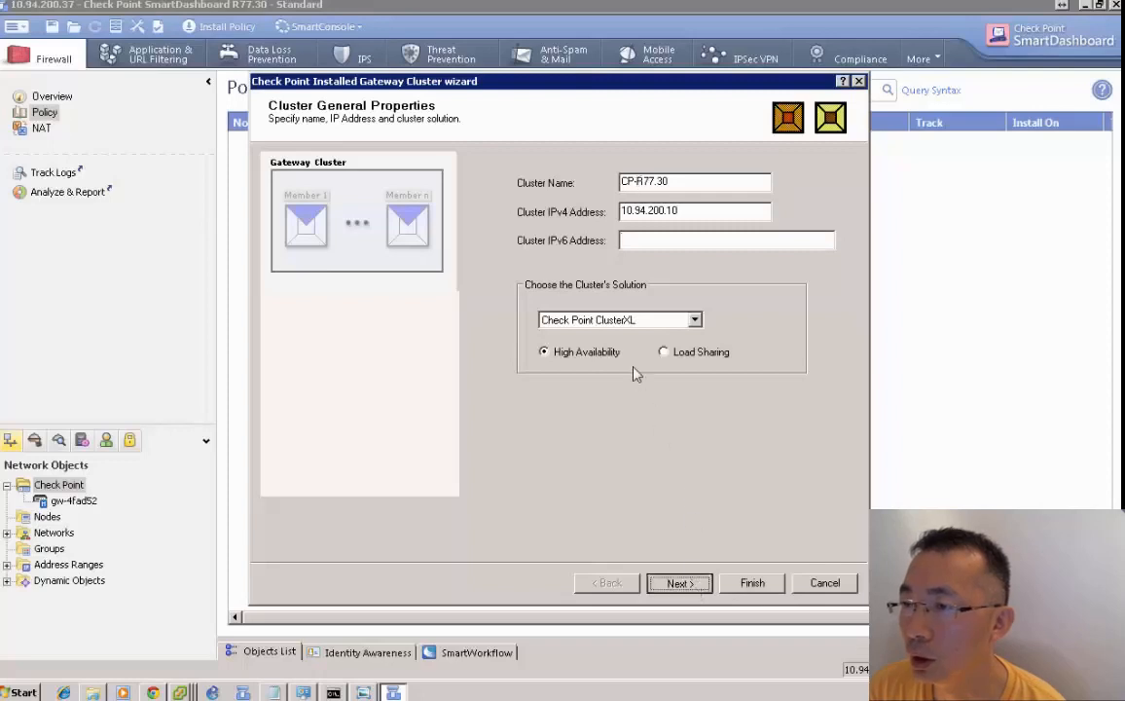
{"action": "left_click", "coordinate": [678, 581]}
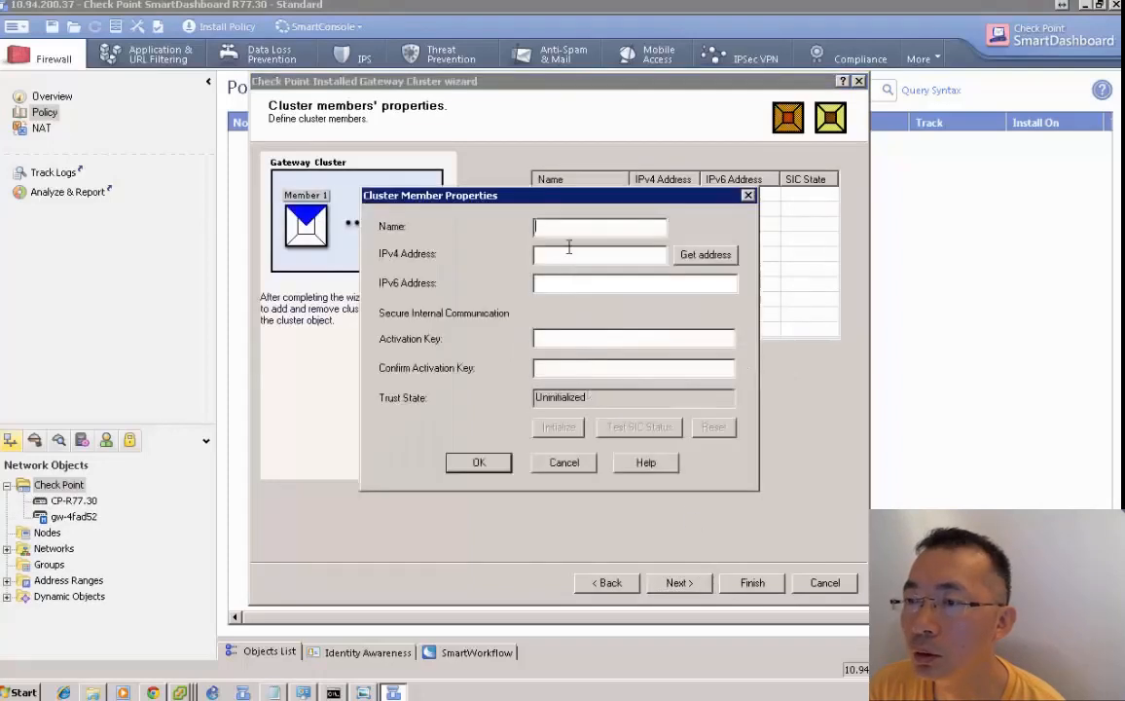
- Add members CP-R77.30-1 (10.94.200.11) and CP-R77.30-2 (10.94.200.12) with activation keys and trust initialized
{"action": "type", "text": "CP-R77.30-1"}
{"action": "left_click", "coordinate": [600, 253]}
{"action": "type", "text": "10.94.200.11"}
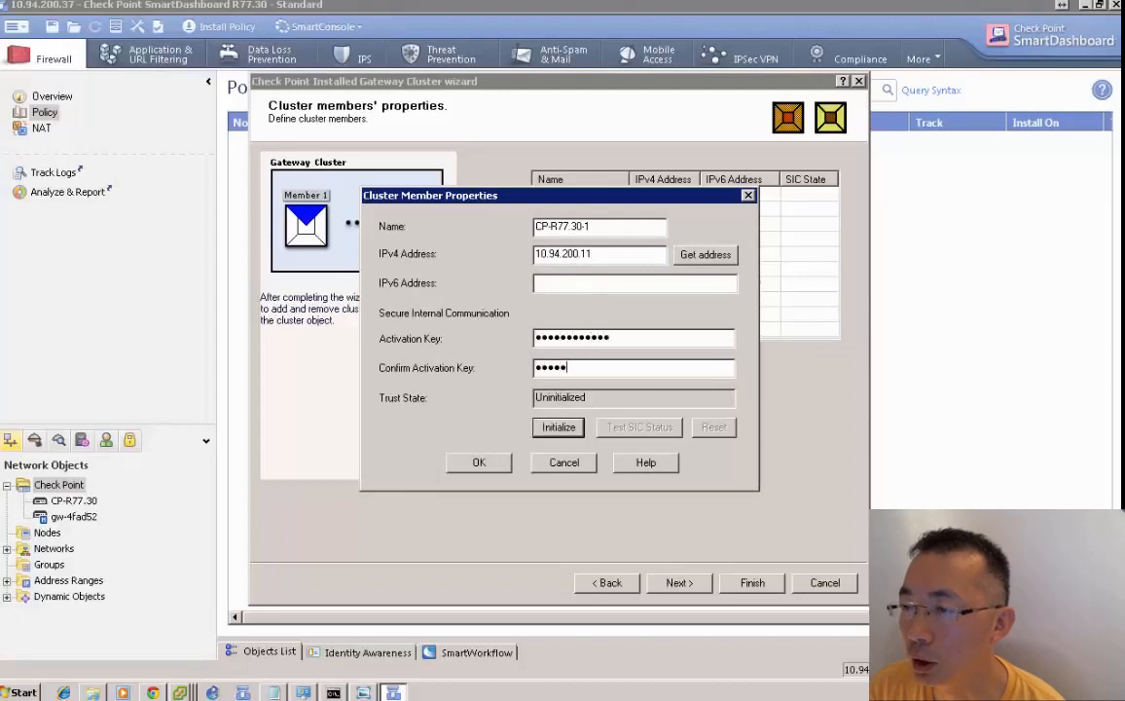
{"action": "type", "text": "••••••"}
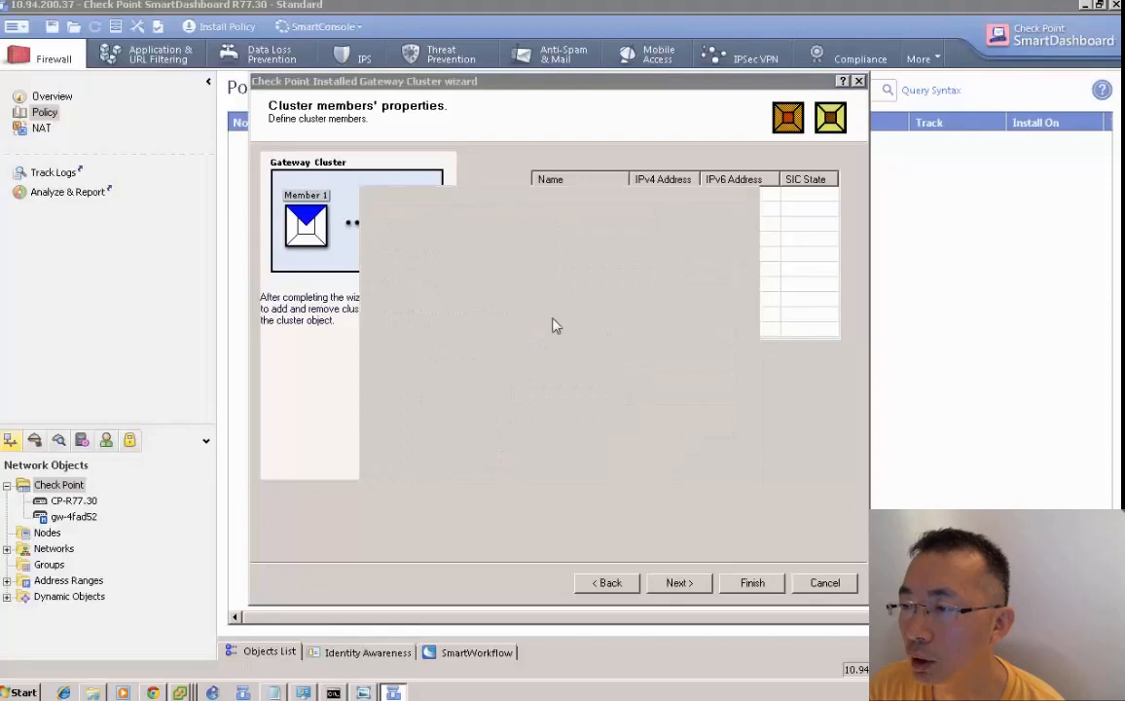
{"action": "left_click", "coordinate": [562, 364]}
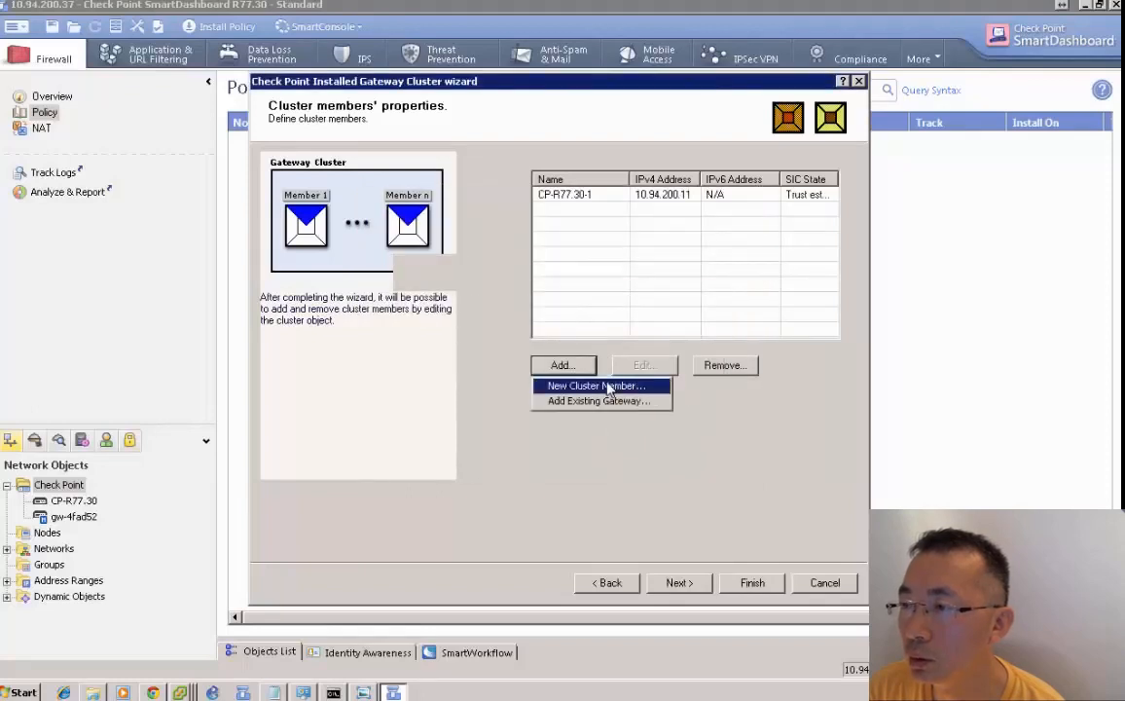
{"action": "left_click", "coordinate": [595, 385]}
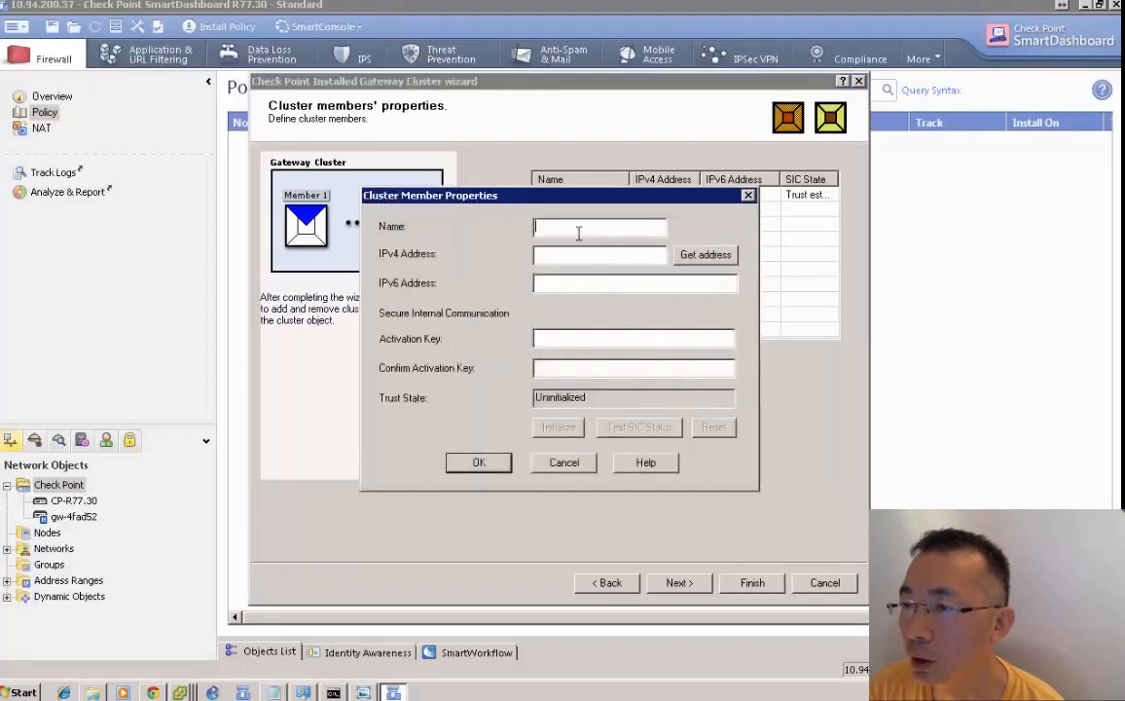
{"action": "type", "text": "CP-R77.30-2"}
{"action": "left_click", "coordinate": [599, 254]}
{"action": "type", "text": "10.94.200.12"}
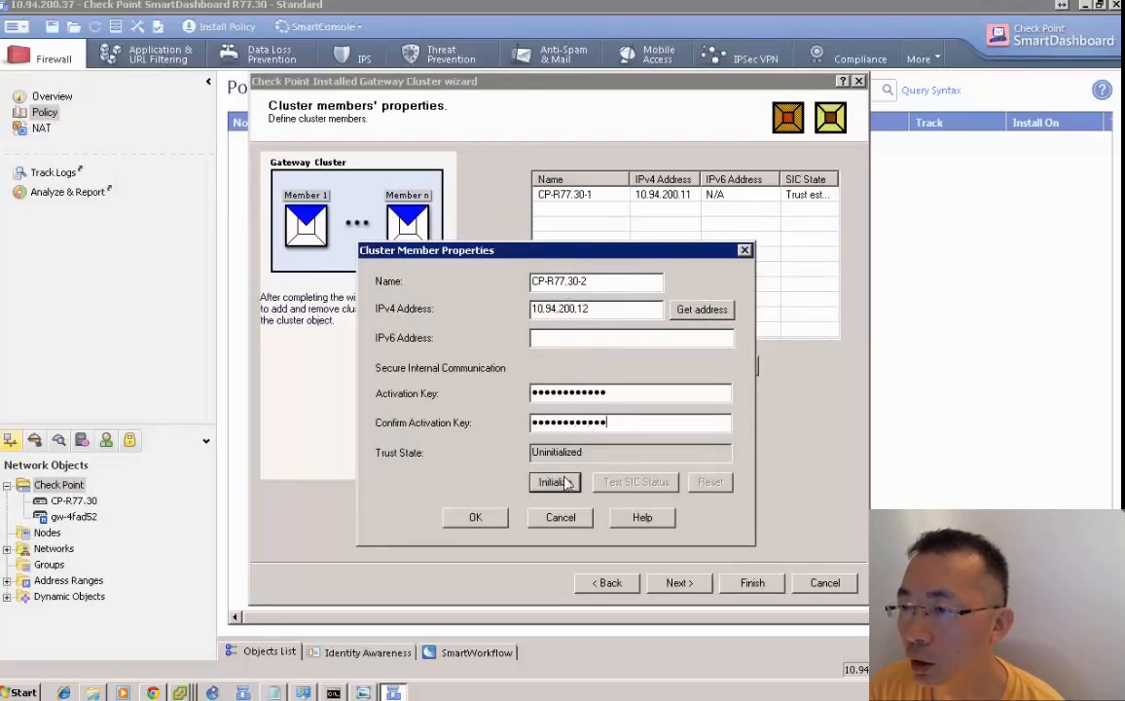
{"action": "left_click", "coordinate": [553, 481]}
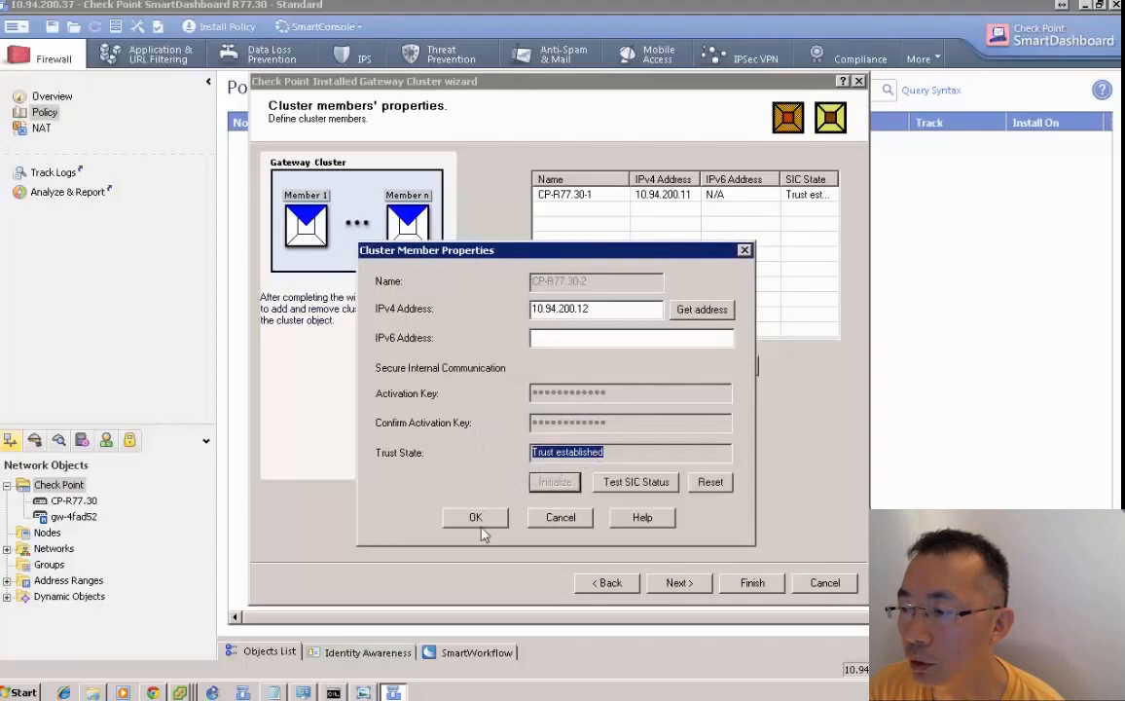
{"action": "left_click", "coordinate": [475, 517]}
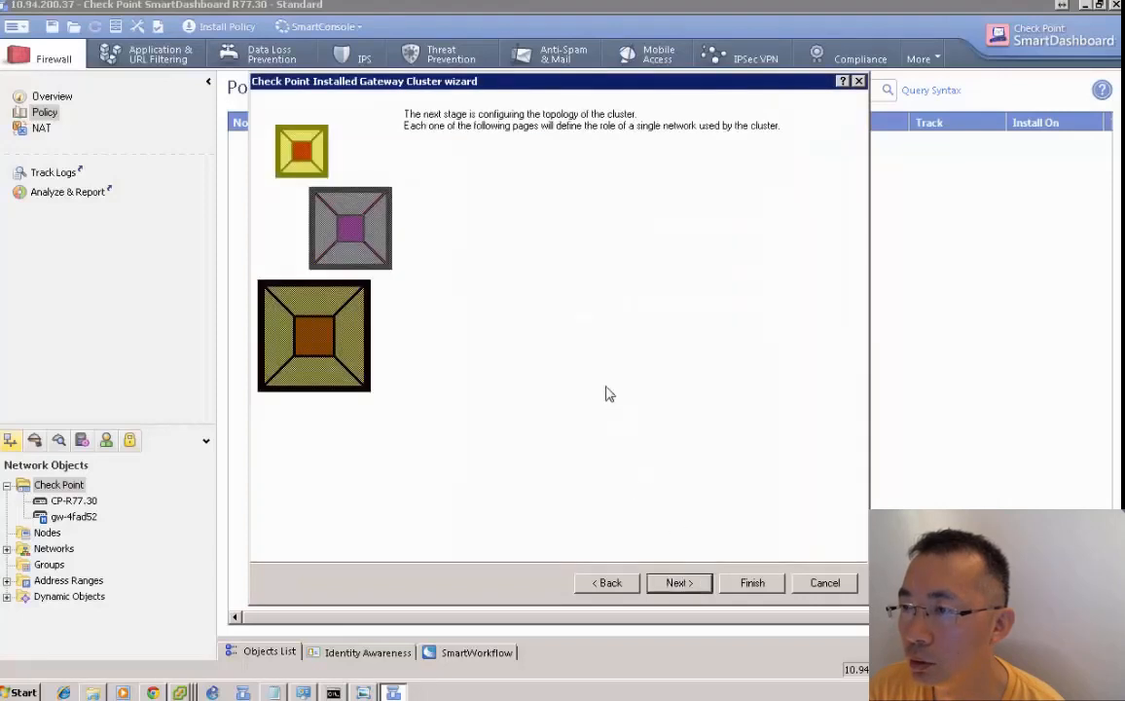
- Make 10.94.200.0 a cluster interface at 10.94.200.10 and 192.168.2.0 one at 192.168.2.10/24
{"action": "left_click", "coordinate": [678, 582]}
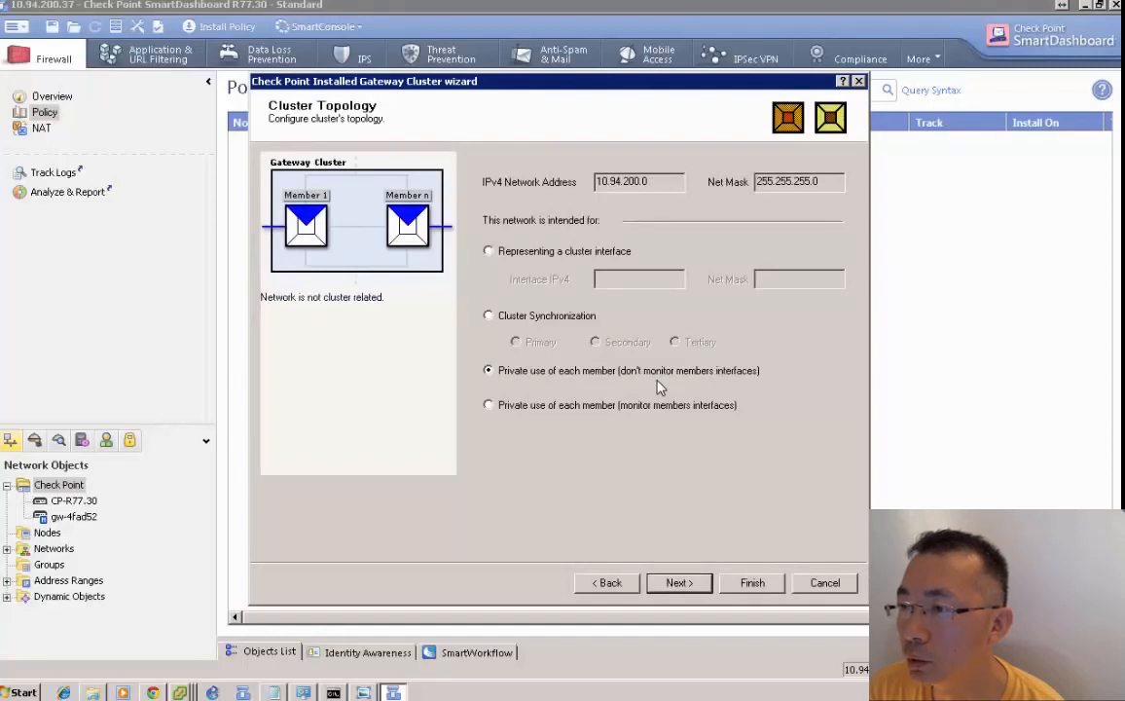
{"action": "left_click", "coordinate": [488, 315]}
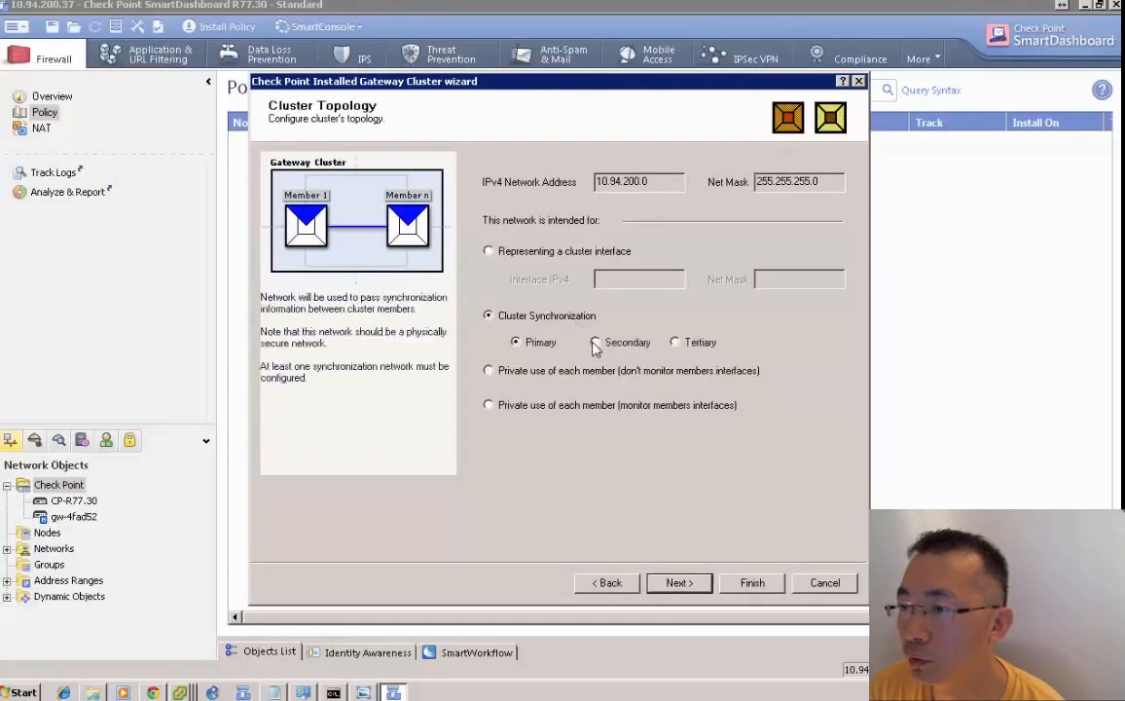
{"action": "mouse_move", "coordinate": [652, 439]}
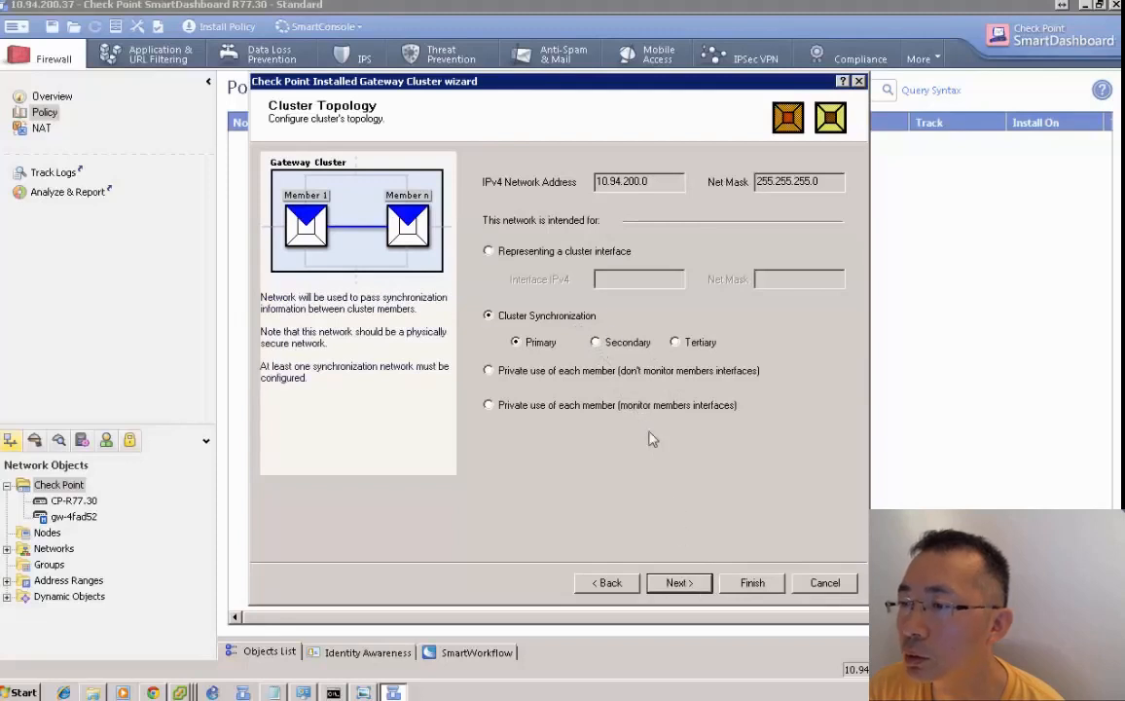
{"action": "mouse_move", "coordinate": [594, 379]}
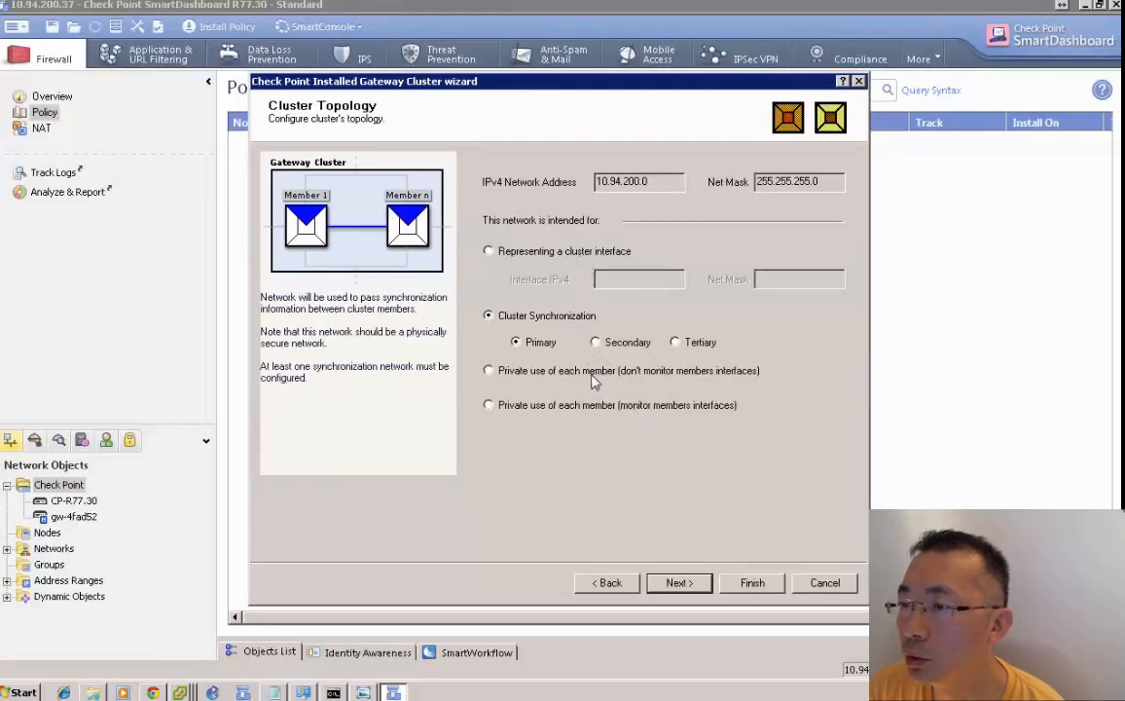
{"action": "left_click", "coordinate": [488, 250]}
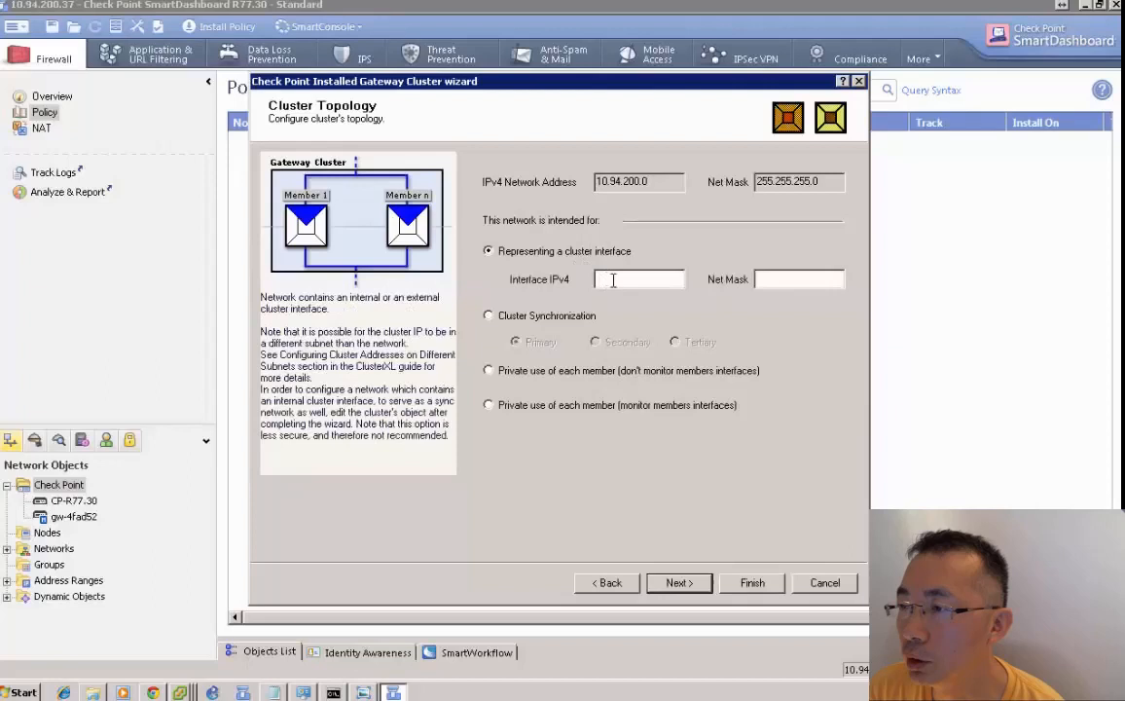
{"action": "type", "text": "10.94.200.10"}
{"action": "left_click", "coordinate": [799, 280]}
{"action": "type", "text": "25"}
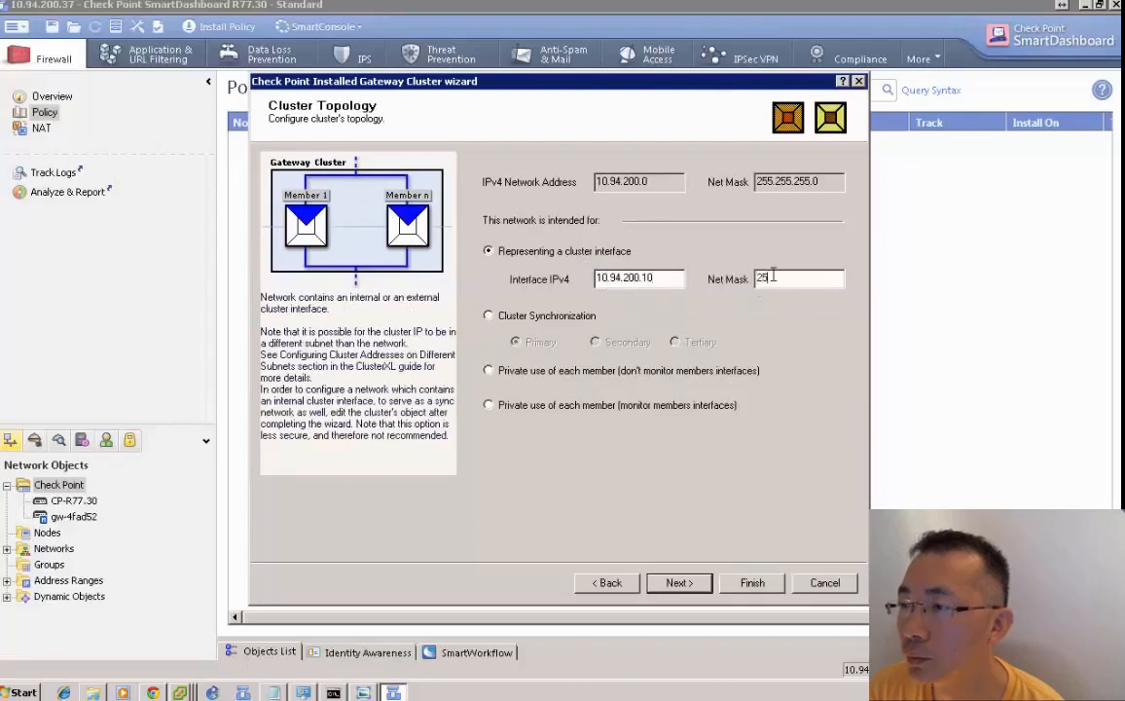
{"action": "left_click", "coordinate": [487, 371]}
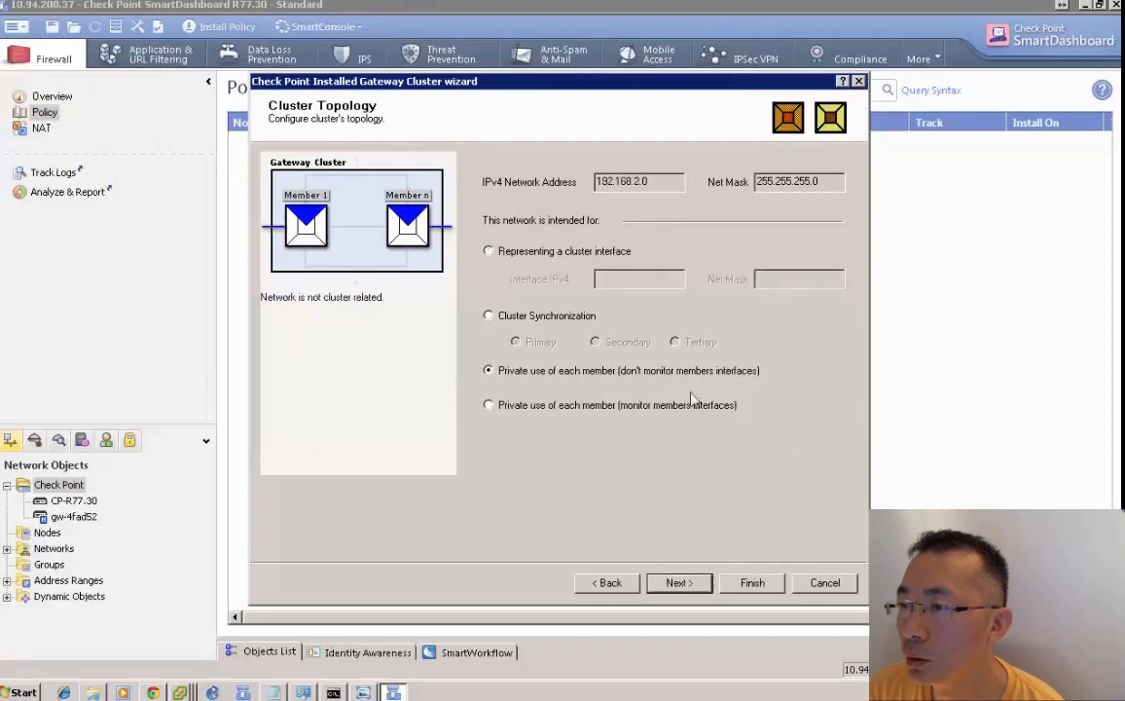
{"action": "left_click", "coordinate": [487, 250]}
{"action": "type", "text": "192.168.2.10"}
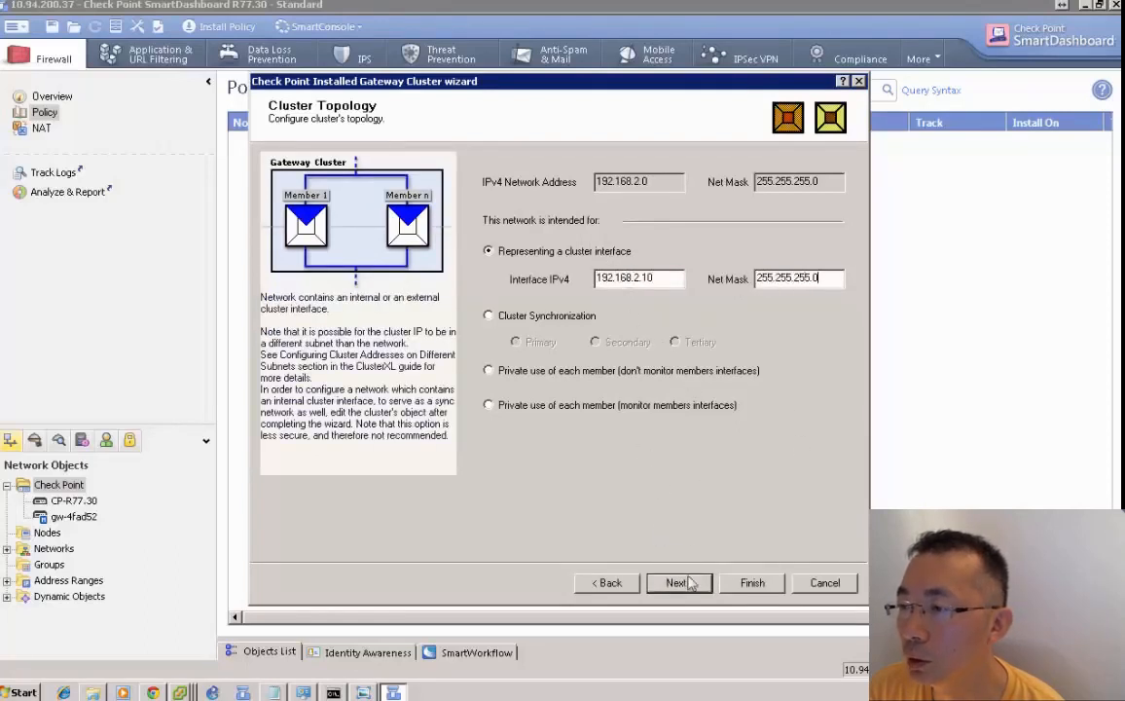
{"action": "left_click", "coordinate": [678, 581]}
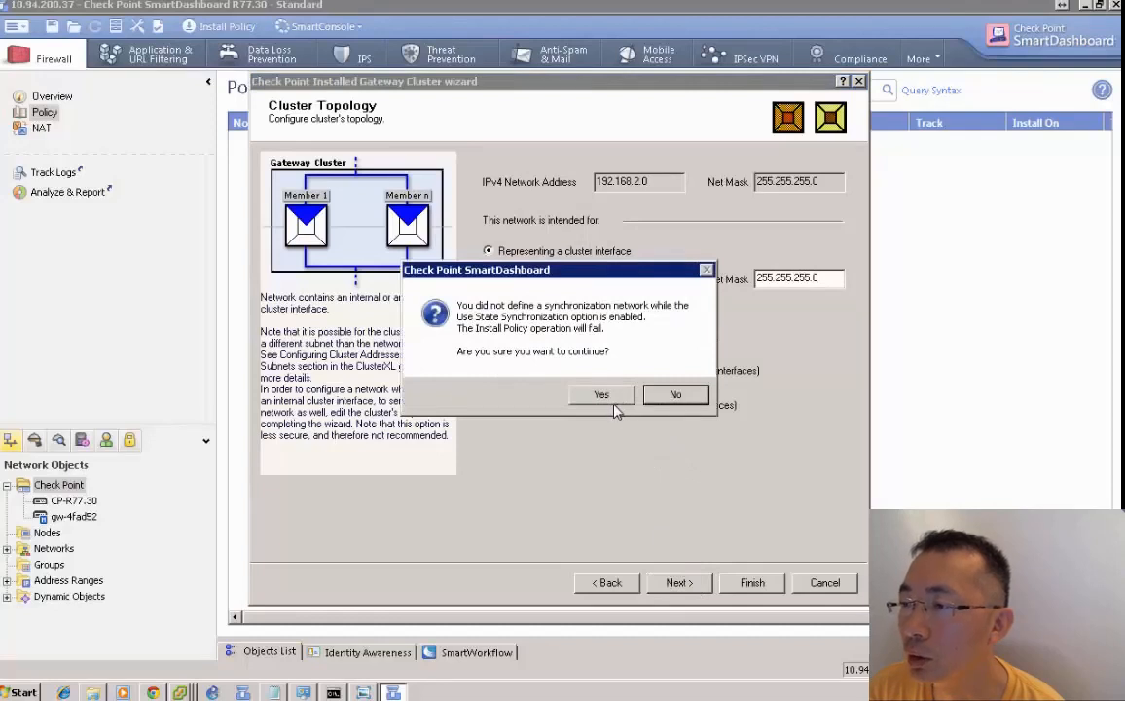
{"action": "mouse_move", "coordinate": [605, 403]}
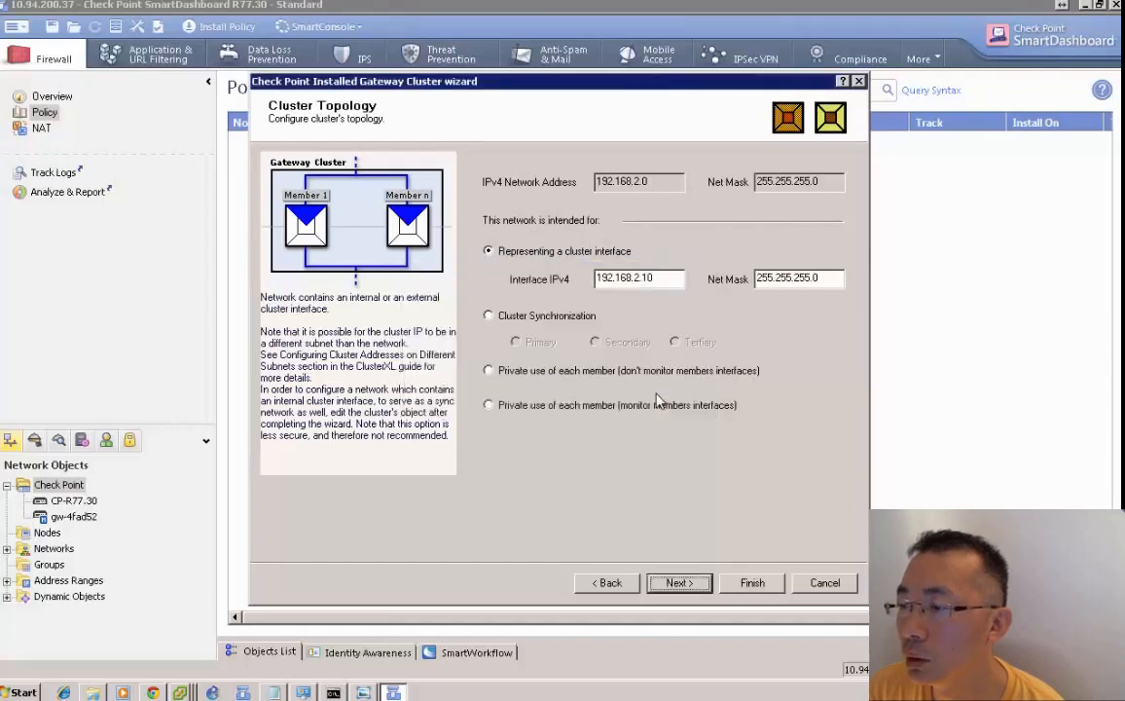
{"action": "mouse_move", "coordinate": [639, 377]}
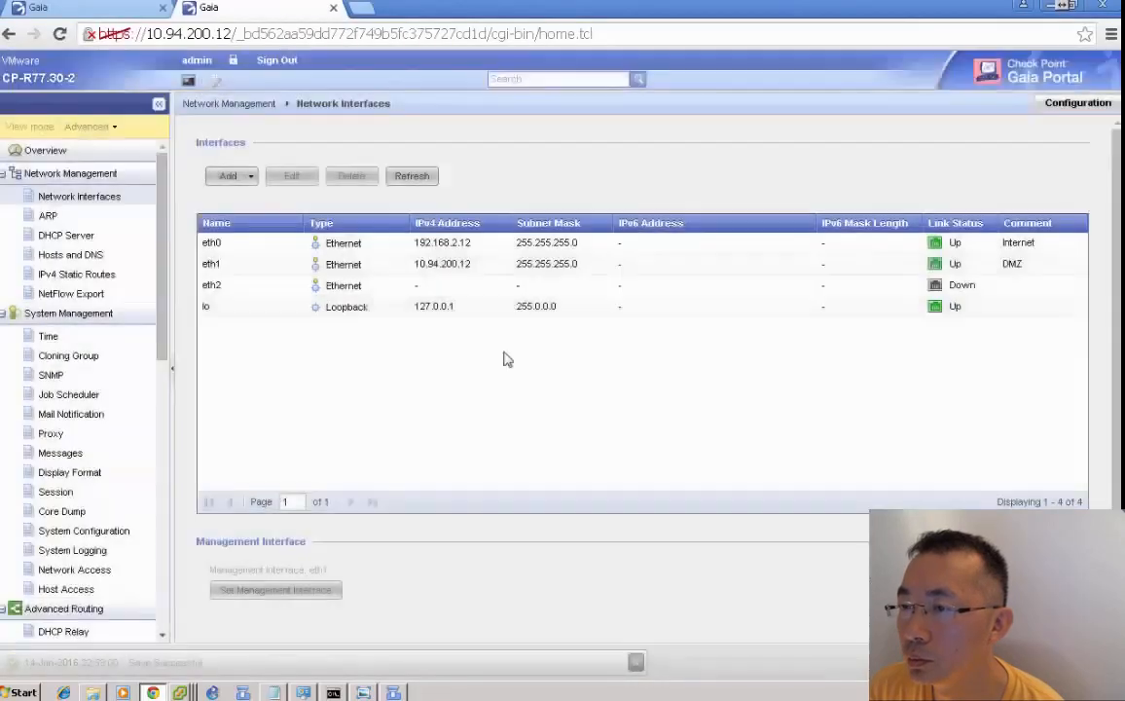
- Set eth2 on both members as Sync with static 1.1.1.x/255.255.255.0 and comment eth0/eth1 as Internet
{"action": "double_click", "coordinate": [211, 284]}
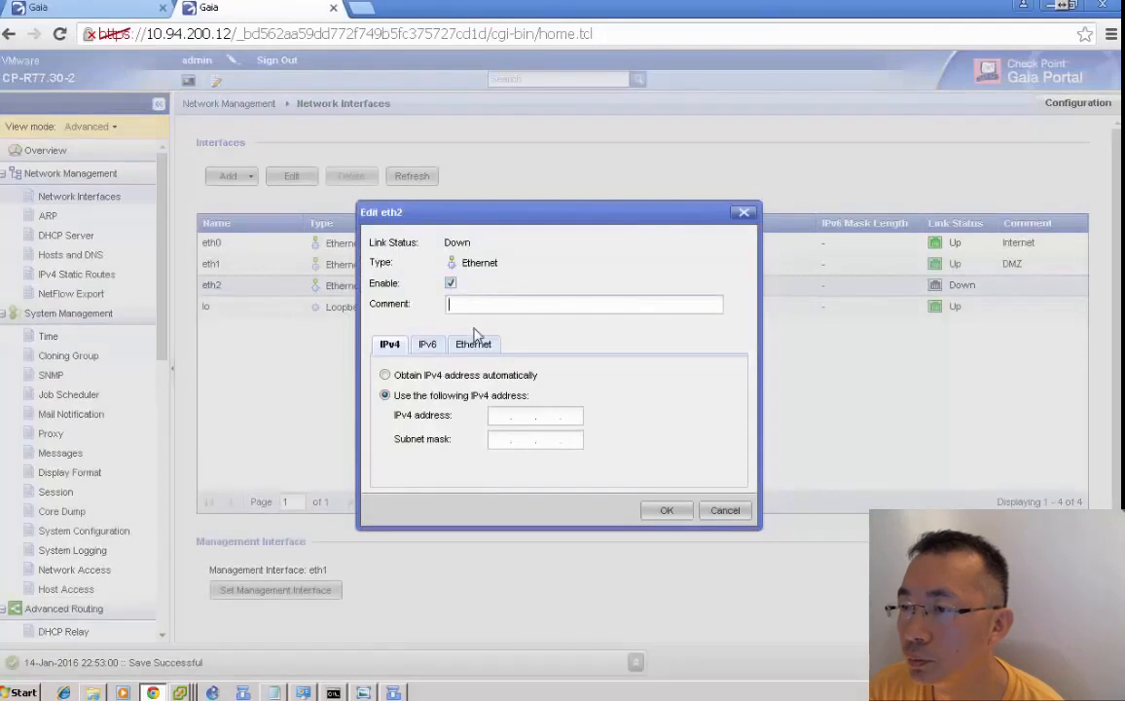
{"action": "type", "text": "Sync"}
{"action": "left_click", "coordinate": [535, 415]}
{"action": "type", "text": "1.1.1.1"}
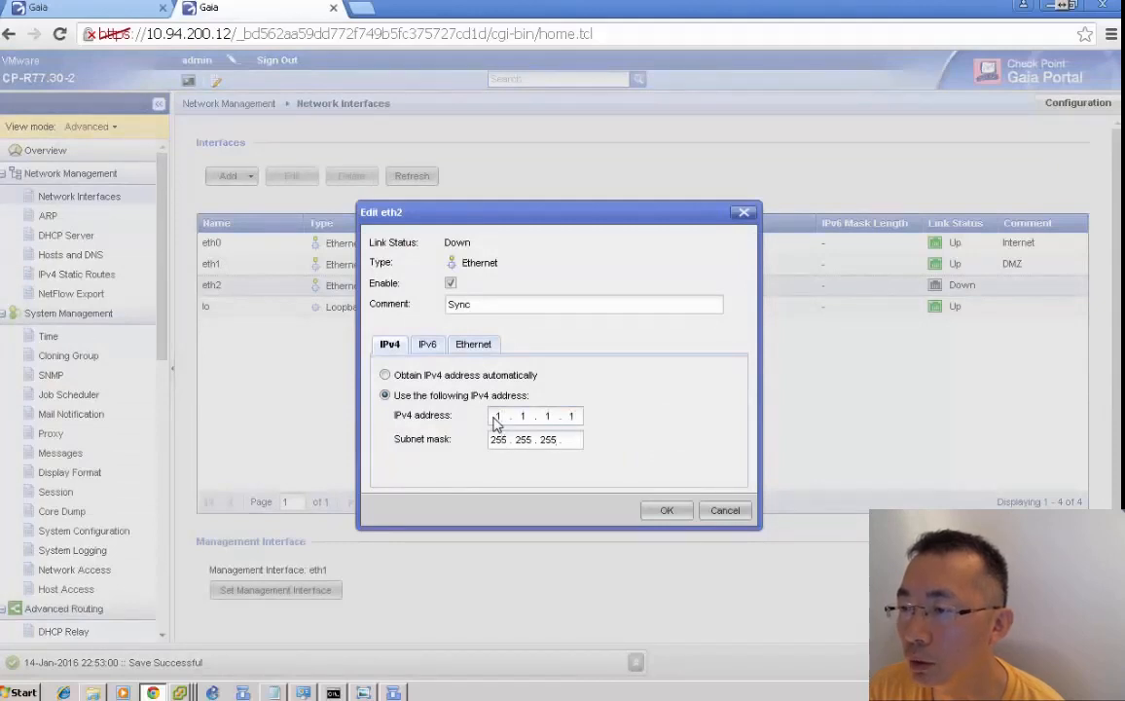
{"action": "left_click", "coordinate": [667, 510]}
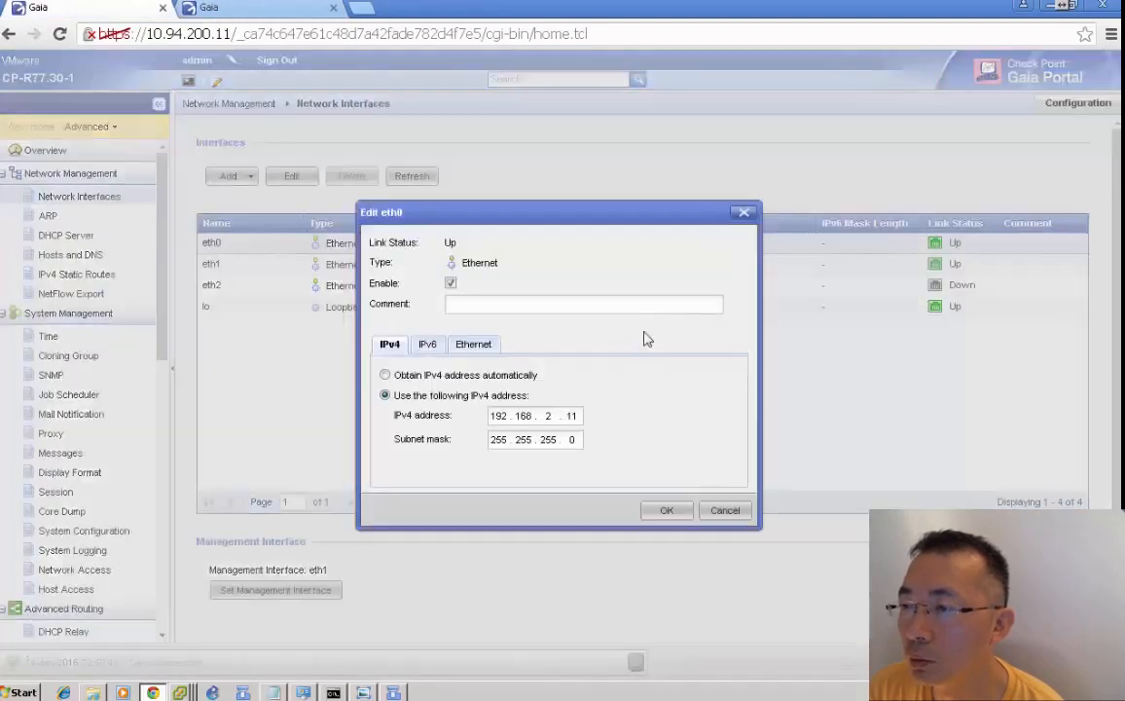
{"action": "type", "text": "Internet"}
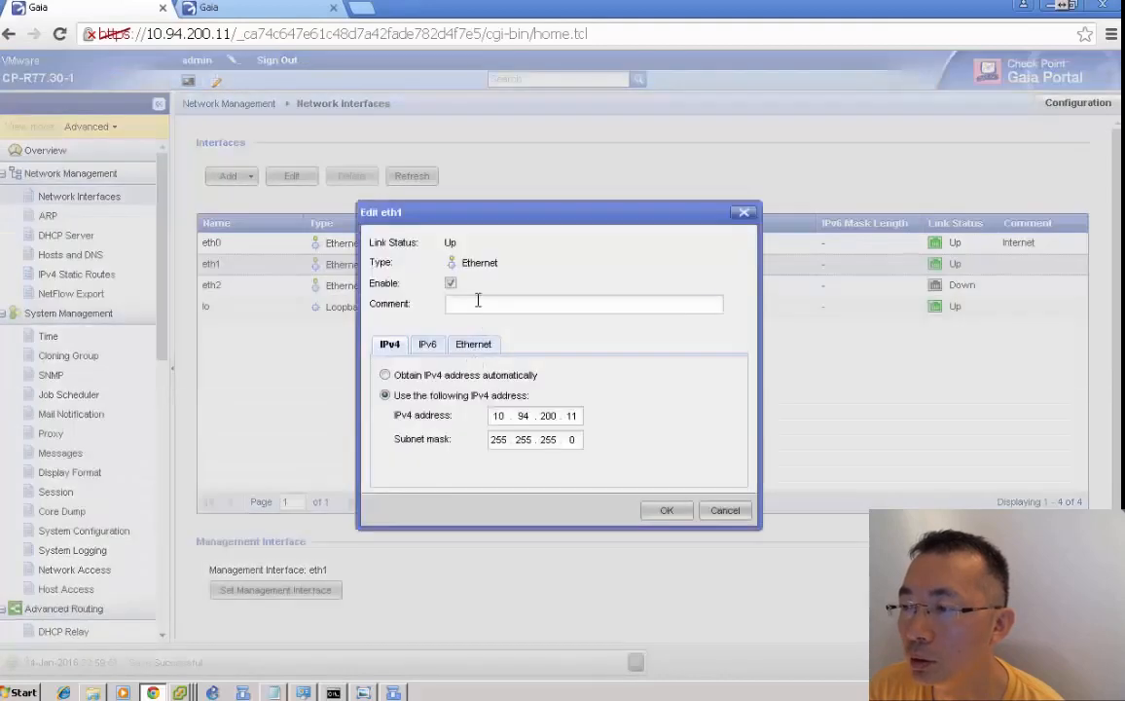
{"action": "left_click", "coordinate": [666, 510]}
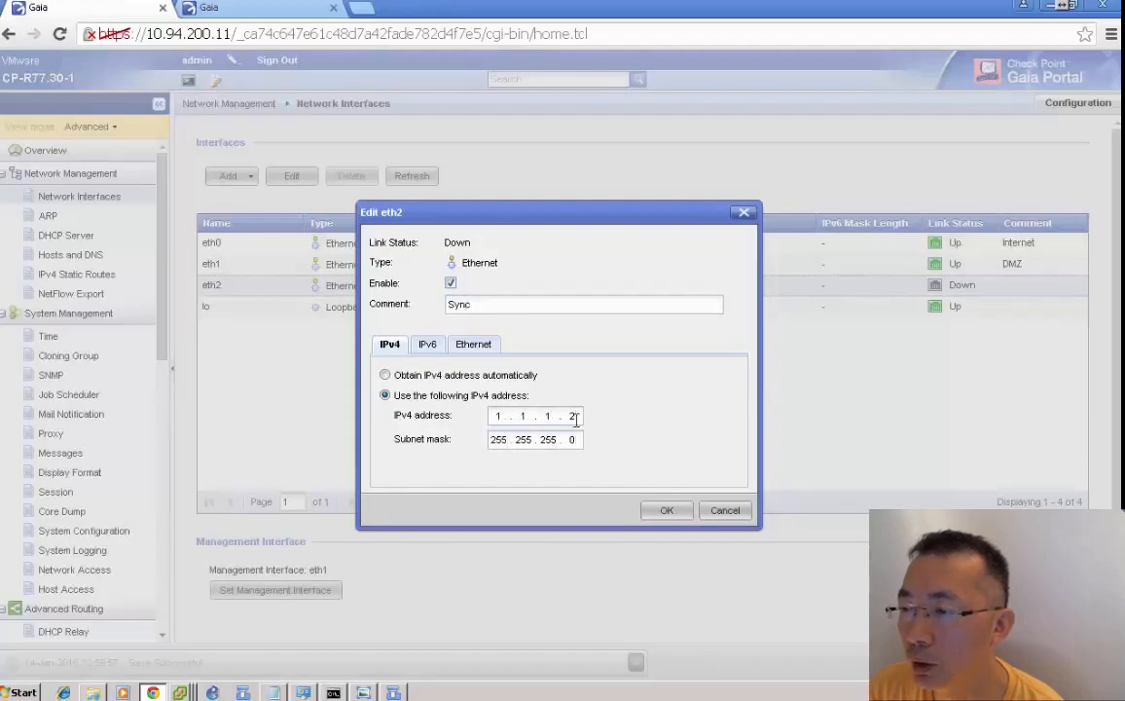
{"action": "type", "text": "11"}
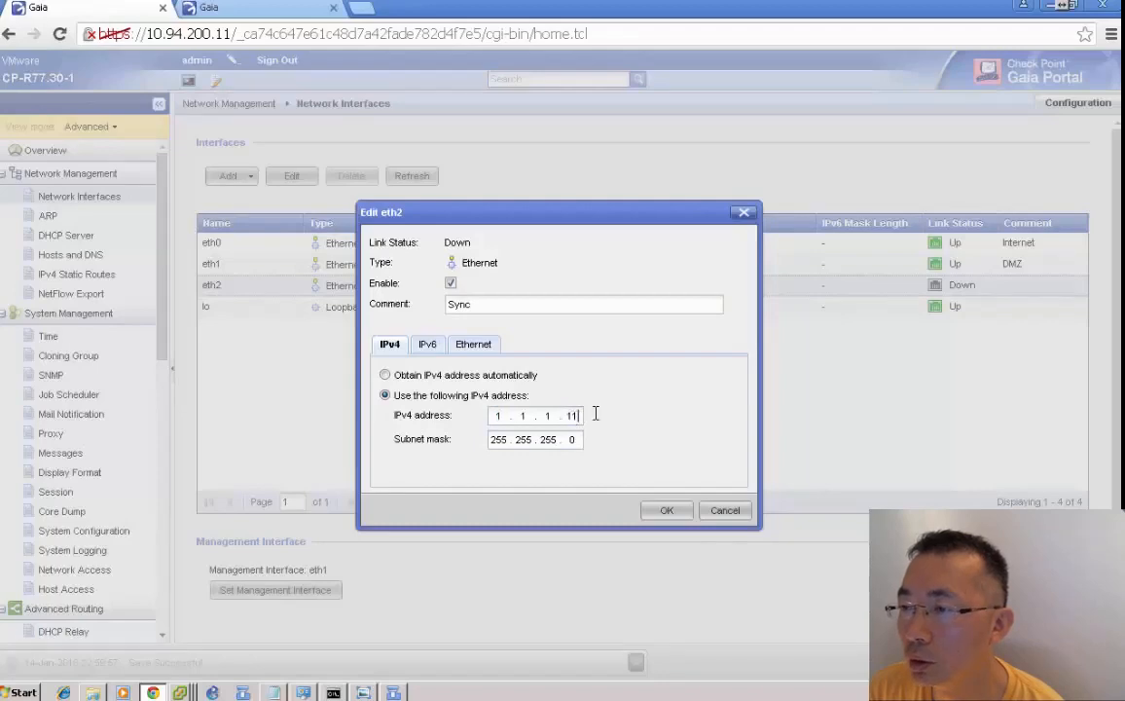
{"action": "left_click", "coordinate": [667, 509]}
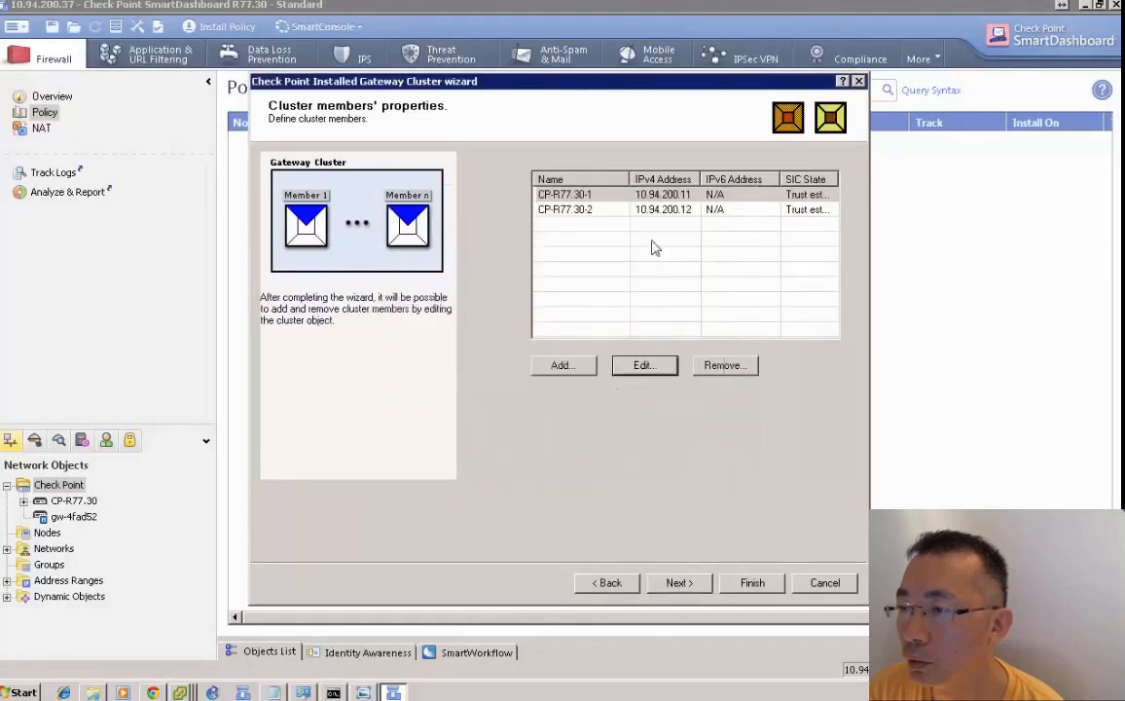
- Classify the 1.1.1.0 and 192.168.2.0 networks as cluster interfaces with net mask 255.255.255.x
{"action": "left_click", "coordinate": [678, 582]}
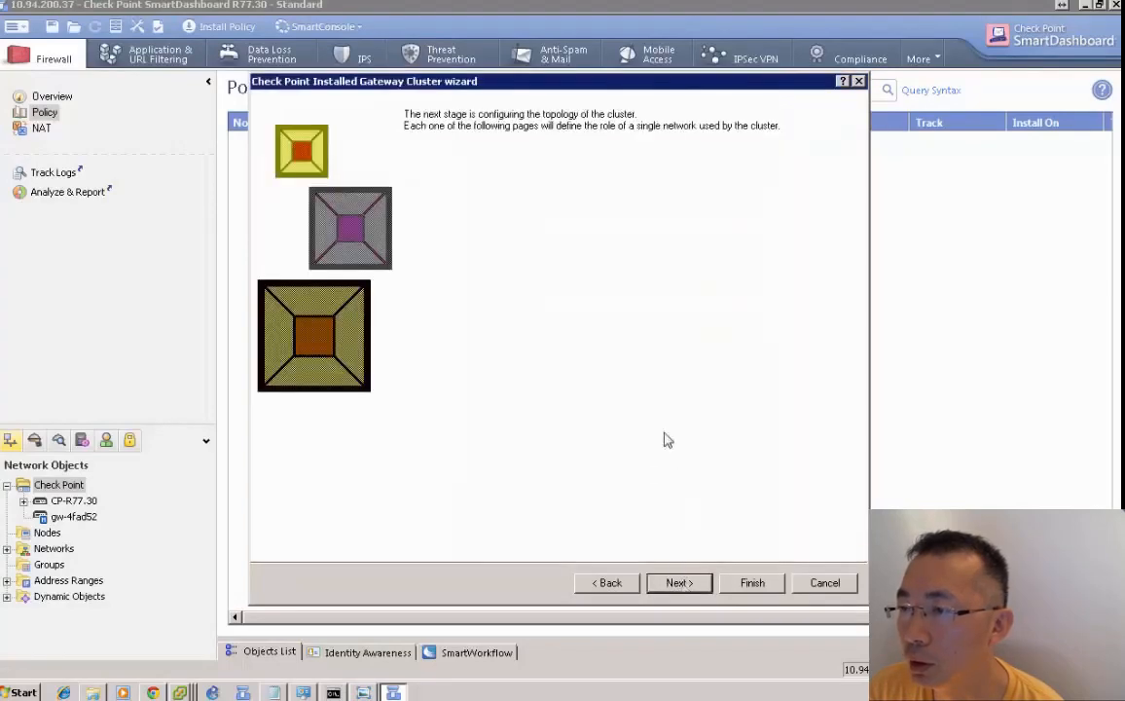
{"action": "left_click", "coordinate": [678, 582]}
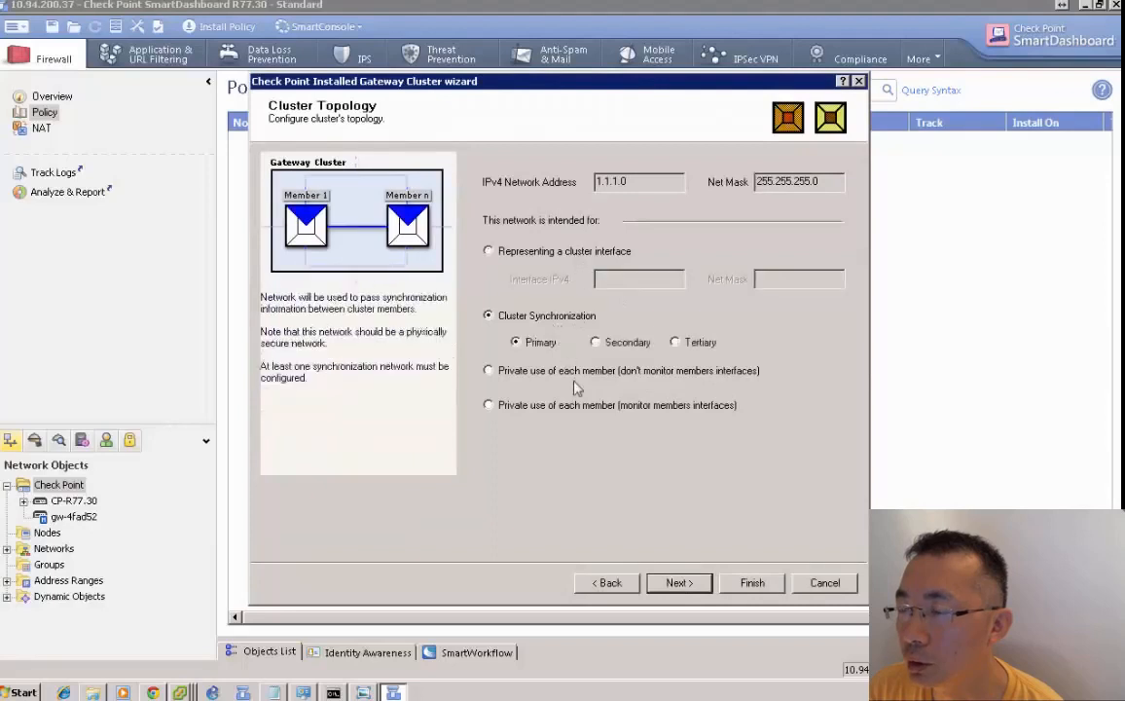
{"action": "left_click", "coordinate": [488, 251]}
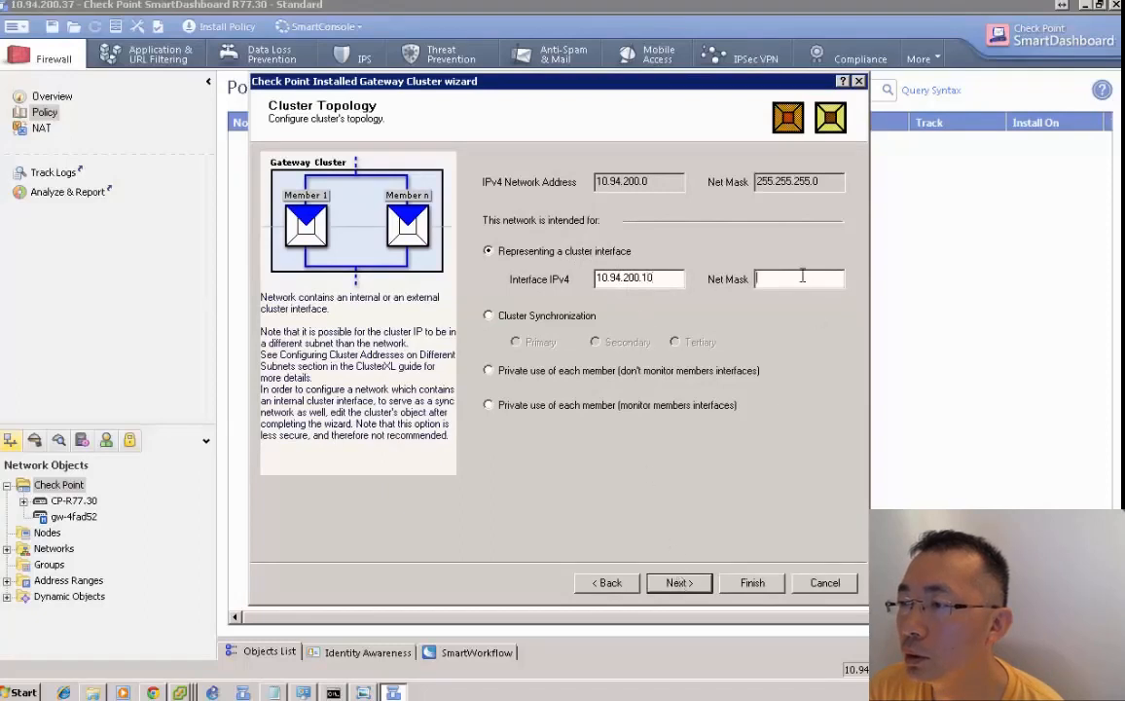
{"action": "left_click", "coordinate": [488, 370]}
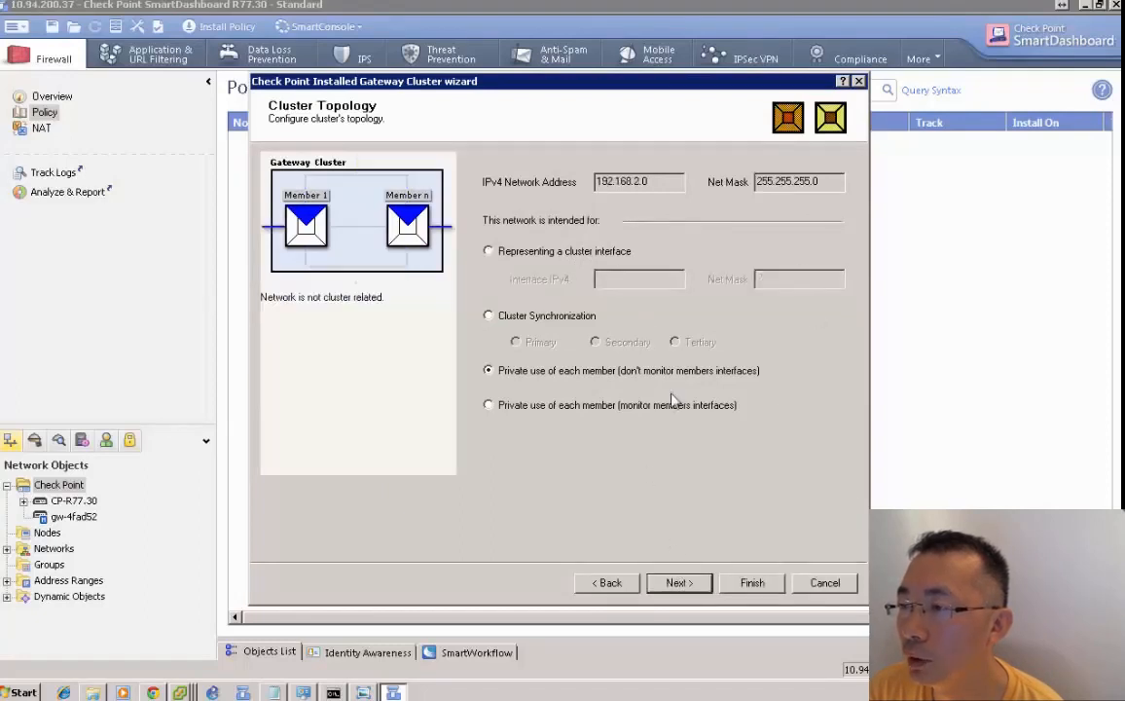
{"action": "left_click", "coordinate": [488, 250]}
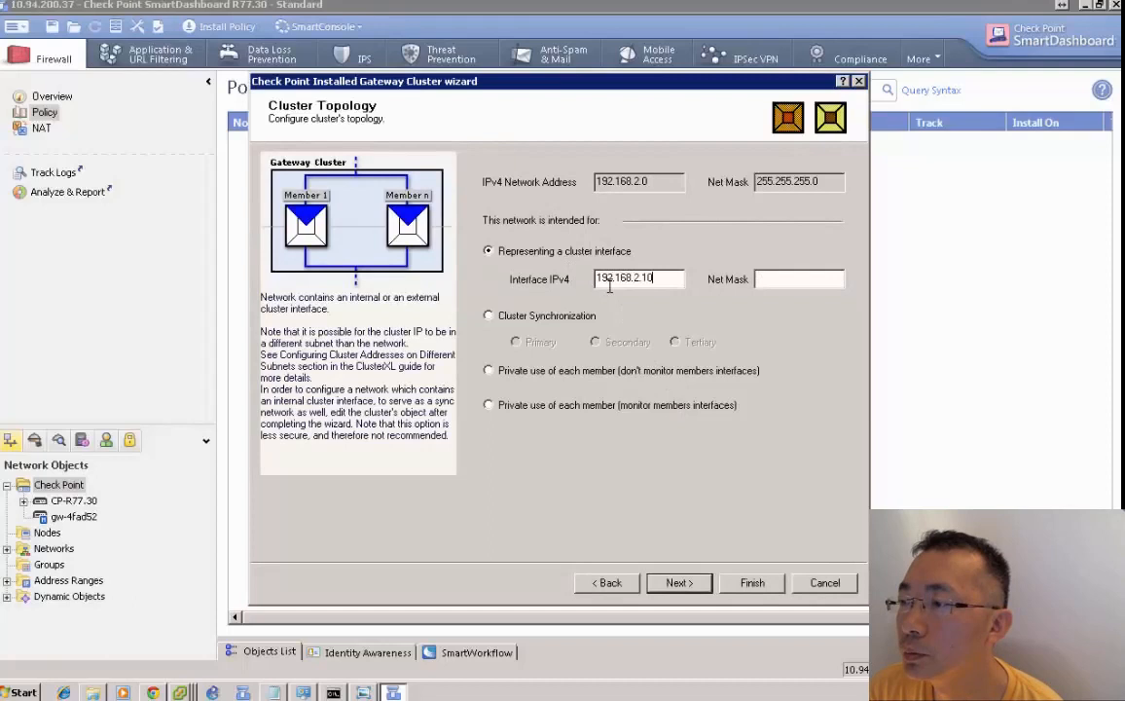
{"action": "type", "text": "255.255.255."}
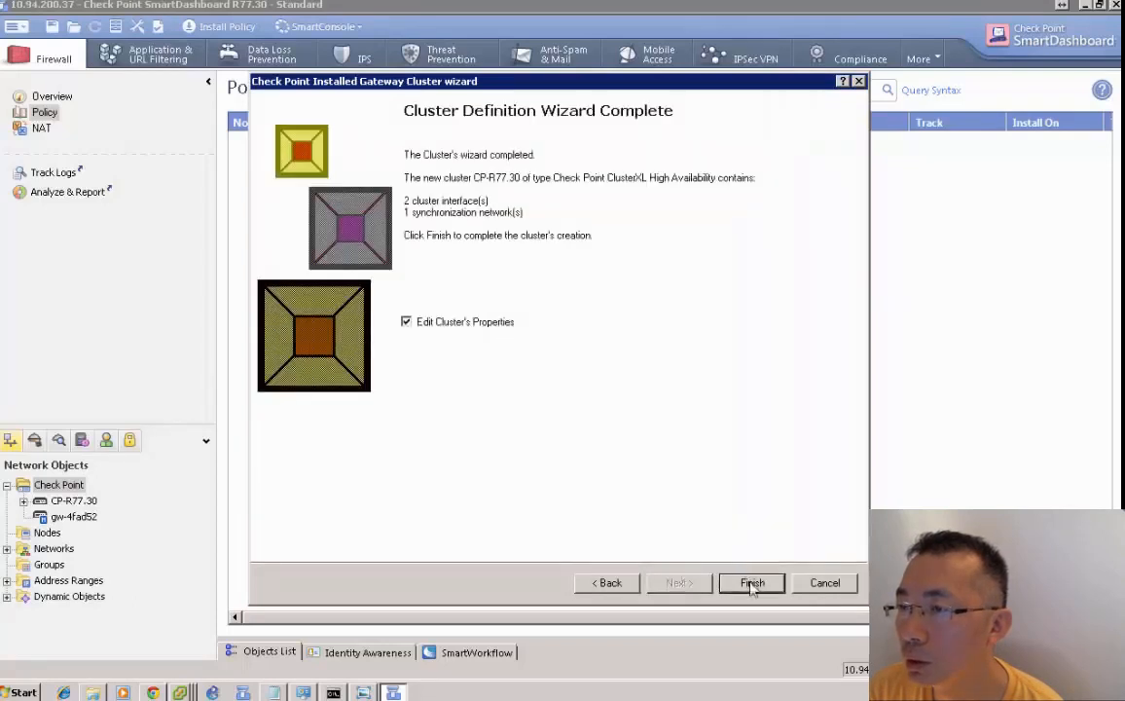
- Finish the cluster wizard, turn off IPS and set version R77.30 in Gateway Cluster Properties
{"action": "left_click", "coordinate": [751, 582]}
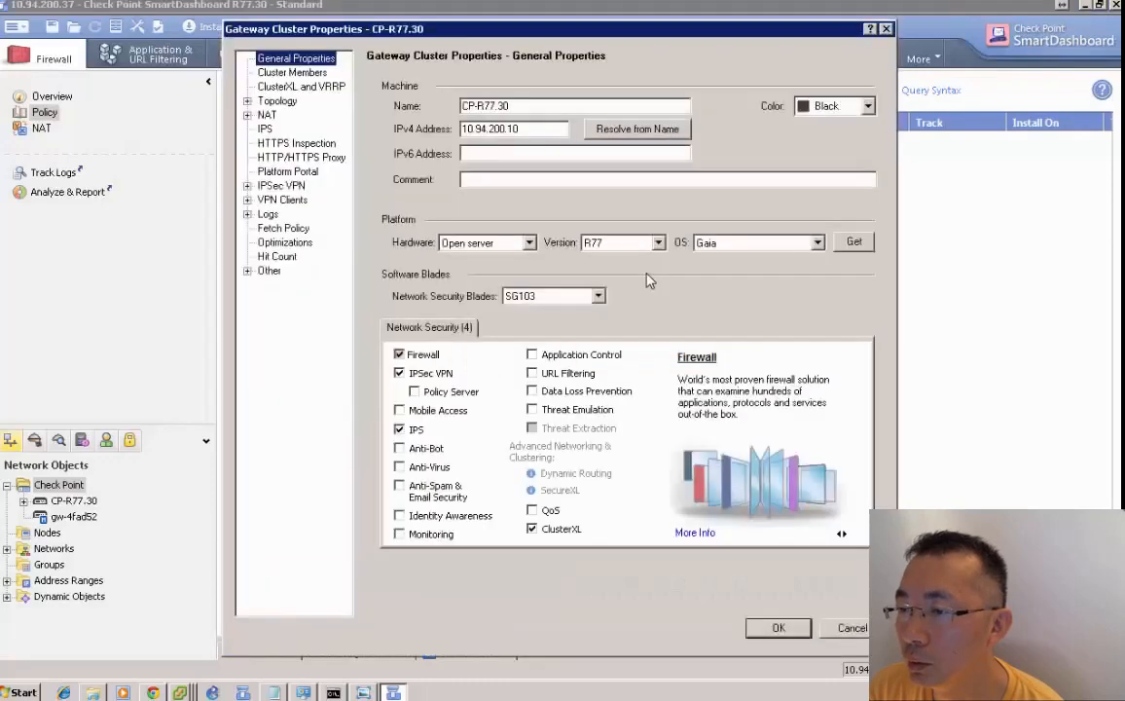
{"action": "left_click", "coordinate": [399, 429]}
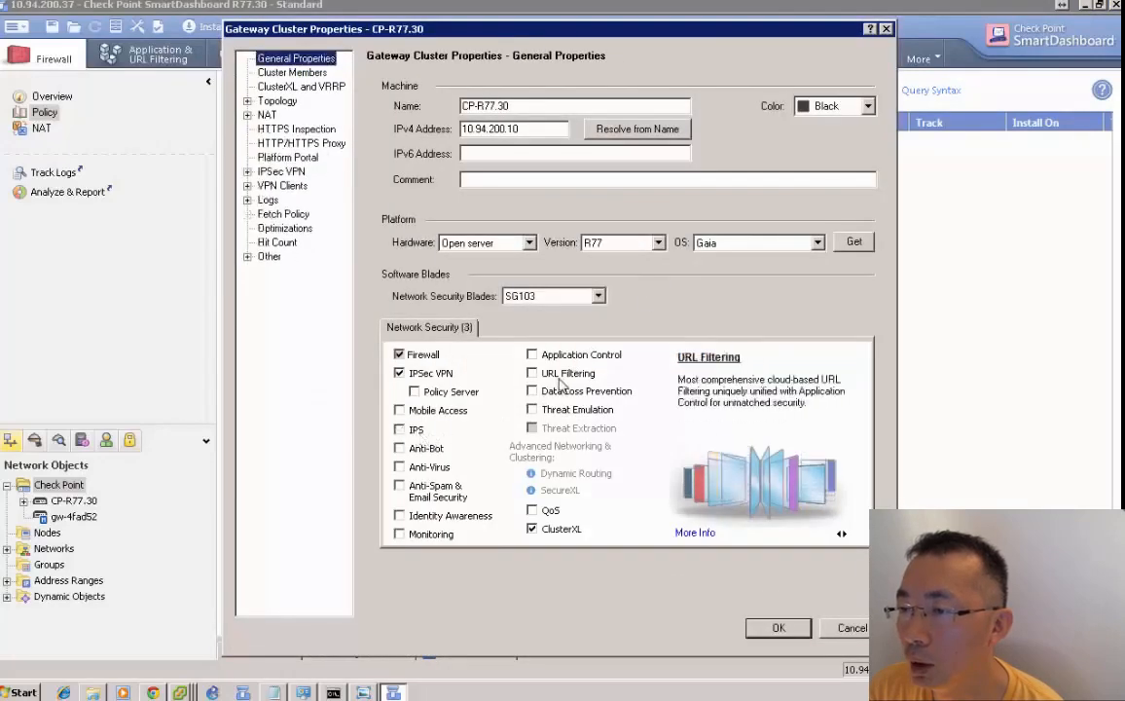
{"action": "left_click", "coordinate": [277, 101]}
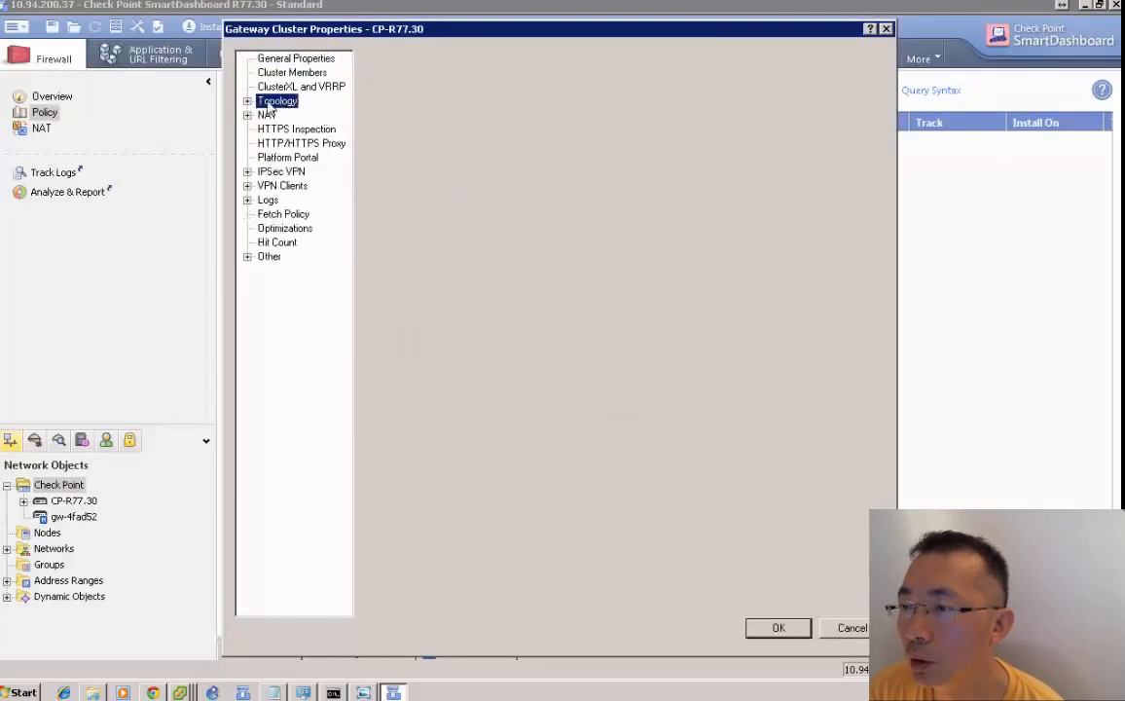
{"action": "left_click", "coordinate": [294, 57]}
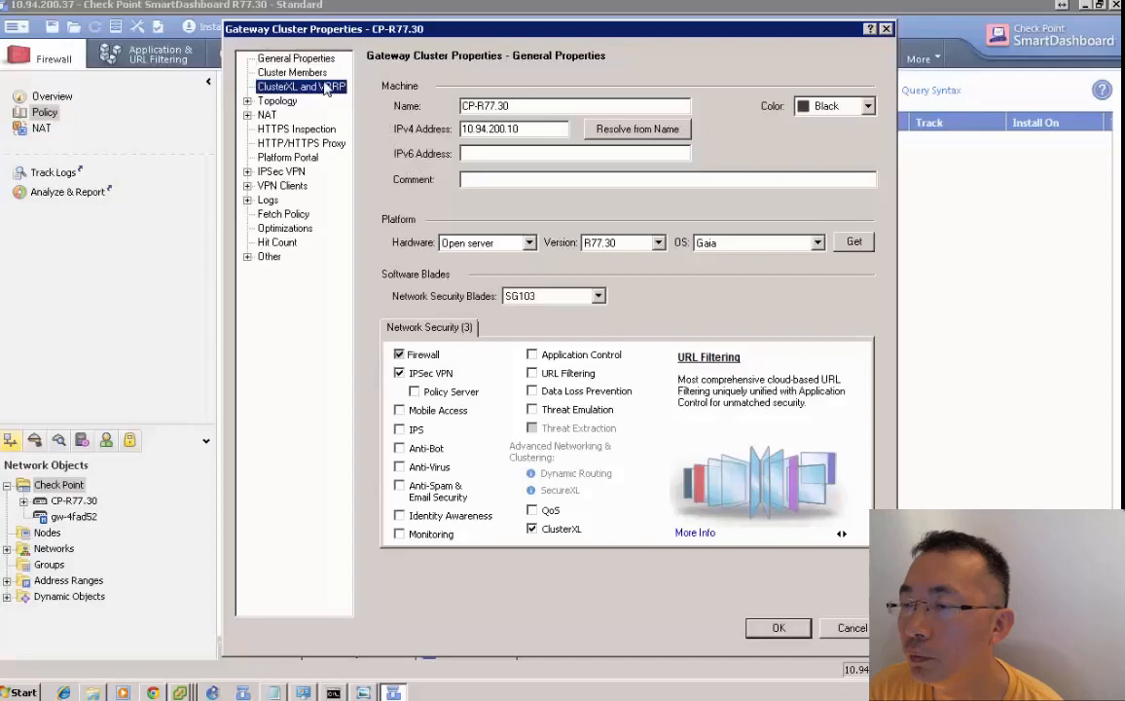
- Copy the interface topology to the cluster interfaces (two plus eth2 sync) and save the cluster
{"action": "left_click", "coordinate": [278, 100]}
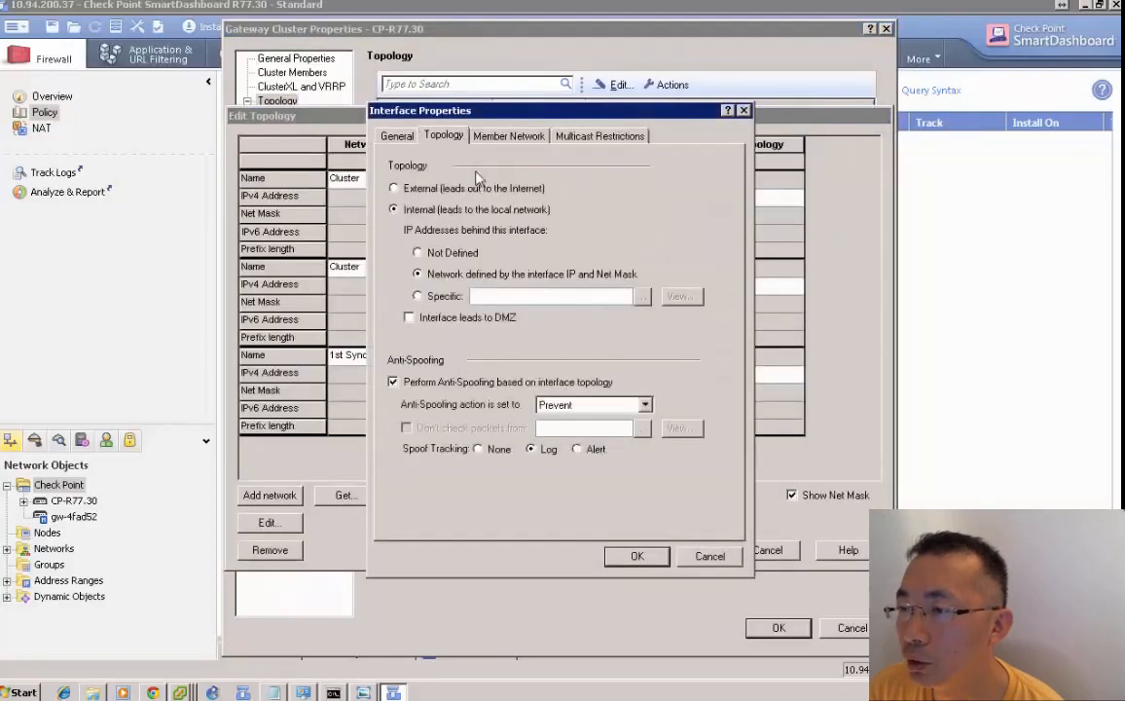
{"action": "left_click", "coordinate": [637, 556]}
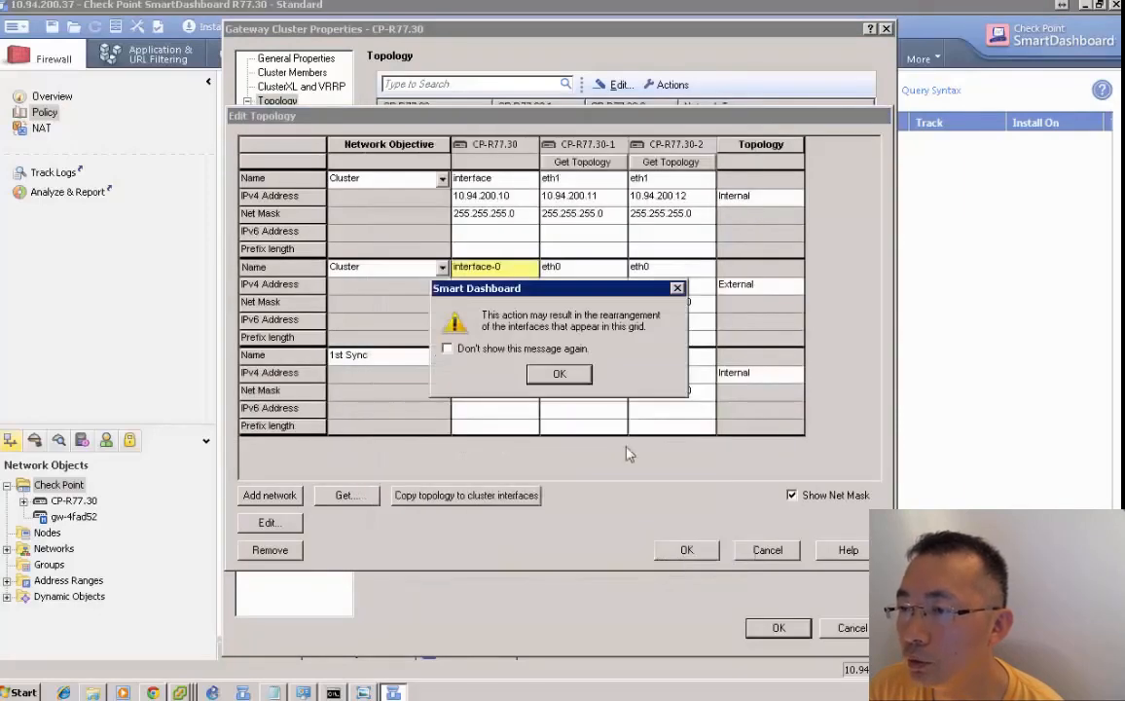
{"action": "left_click", "coordinate": [558, 374]}
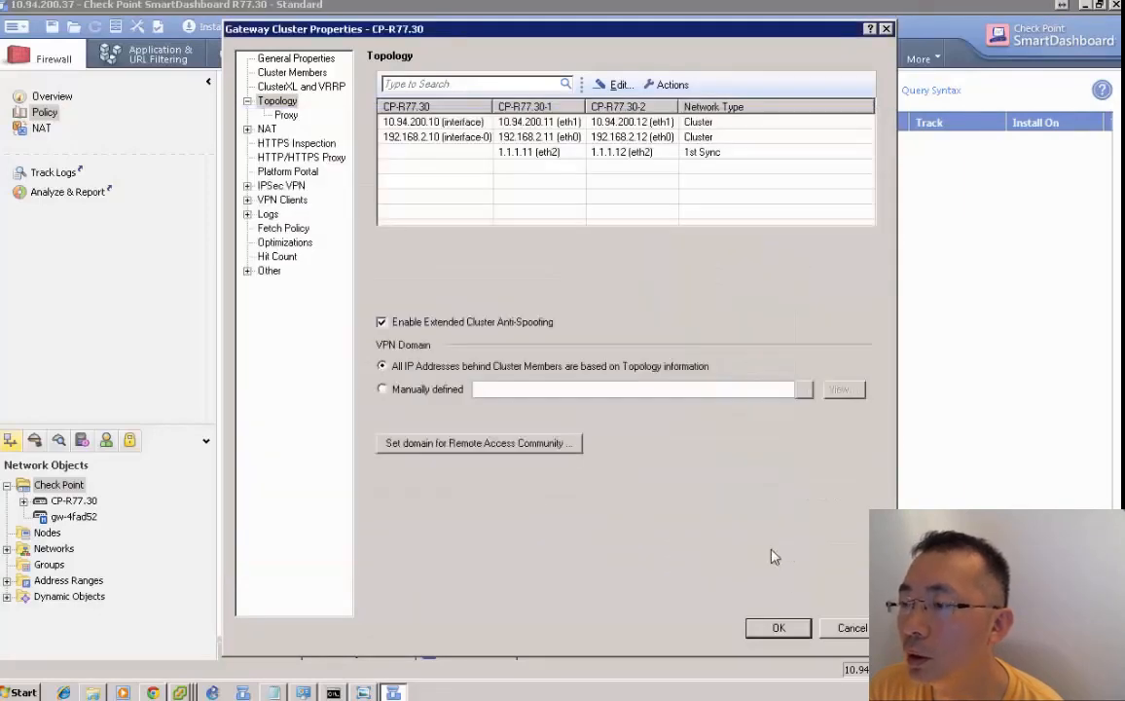
{"action": "mouse_move", "coordinate": [730, 465]}
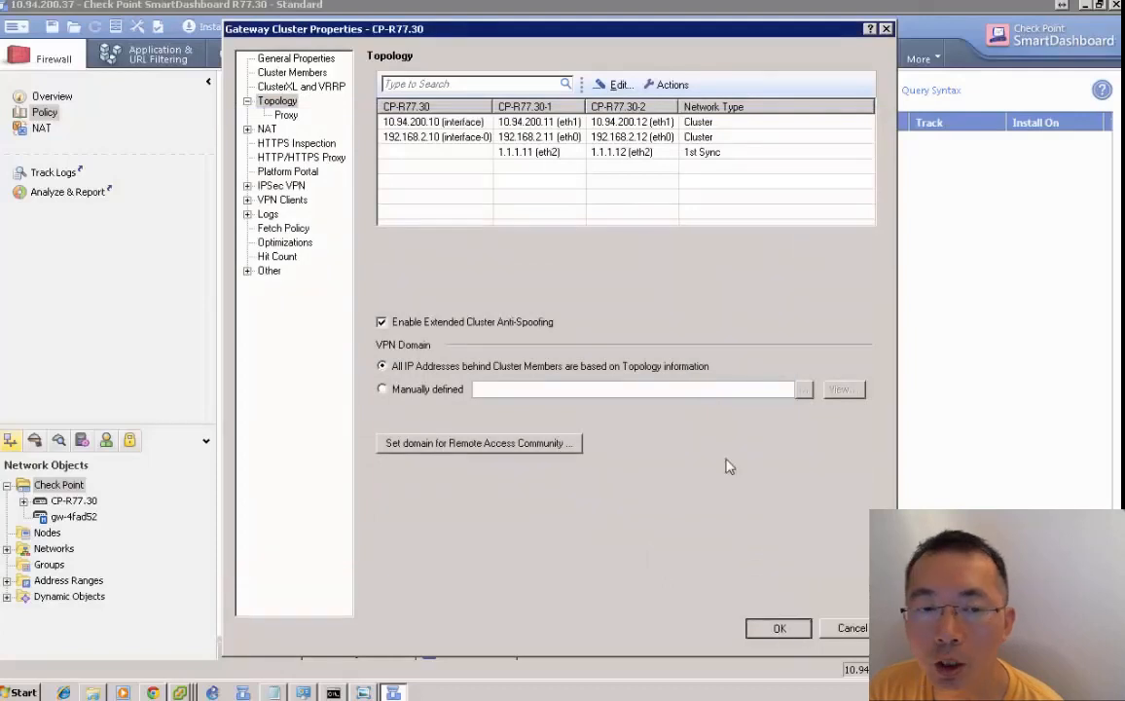
{"action": "left_click", "coordinate": [778, 628]}
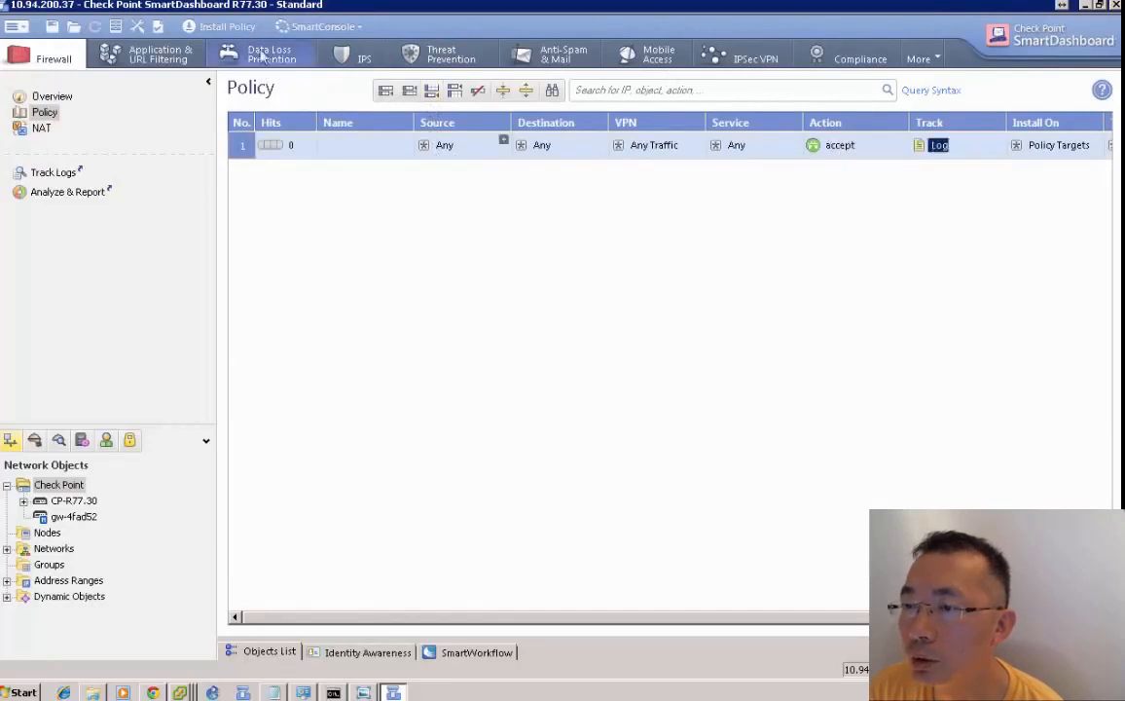
- Install the policy on CP-R77.30, wait for success and dismiss the installation report
{"action": "left_click", "coordinate": [226, 26]}
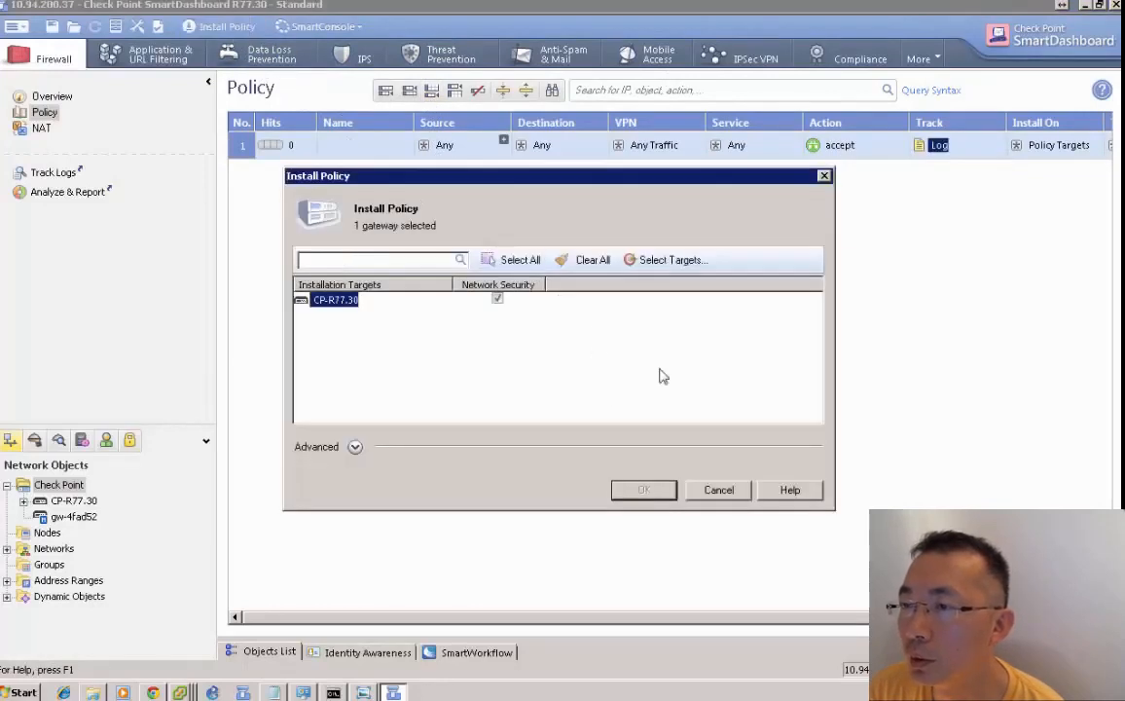
{"action": "left_click", "coordinate": [642, 490]}
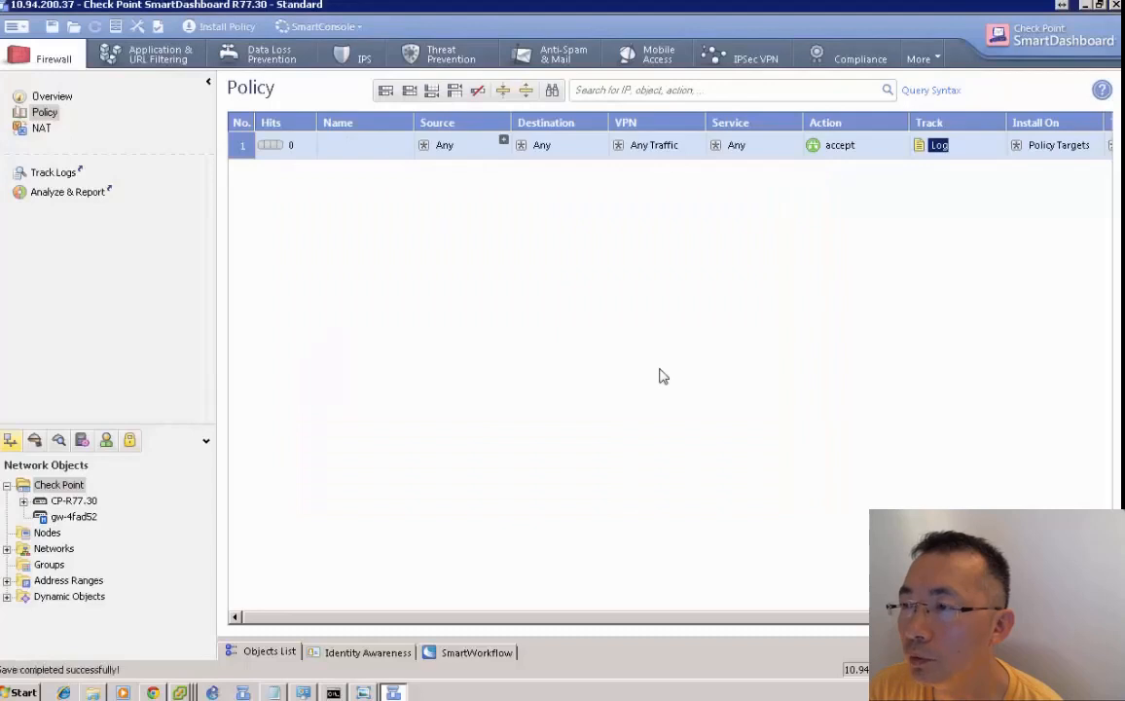
{"action": "mouse_move", "coordinate": [652, 364]}
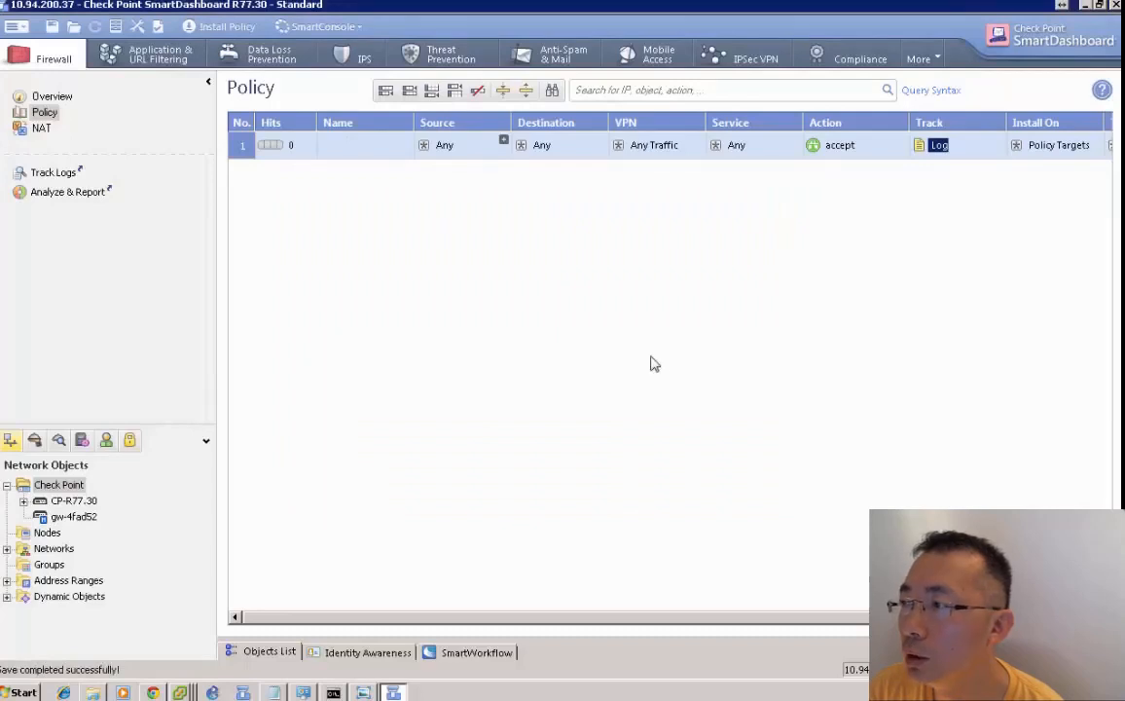
{"action": "mouse_move", "coordinate": [684, 440]}
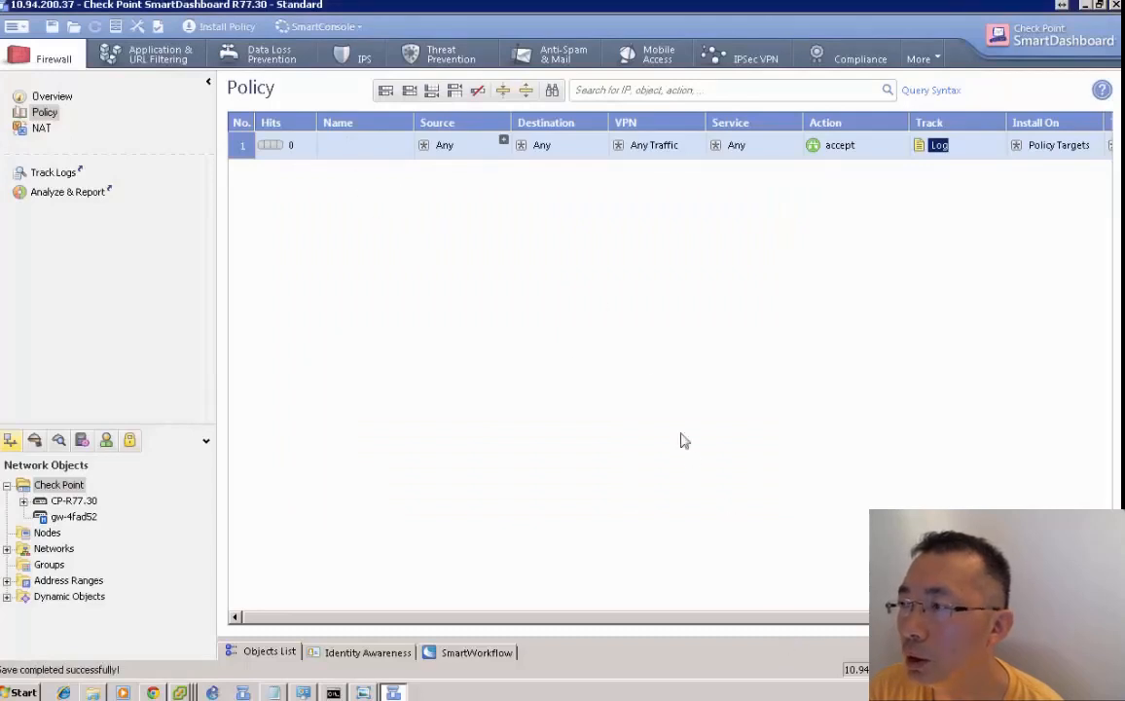
{"action": "left_click", "coordinate": [225, 27]}
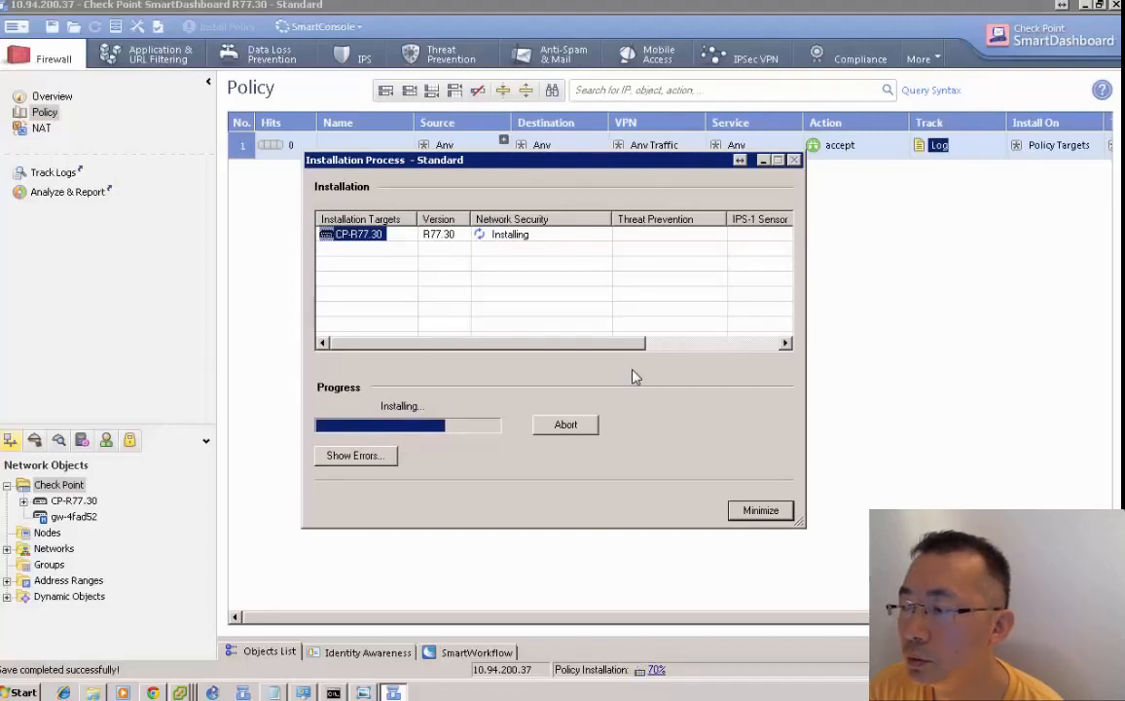
{"action": "mouse_move", "coordinate": [438, 674]}
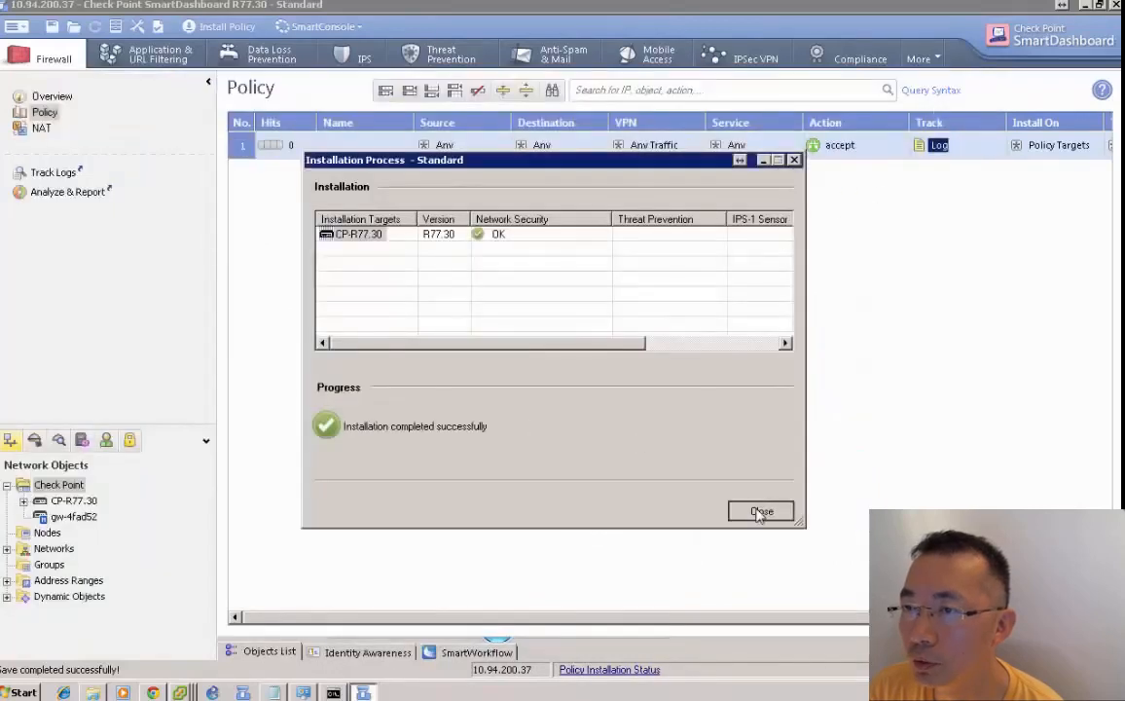
{"action": "left_click", "coordinate": [321, 26]}
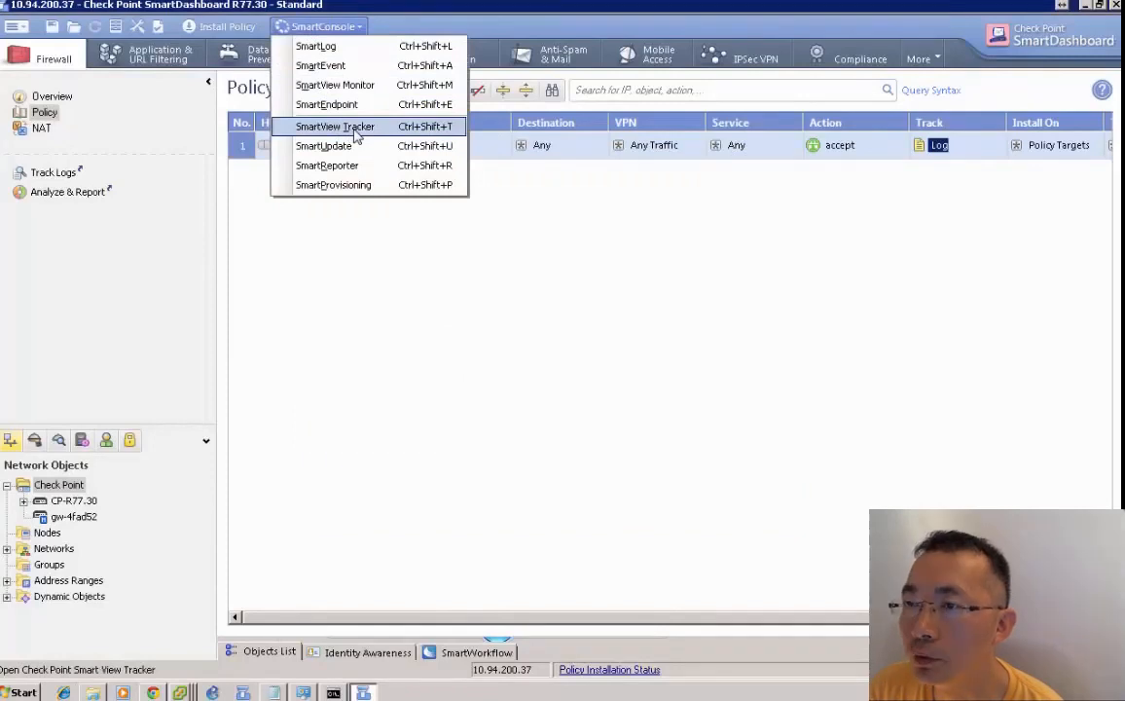
- Launch SmartView Tracker from the SmartConsole menu
{"action": "left_click", "coordinate": [334, 126]}
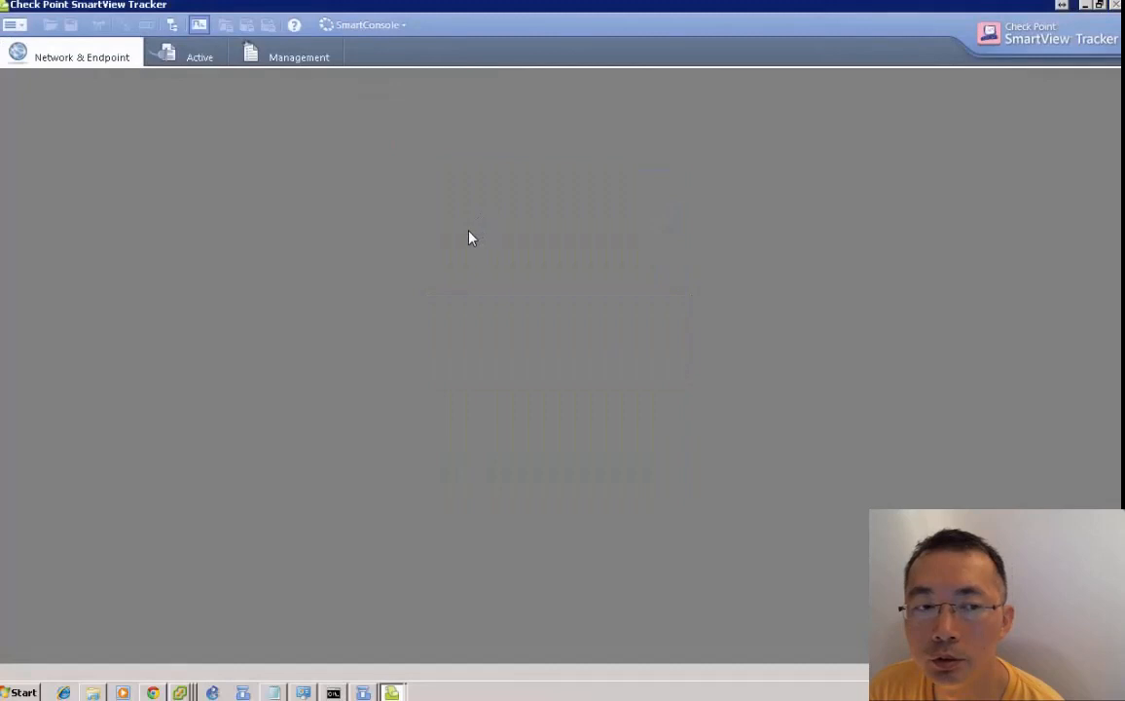
{"action": "mouse_move", "coordinate": [435, 213]}
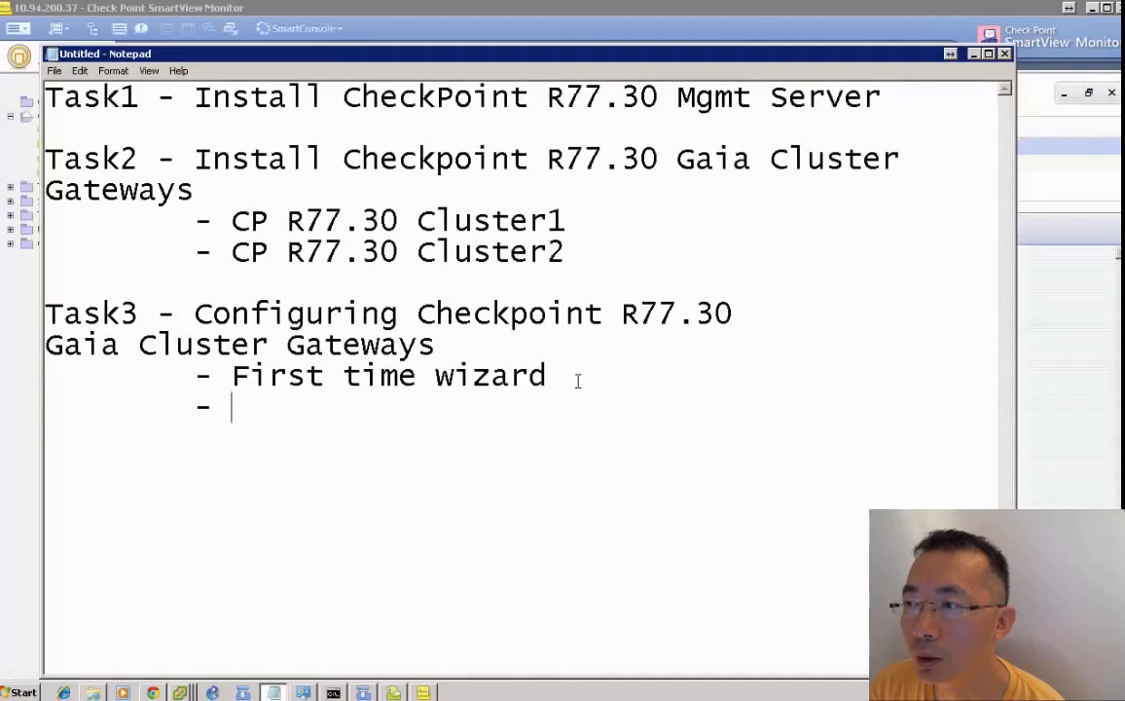
- Note 'Add Cluster into Mgmt Server' under Task3 in the Notepad task list
{"action": "type", "text": "A"}
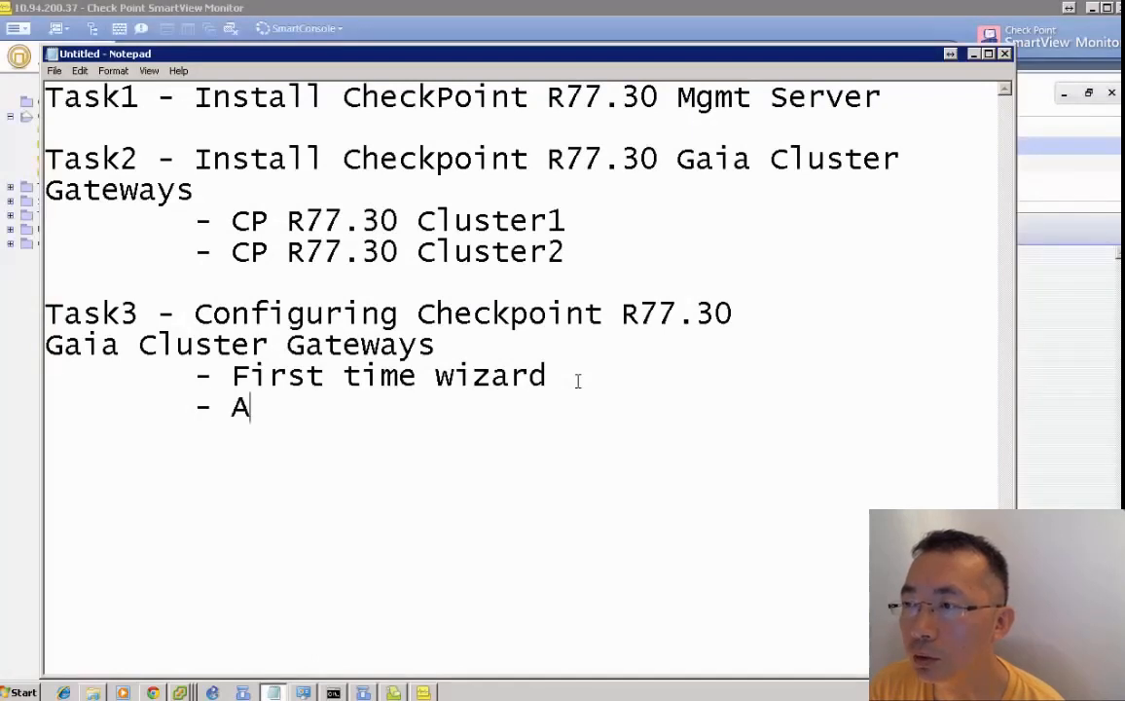
{"action": "type", "text": "dd Cluster into"}
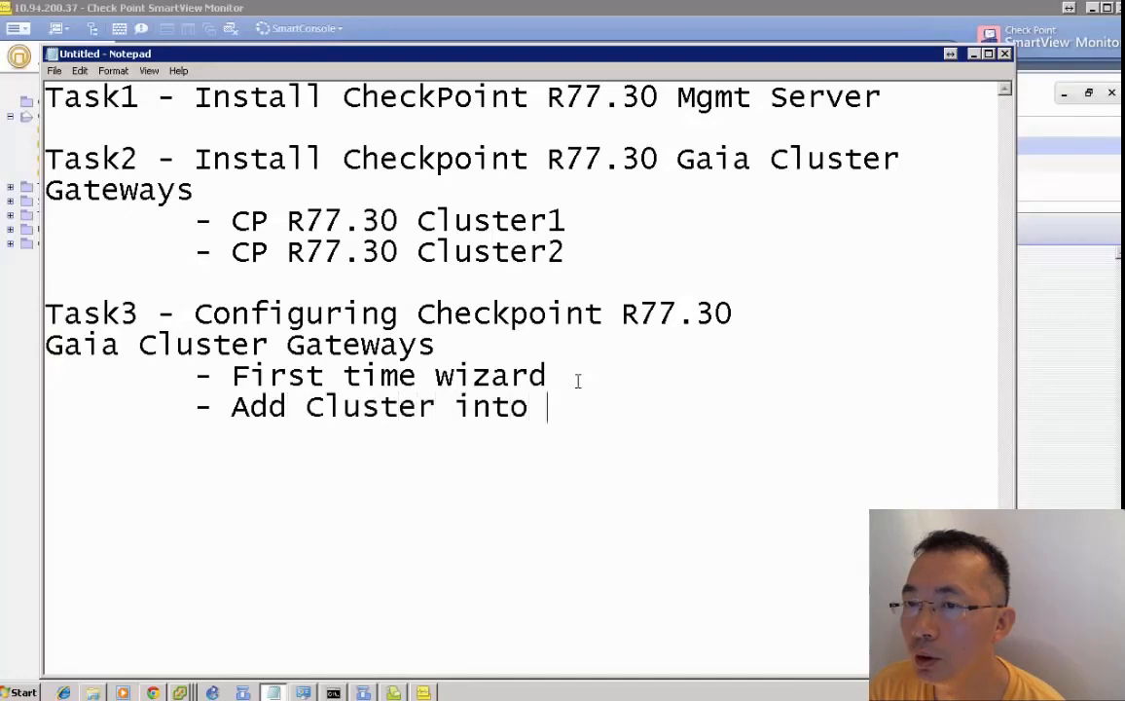
{"action": "type", "text": "Mgmt Server"}
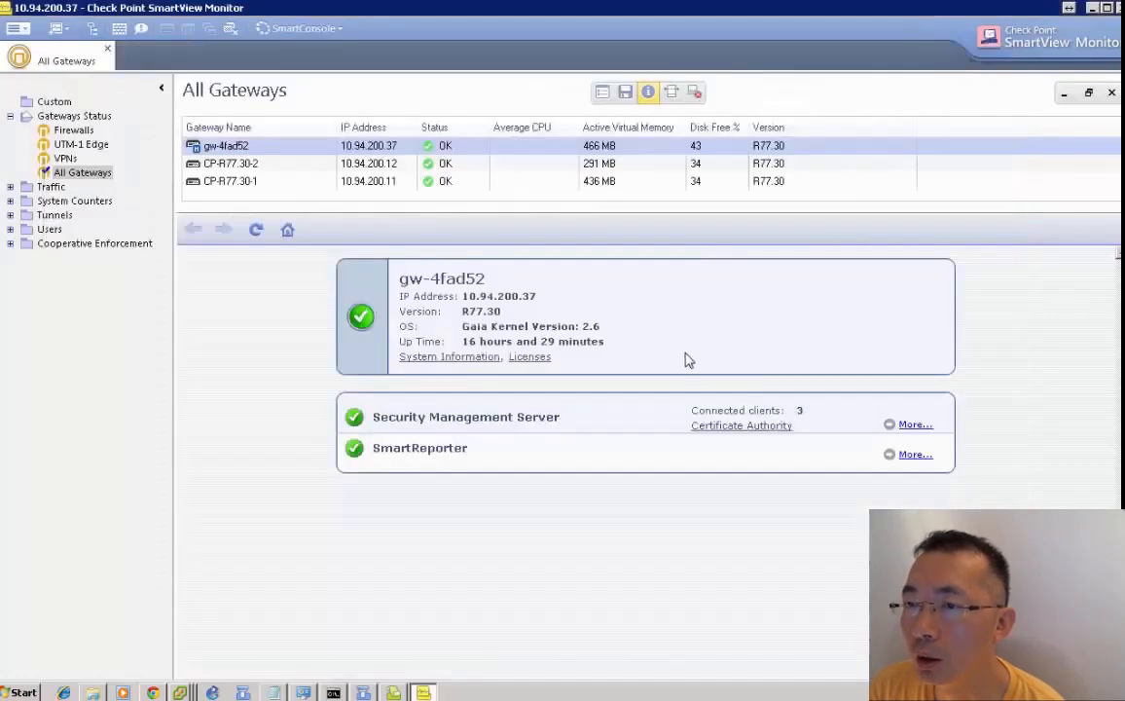
- Refresh the management gateway and member CP-R77.30-1 status, then inspect fw.log record 138
{"action": "right_click", "coordinate": [226, 144]}
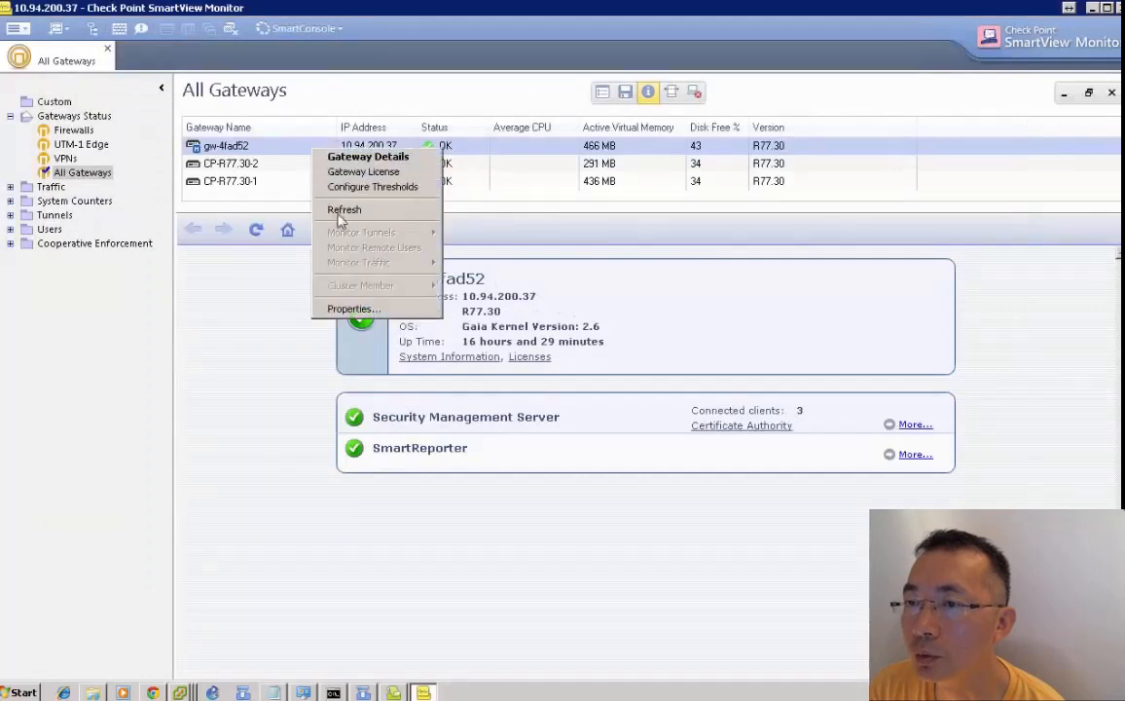
{"action": "right_click", "coordinate": [230, 181]}
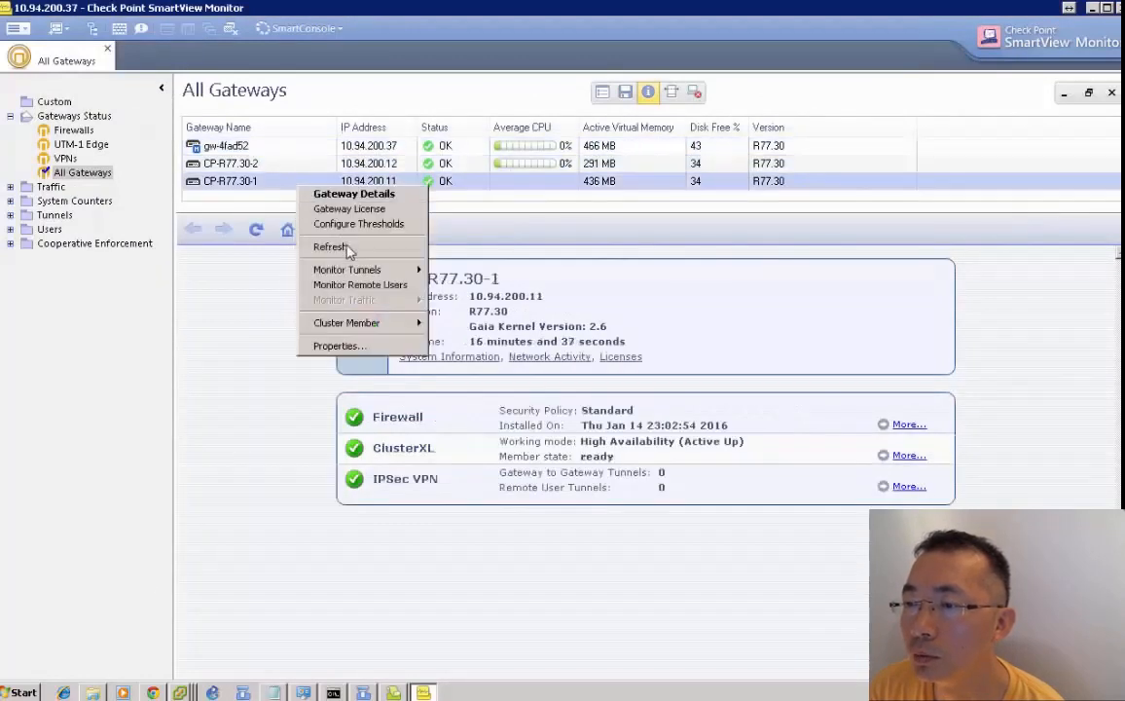
{"action": "left_click", "coordinate": [330, 246]}
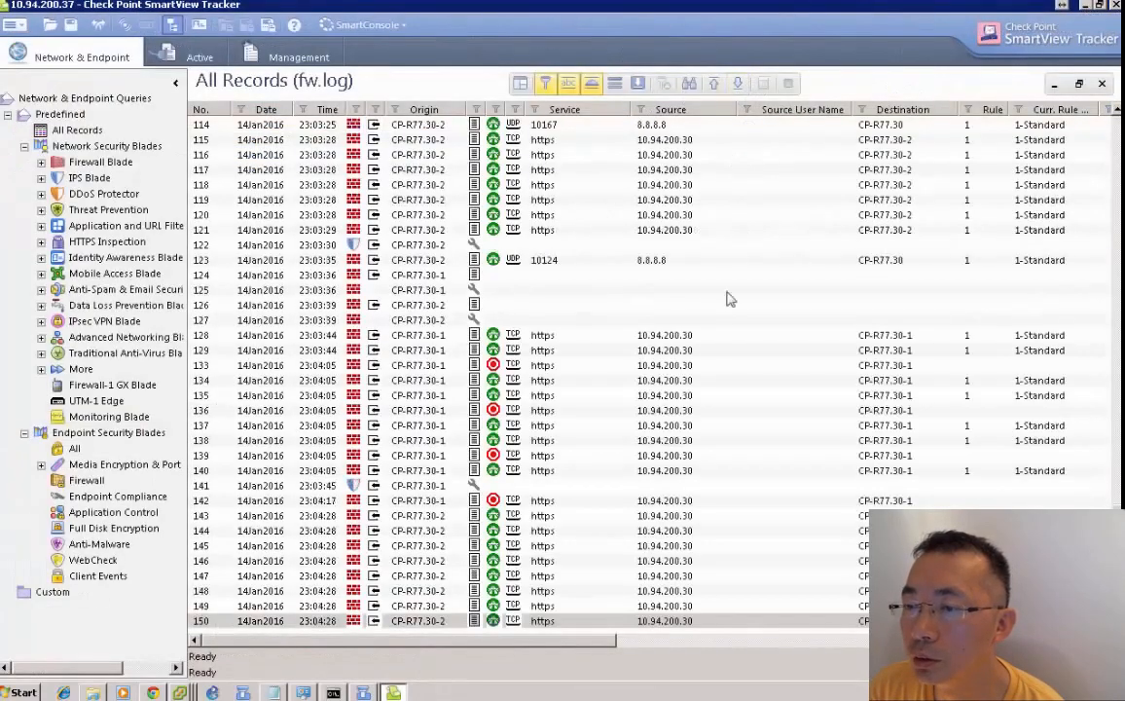
{"action": "left_click", "coordinate": [665, 440]}
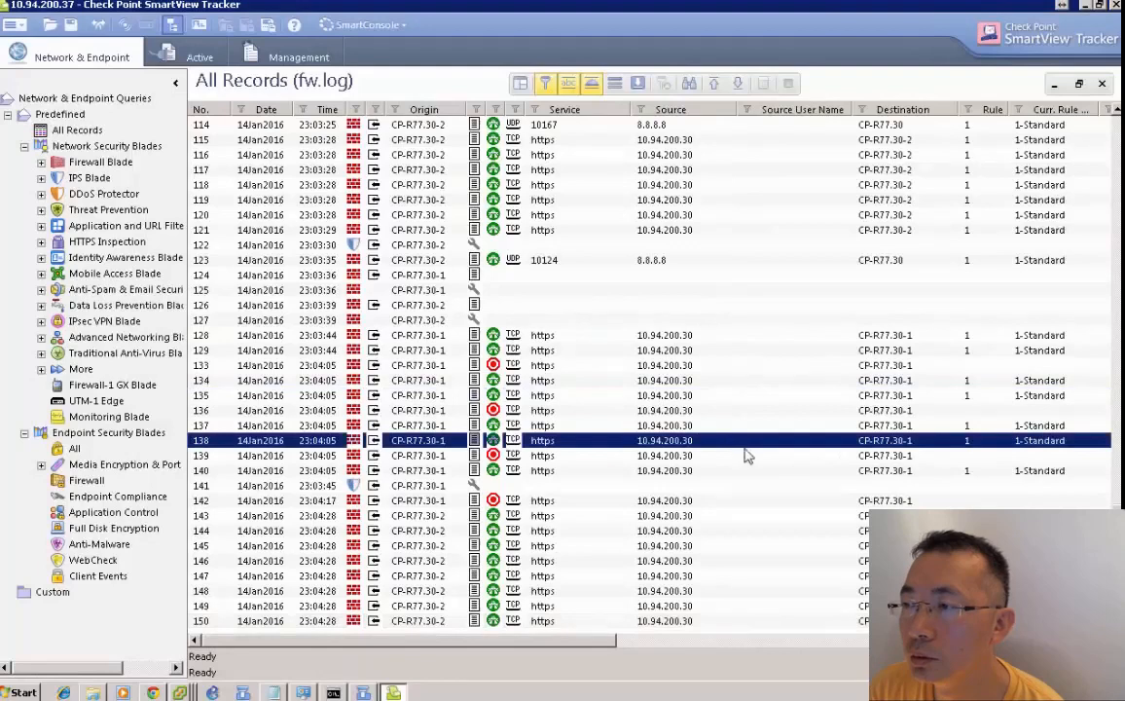